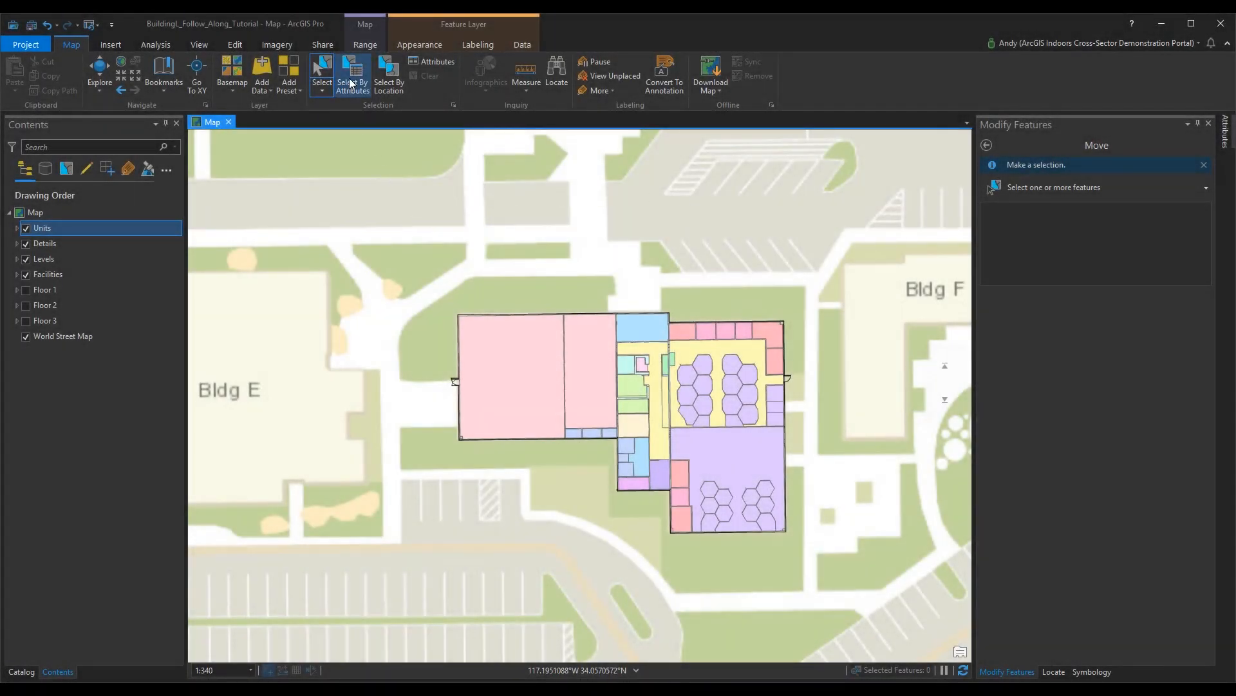
Select Units where Use Type includes Conference Room, Elevator, Kitchen and other room types, yielding 212 features.
{"action": "left_click", "coordinate": [353, 70]}
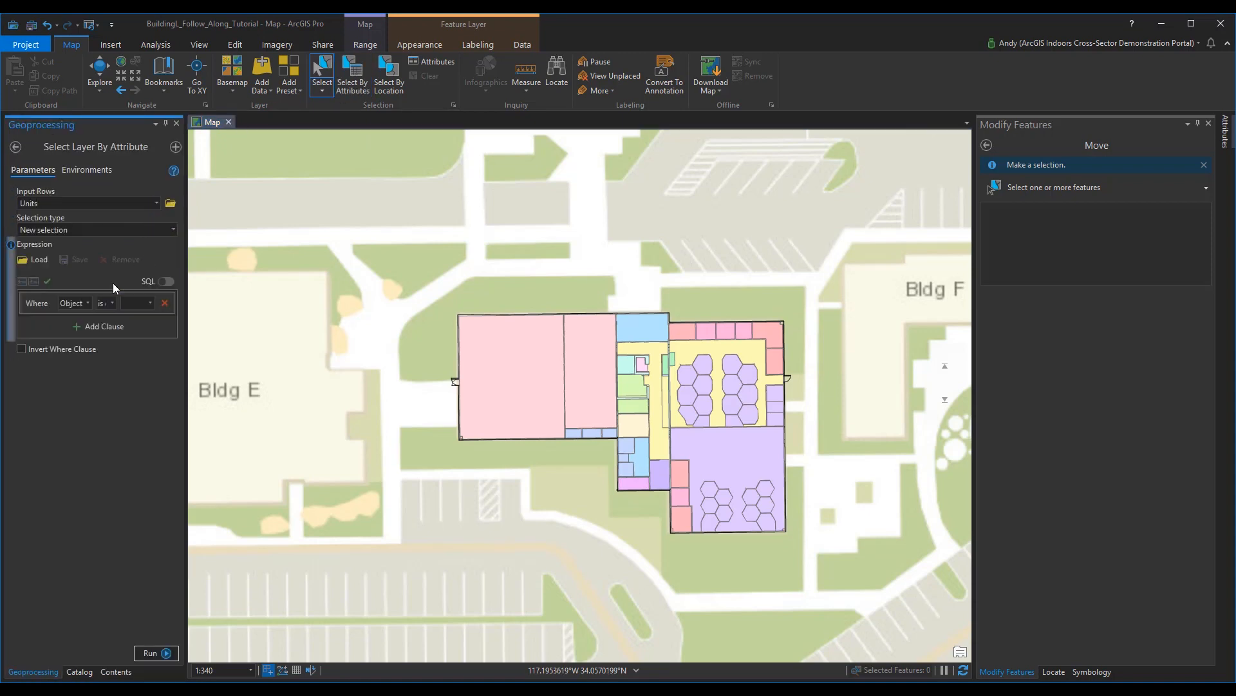
{"action": "left_click", "coordinate": [74, 302]}
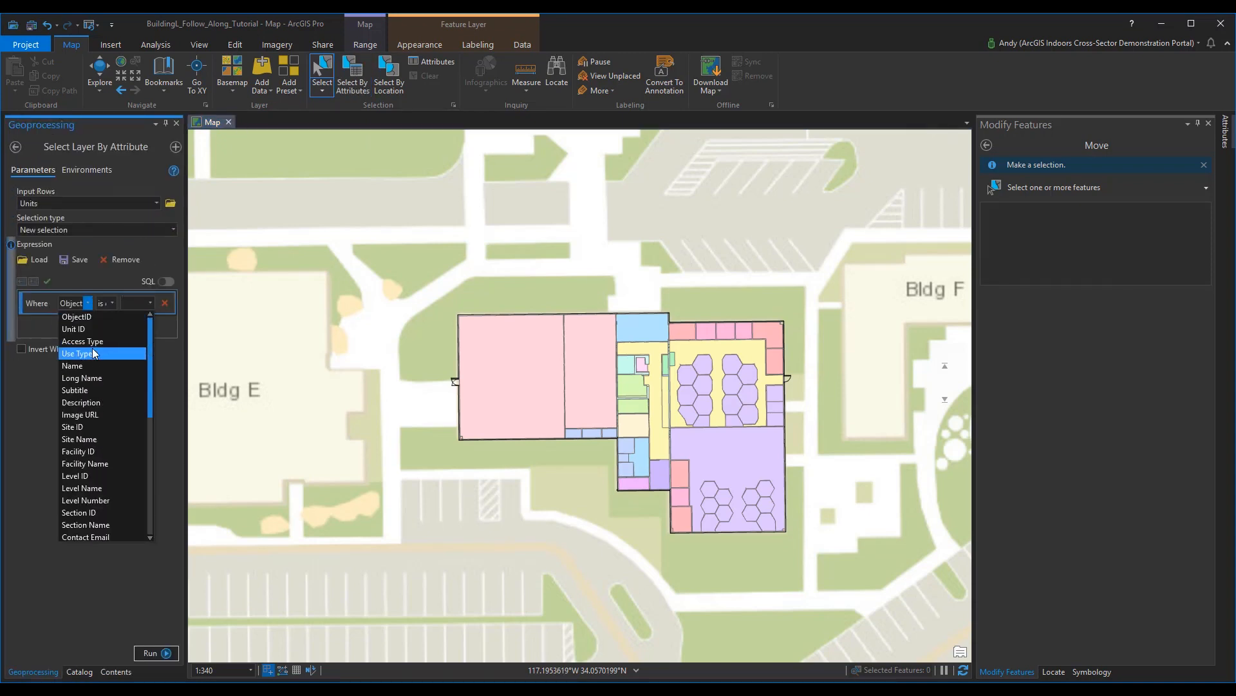
{"action": "left_click", "coordinate": [77, 353]}
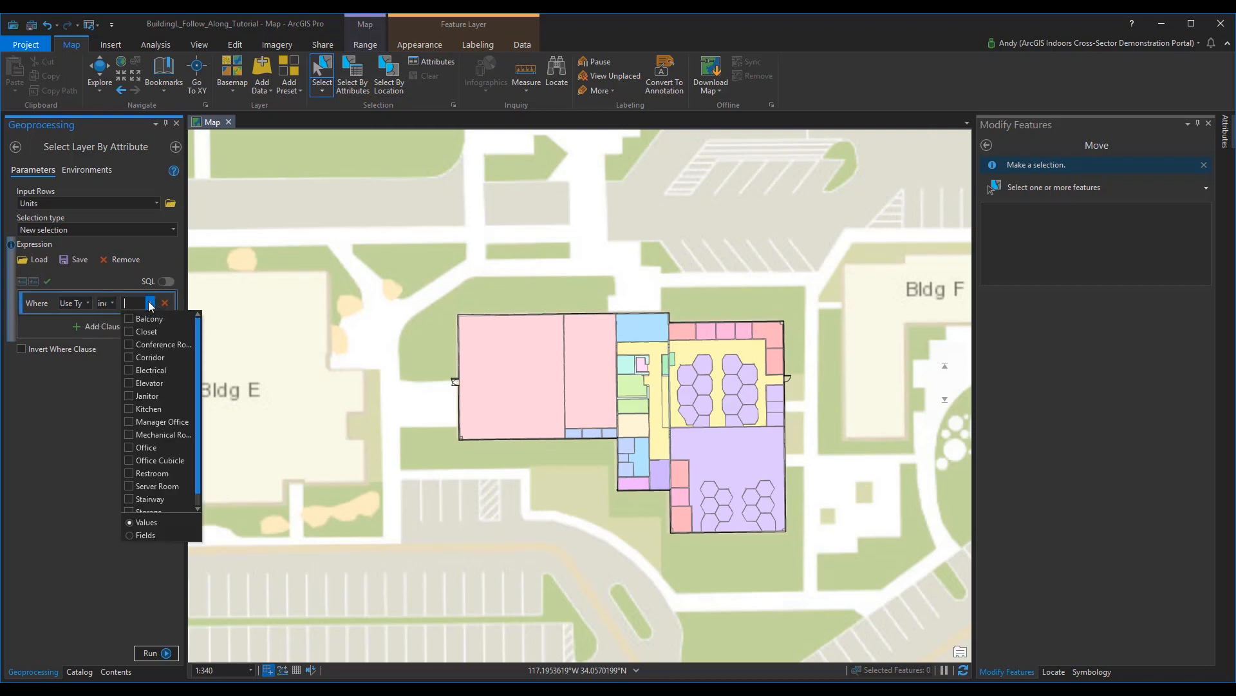
{"action": "left_click", "coordinate": [129, 344]}
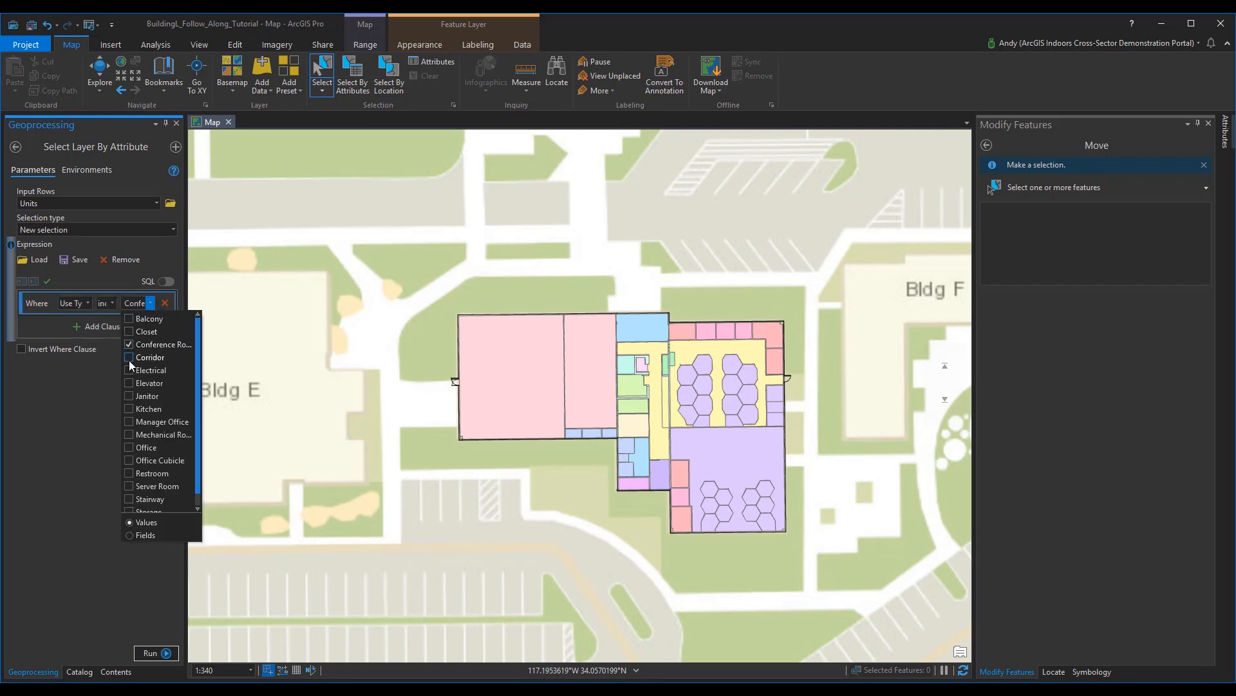
{"action": "left_click", "coordinate": [128, 383]}
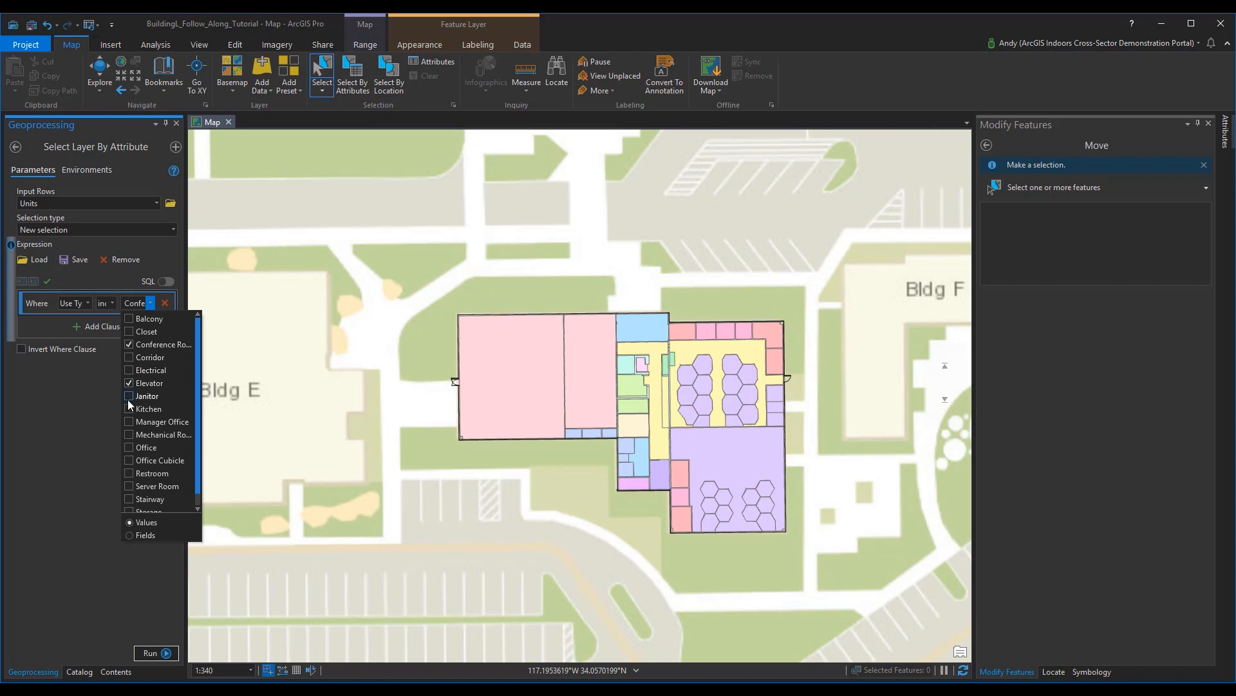
{"action": "left_click", "coordinate": [128, 408]}
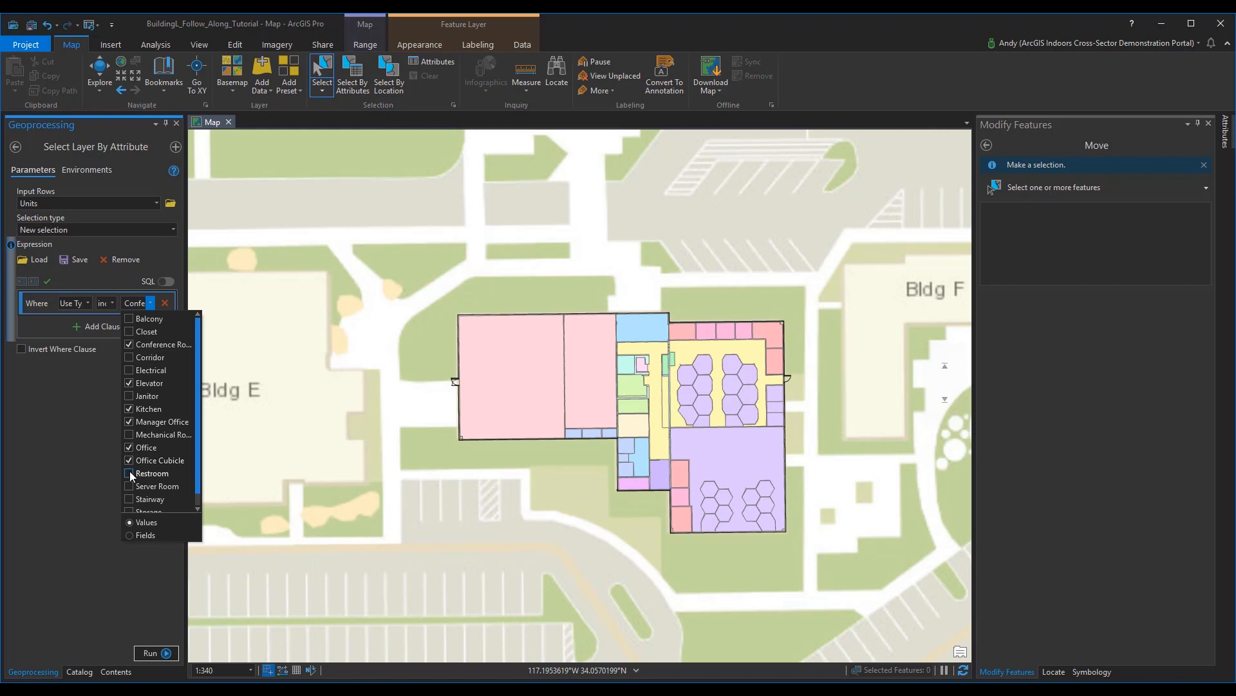
{"action": "left_click", "coordinate": [130, 473]}
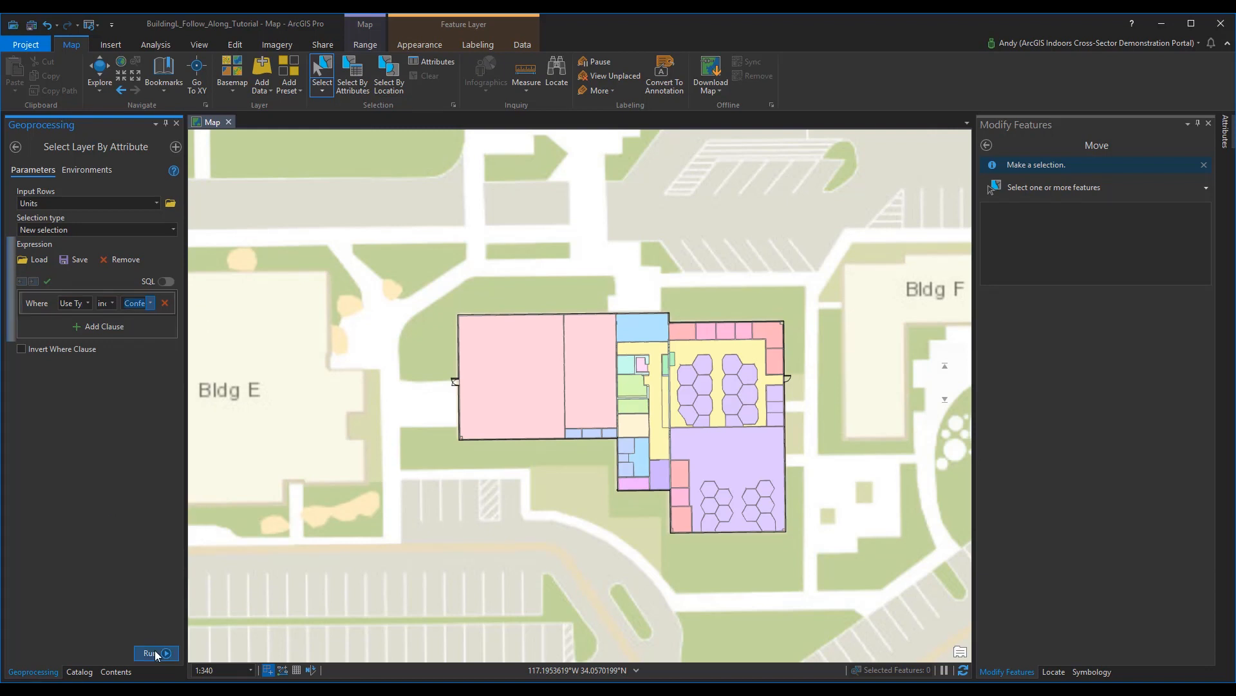
{"action": "left_click", "coordinate": [152, 653]}
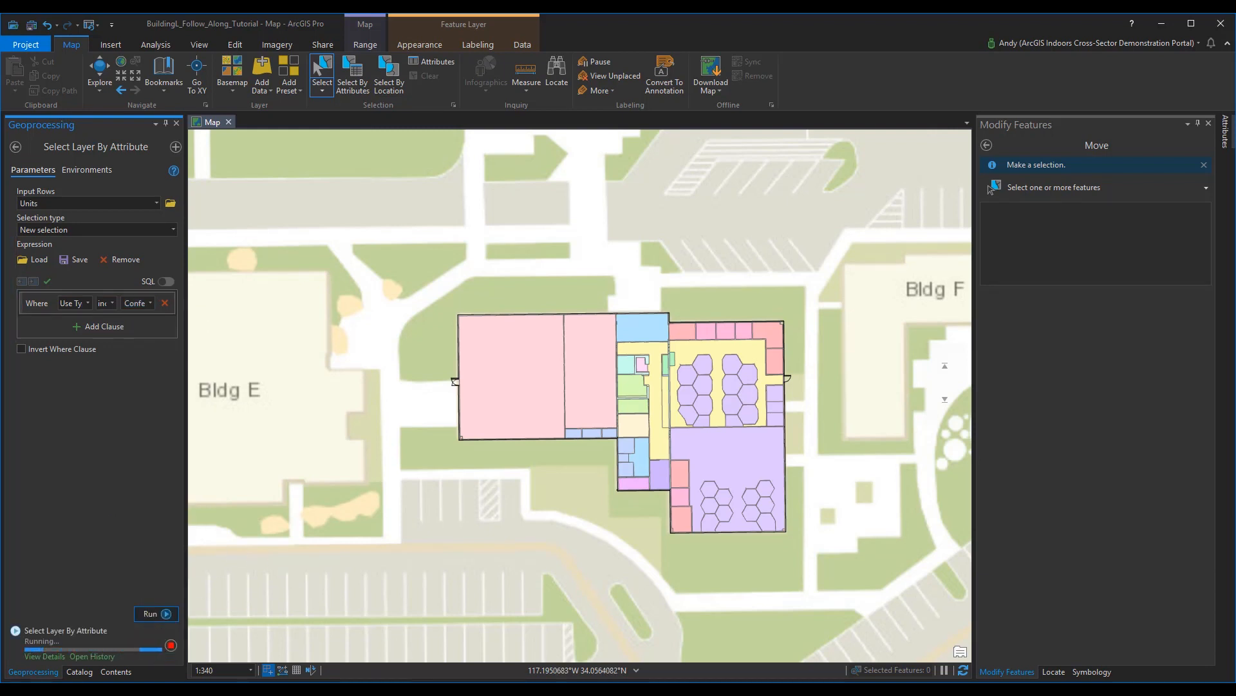
{"action": "left_click", "coordinate": [155, 614]}
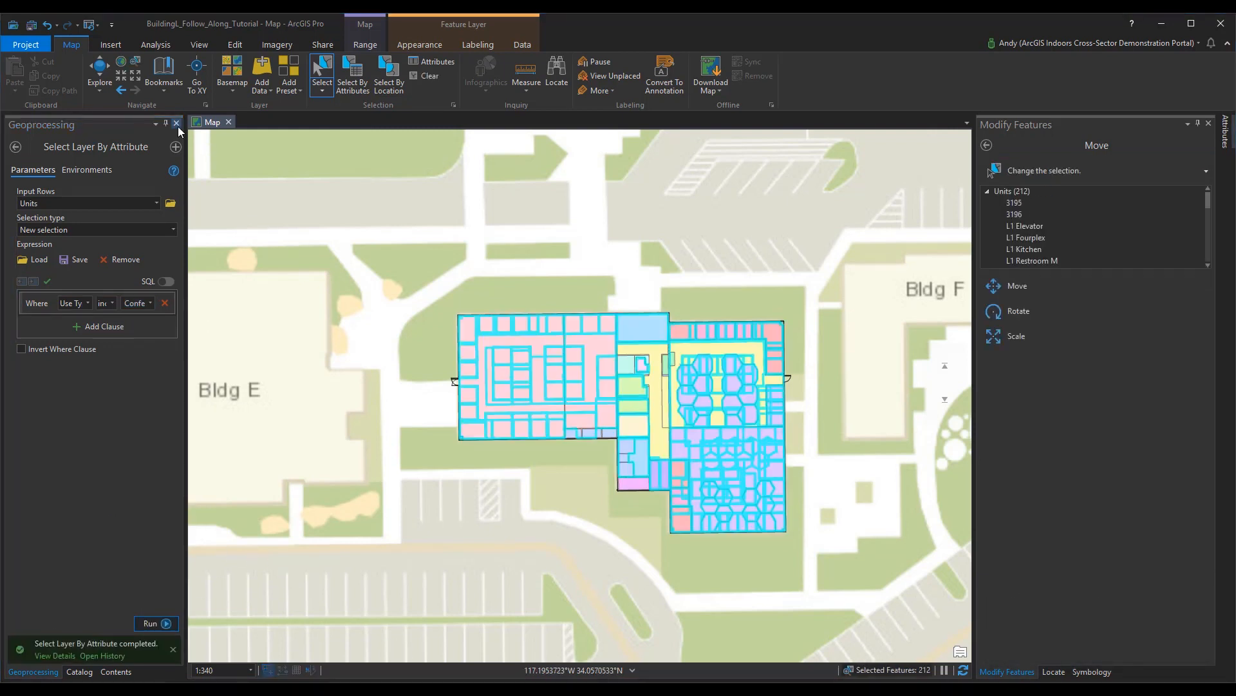
Find the Feature To Point geoprocessing tool from the Analysis tools search.
{"action": "left_click", "coordinate": [155, 45]}
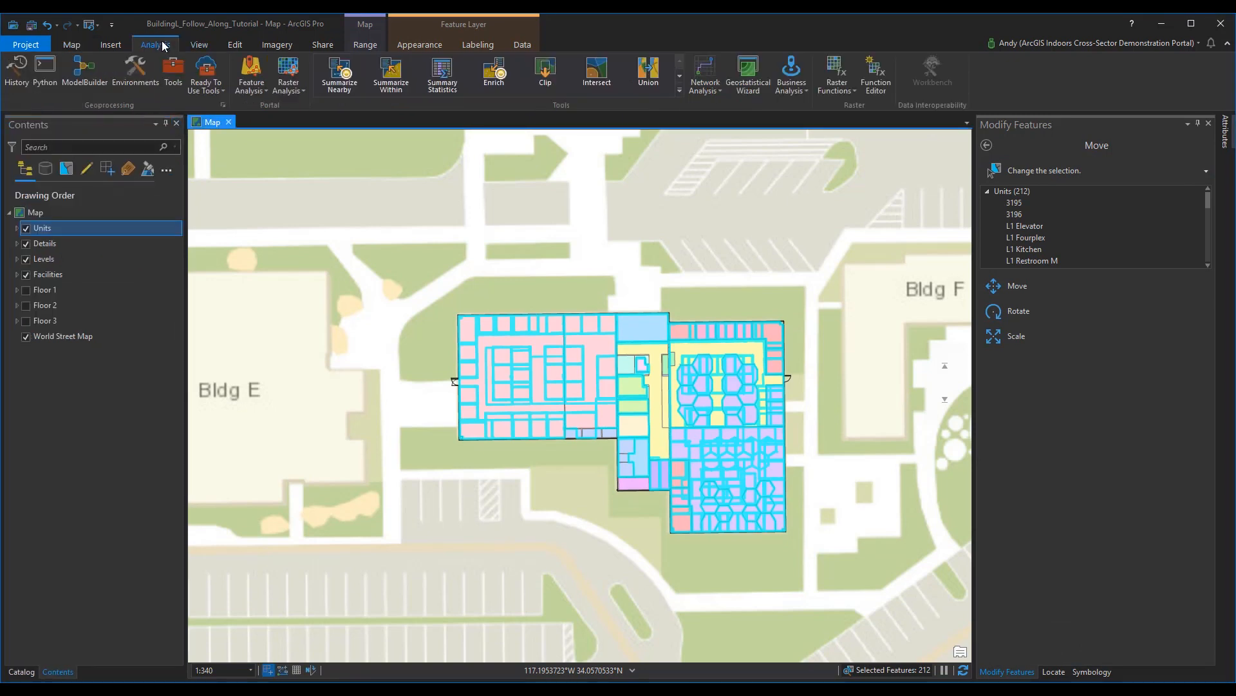
{"action": "left_click", "coordinate": [174, 72]}
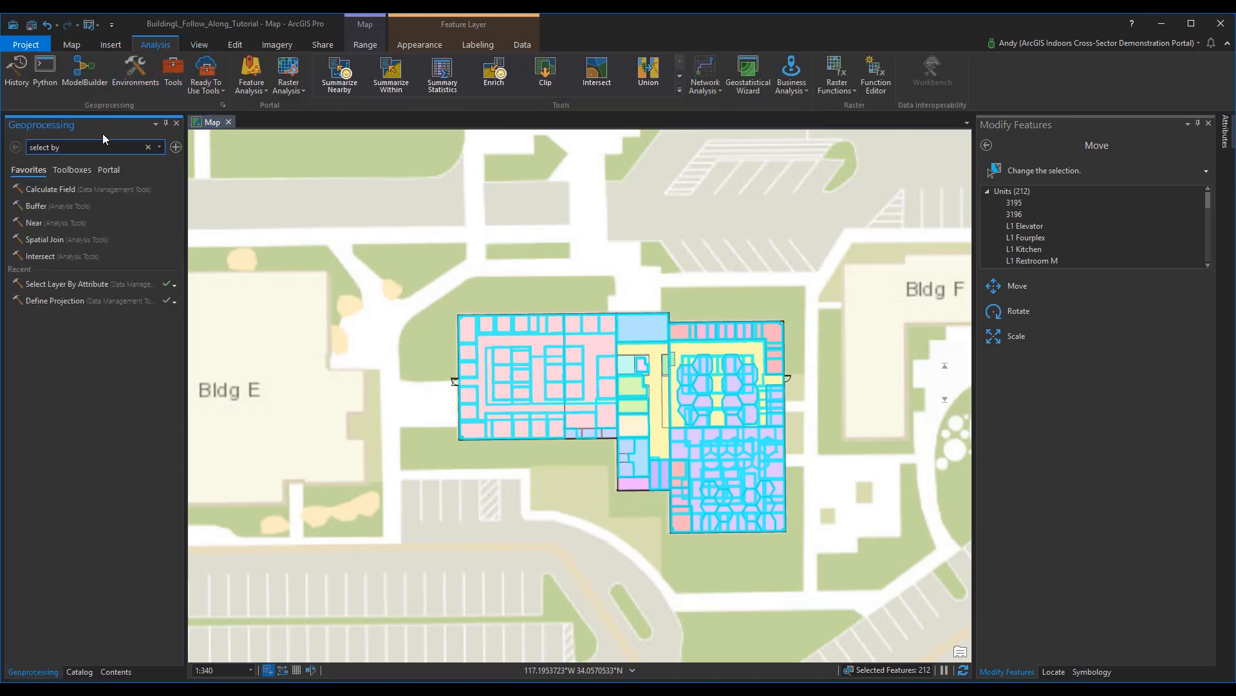
{"action": "type", "text": "sel"}
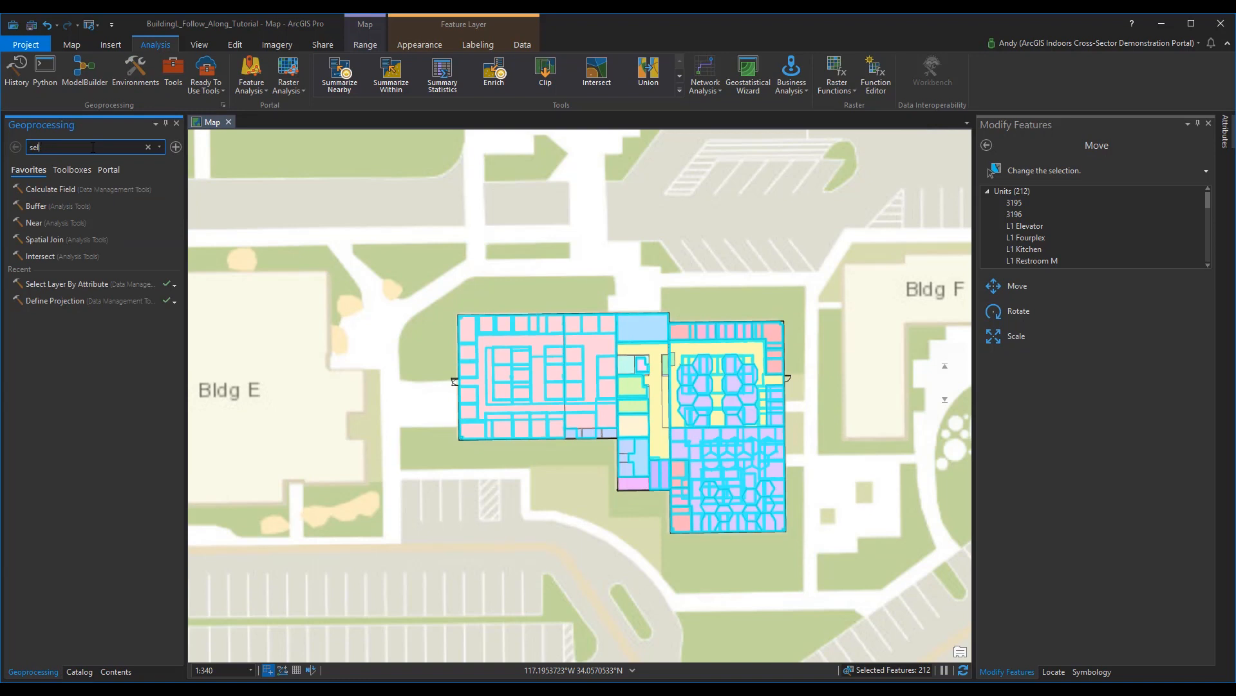
{"action": "type", "text": "feature to point"}
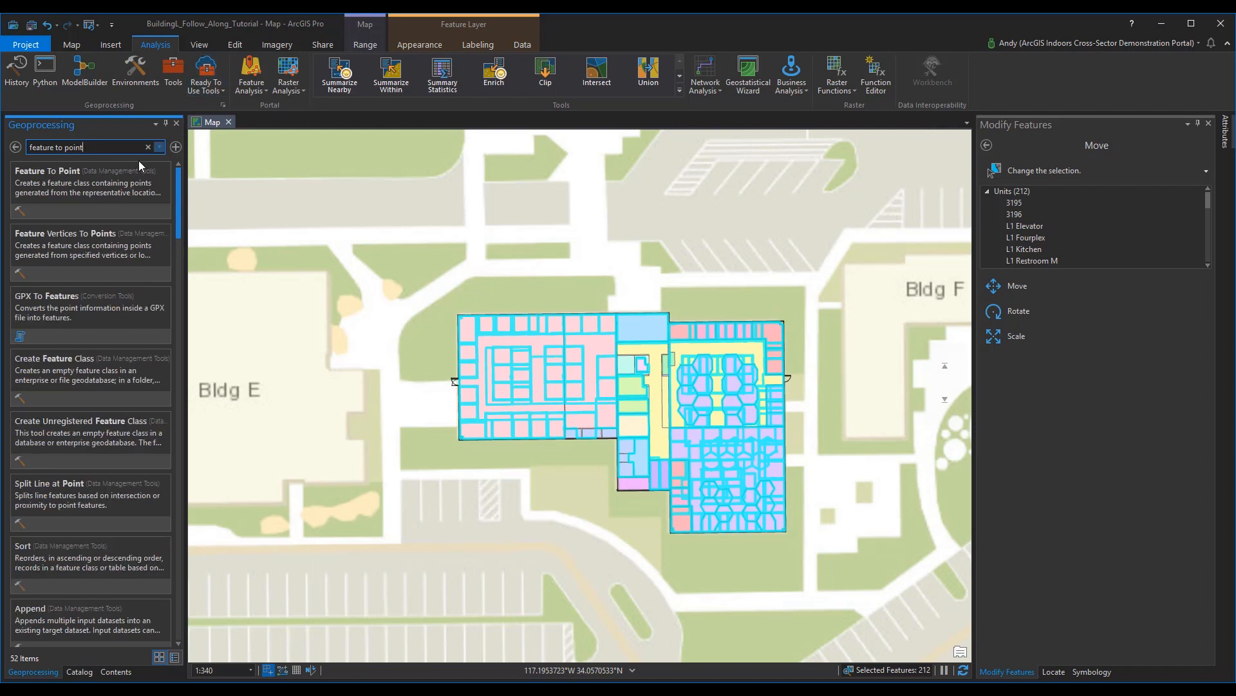
{"action": "left_click", "coordinate": [47, 171]}
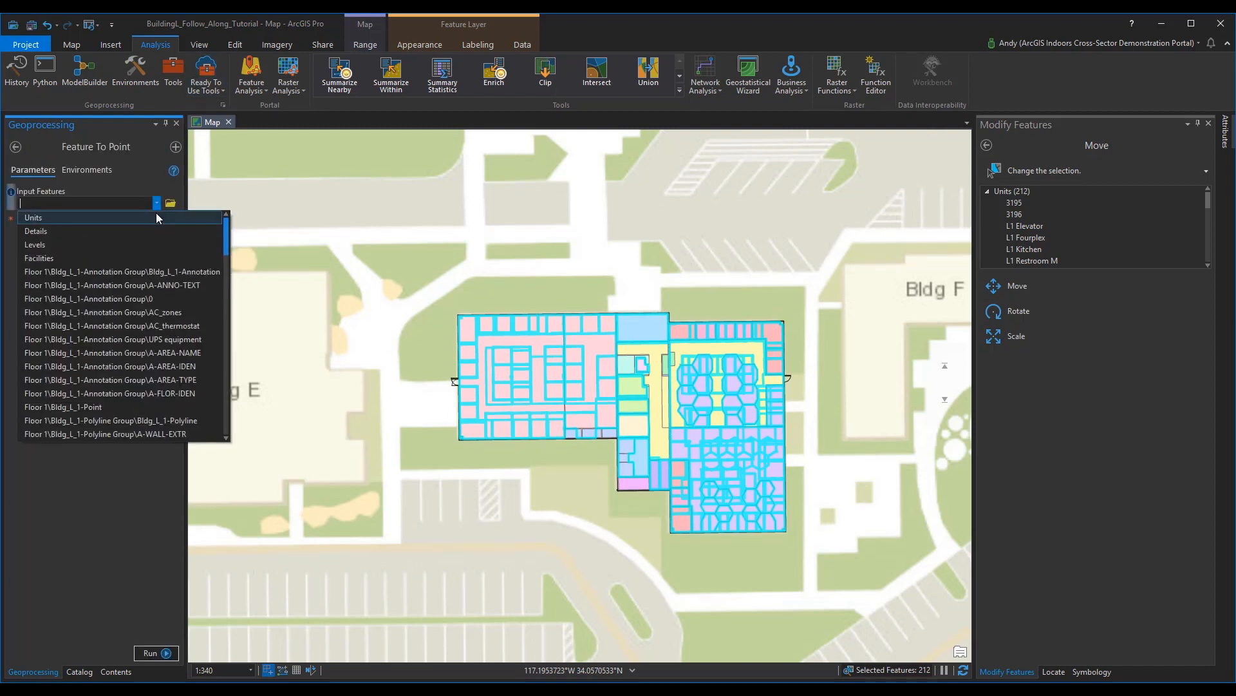
Convert the selected Units to Units_POI_tmp points placed inside each unit.
{"action": "left_click", "coordinate": [32, 217]}
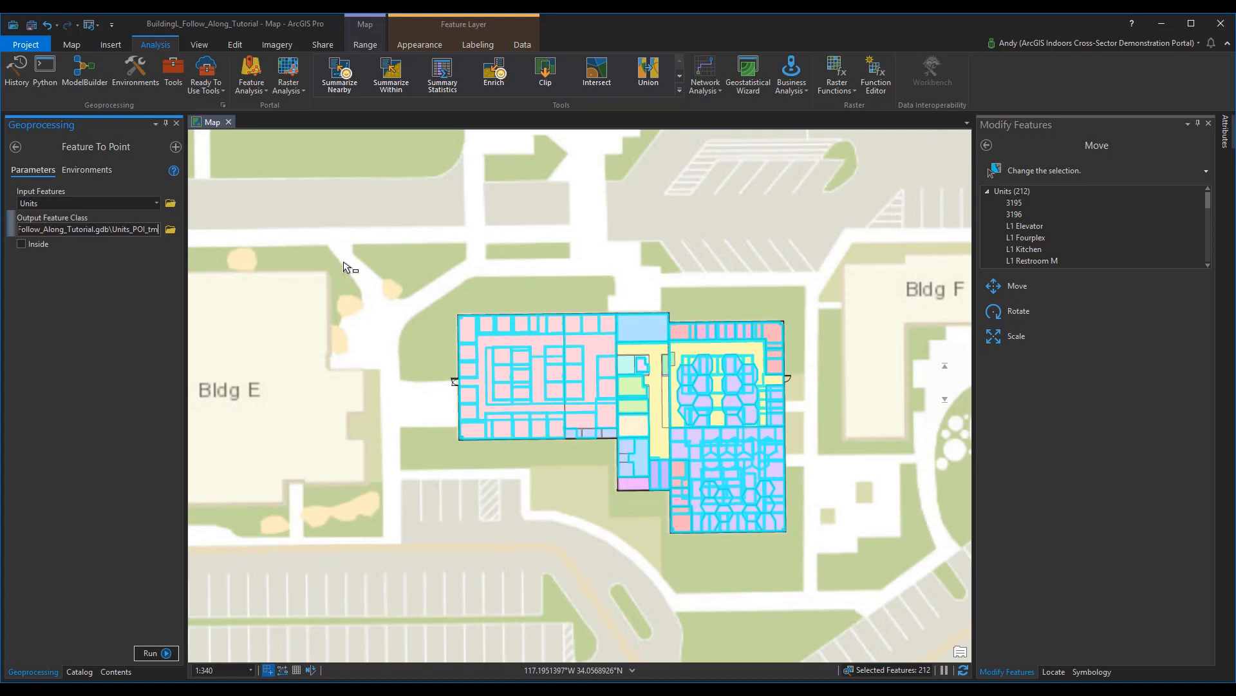
{"action": "left_click", "coordinate": [21, 244]}
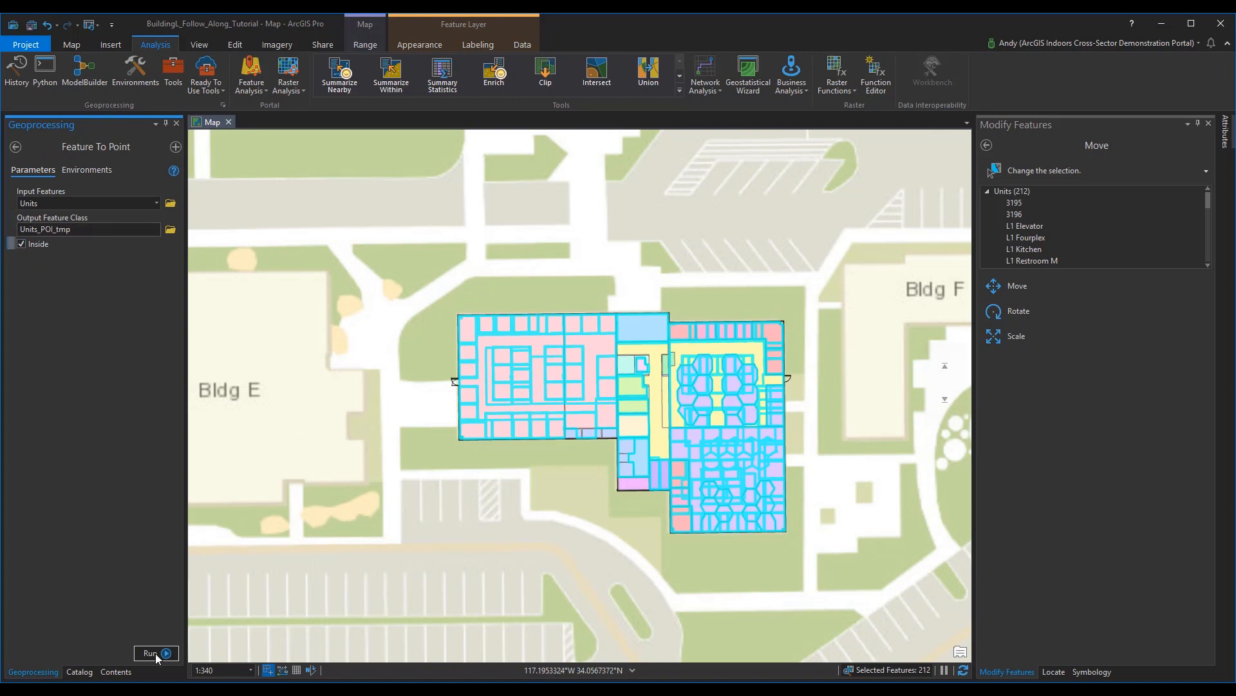
{"action": "left_click", "coordinate": [156, 653]}
{"action": "type", "text": "feature to 3D"}
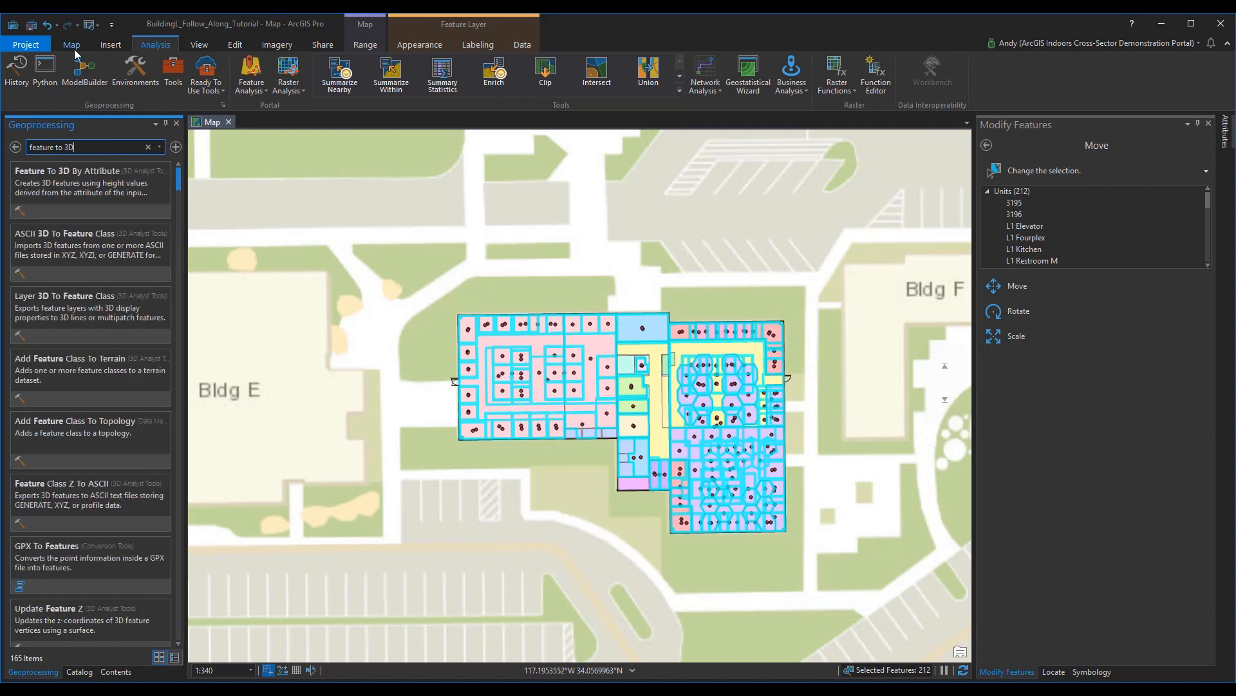
{"action": "mouse_move", "coordinate": [74, 189]}
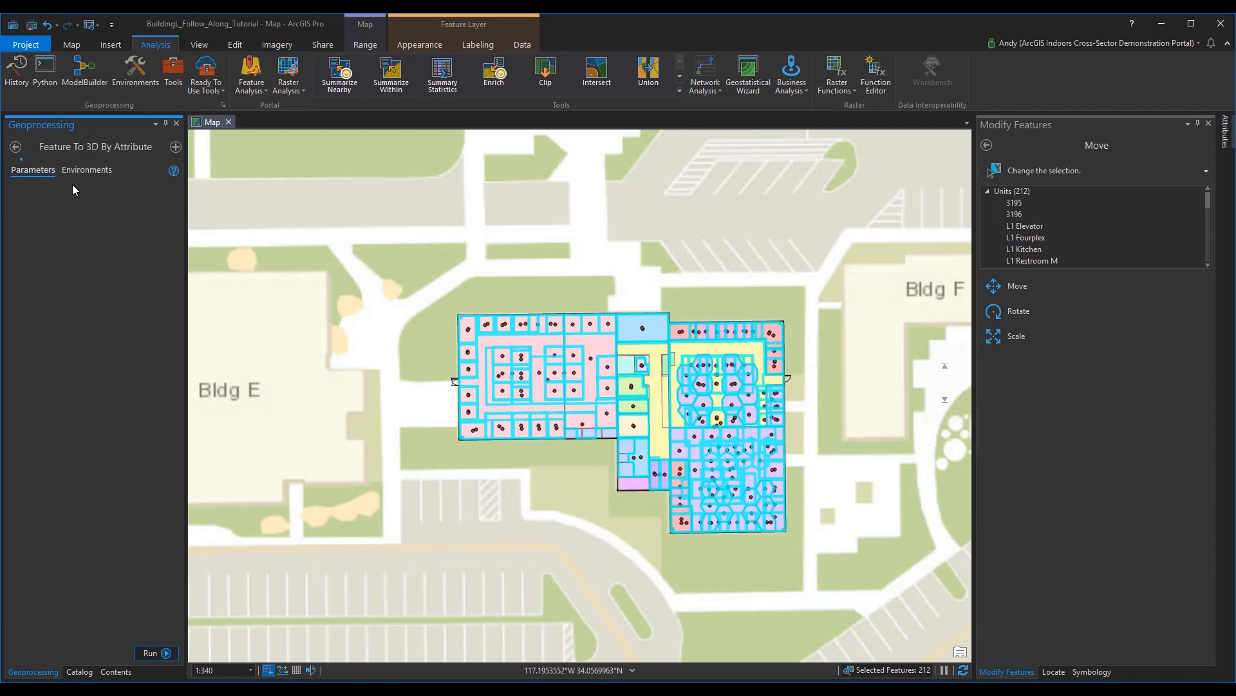
Run Feature To 3D By Attribute on Units_POI_tmp using Relative Elevation for both height fields.
{"action": "left_click", "coordinate": [157, 203]}
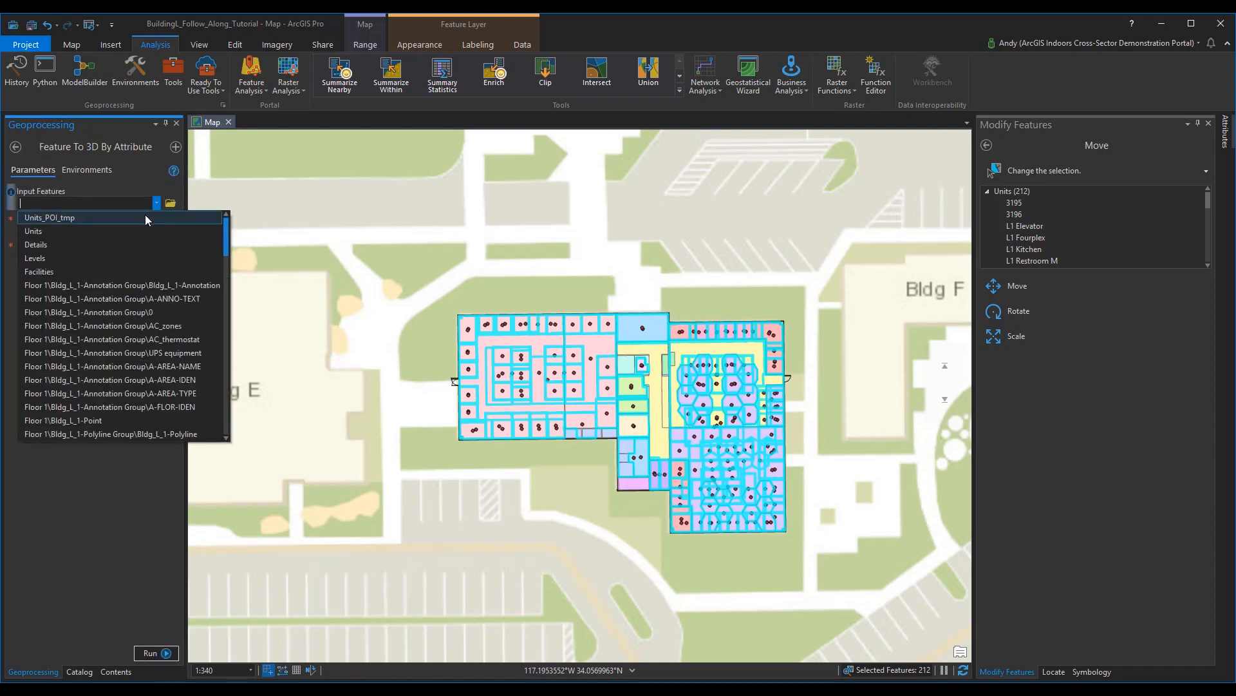
{"action": "left_click", "coordinate": [50, 217]}
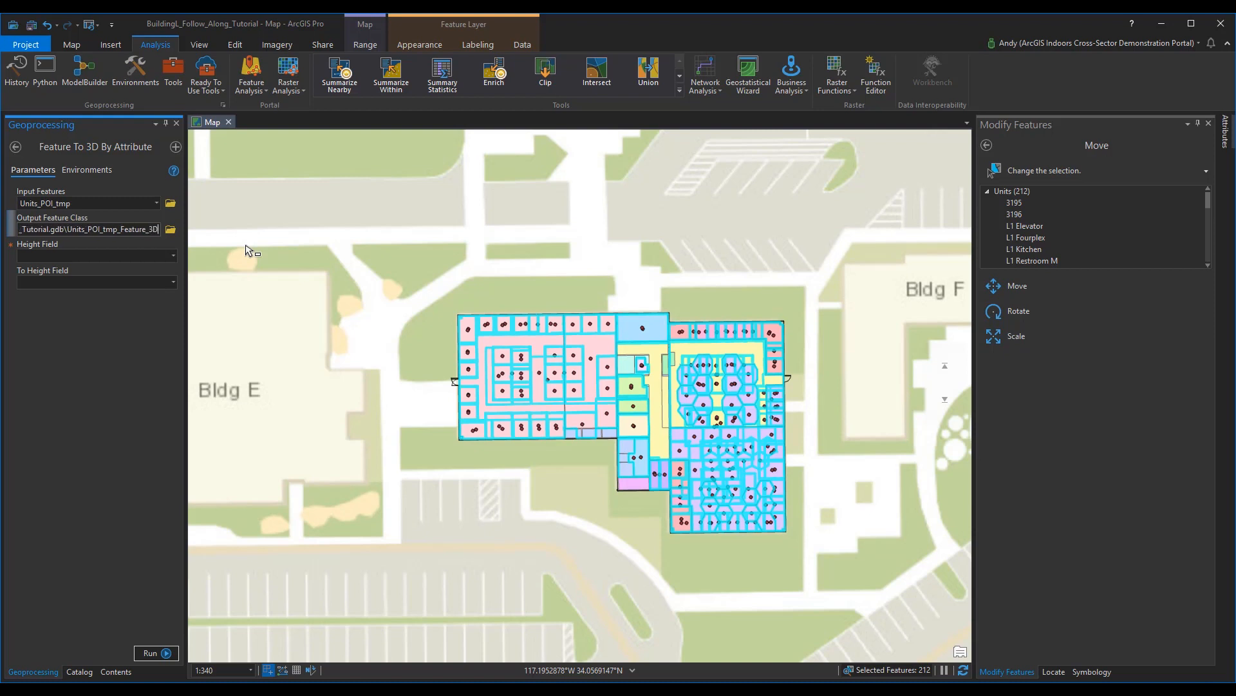
{"action": "left_click", "coordinate": [173, 255]}
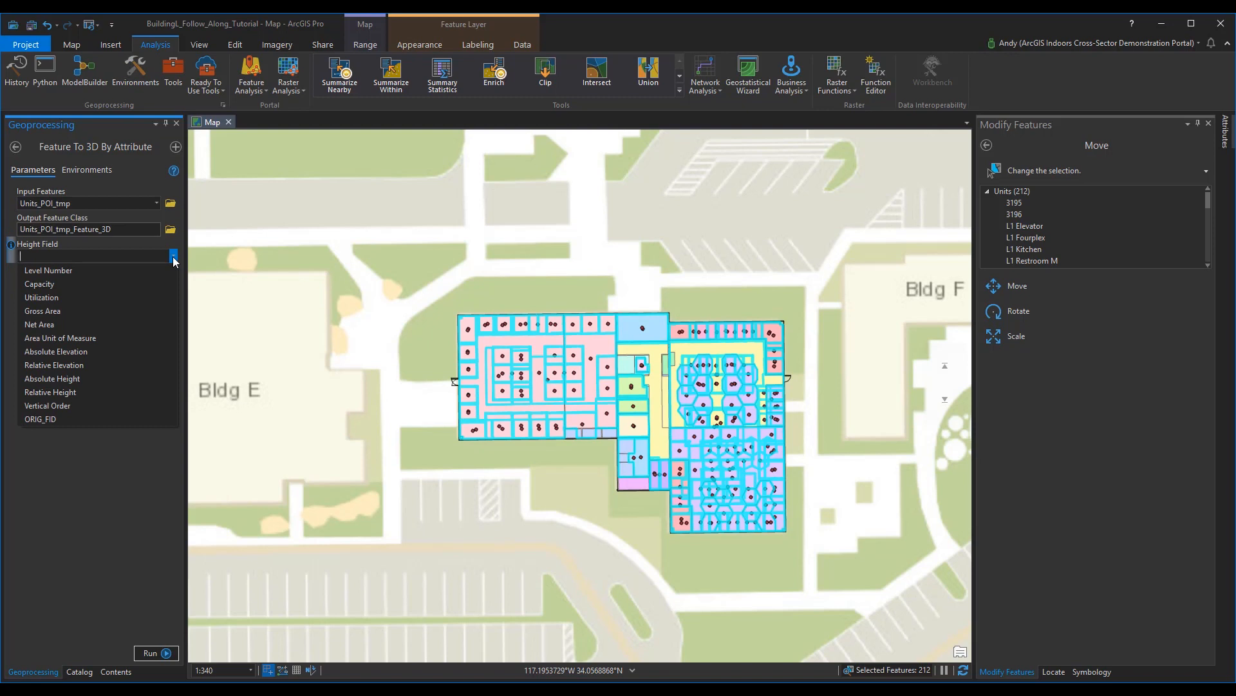
{"action": "mouse_move", "coordinate": [127, 364]}
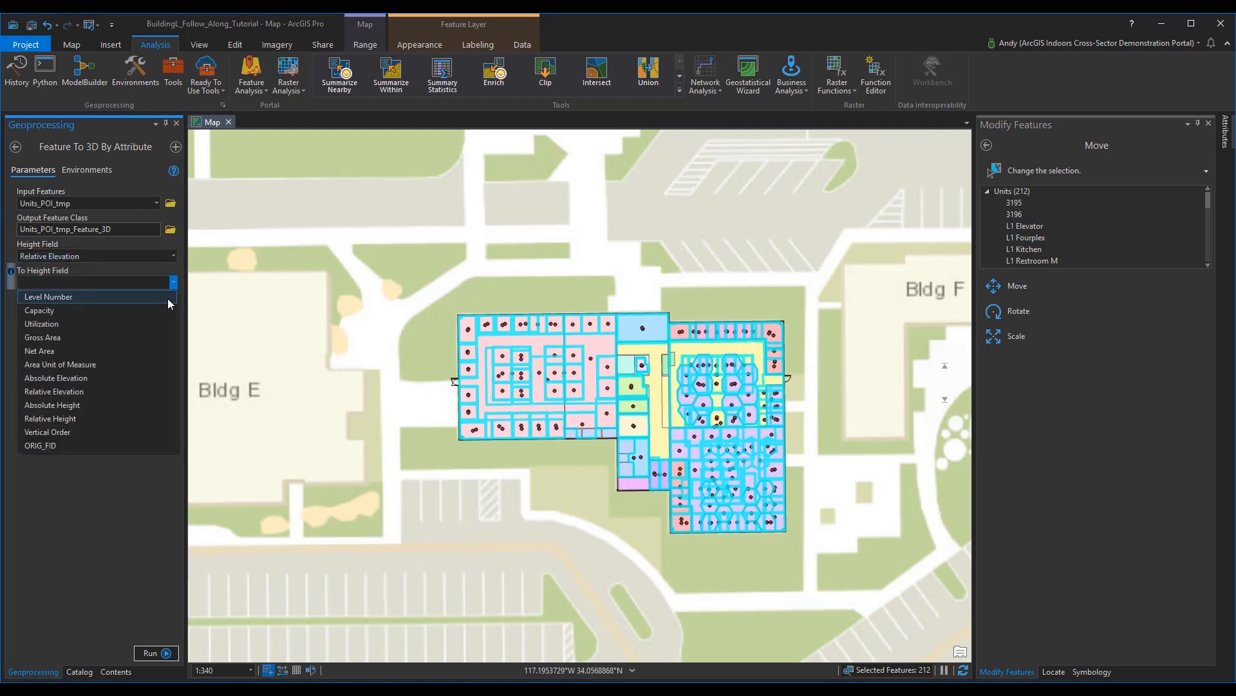
{"action": "left_click", "coordinate": [54, 391]}
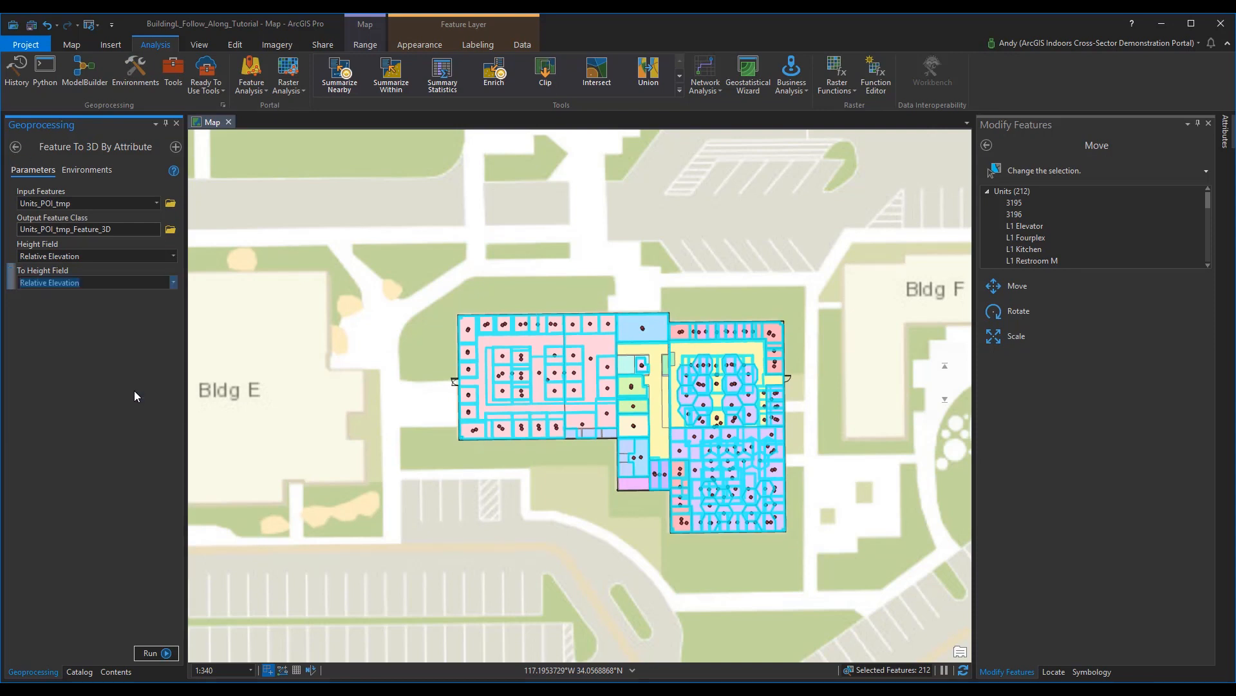
{"action": "left_click", "coordinate": [156, 653]}
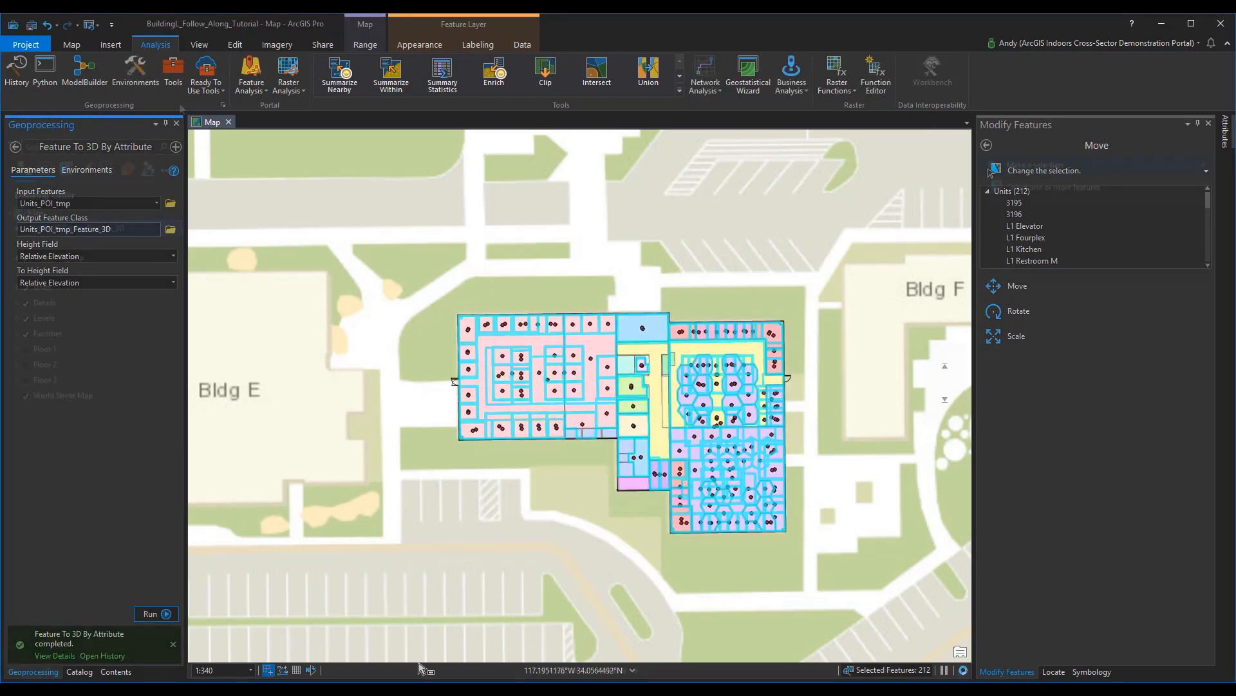
Set up Append with PointsOfInterest chosen as the target dataset.
{"action": "left_click", "coordinate": [172, 71]}
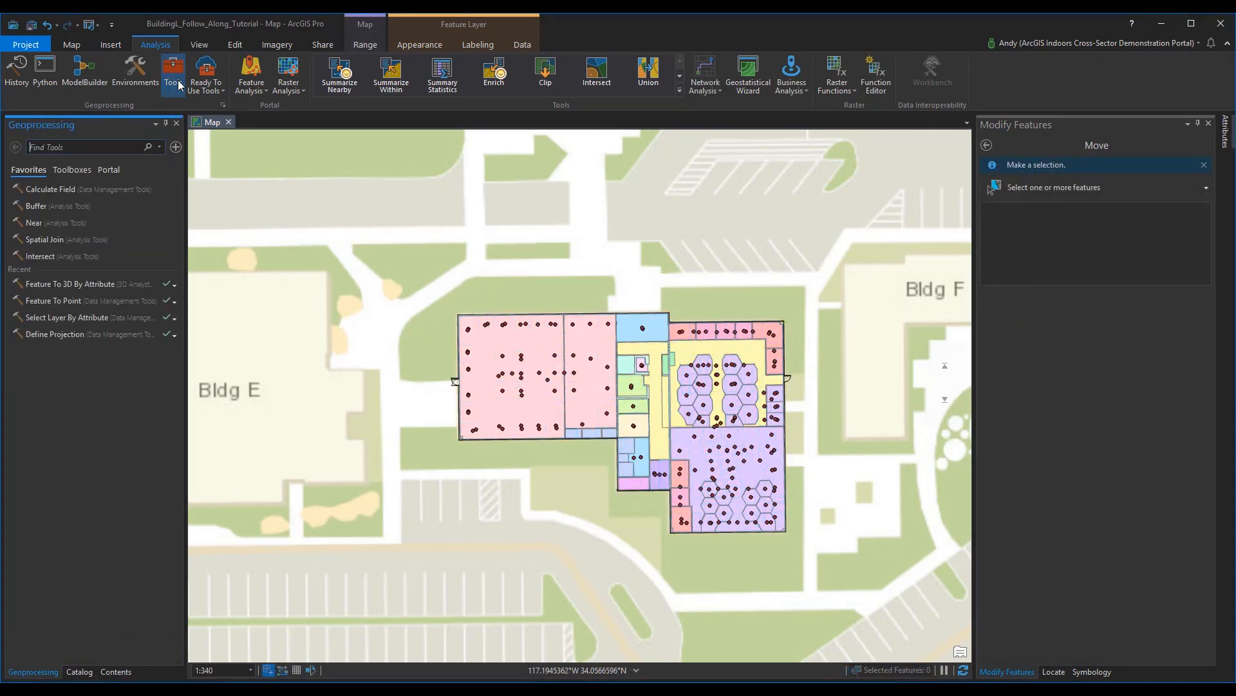
{"action": "type", "text": "AS"}
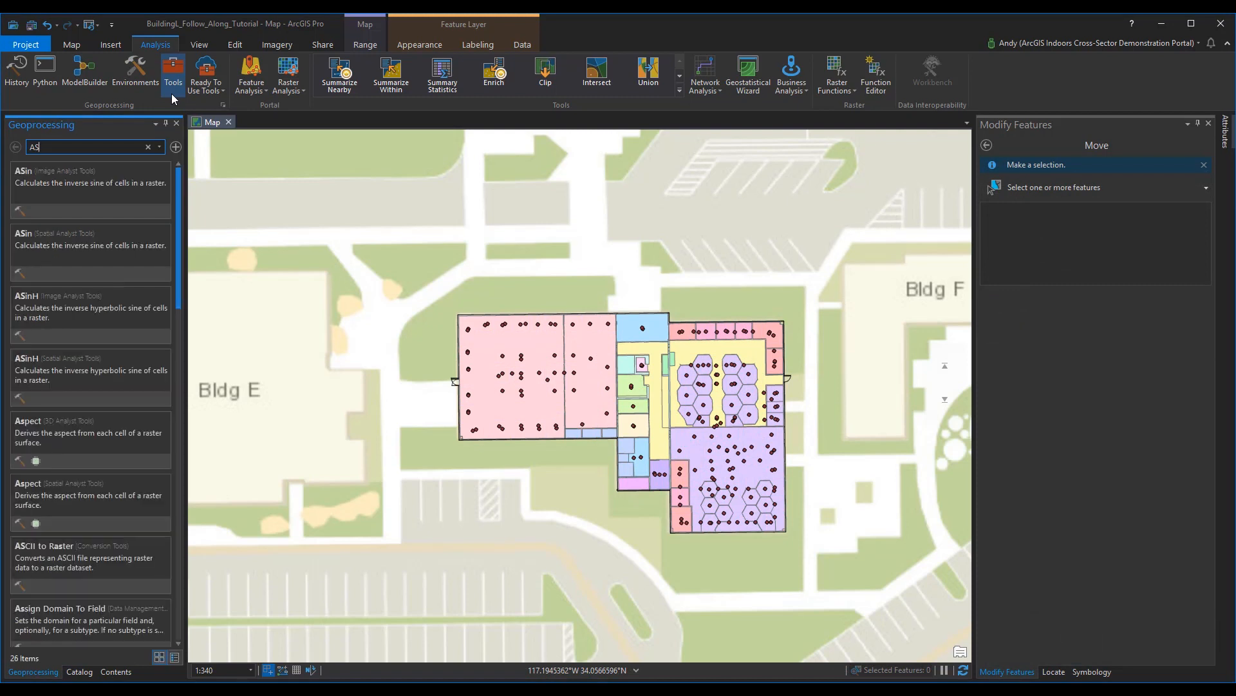
{"action": "type", "text": "Append"}
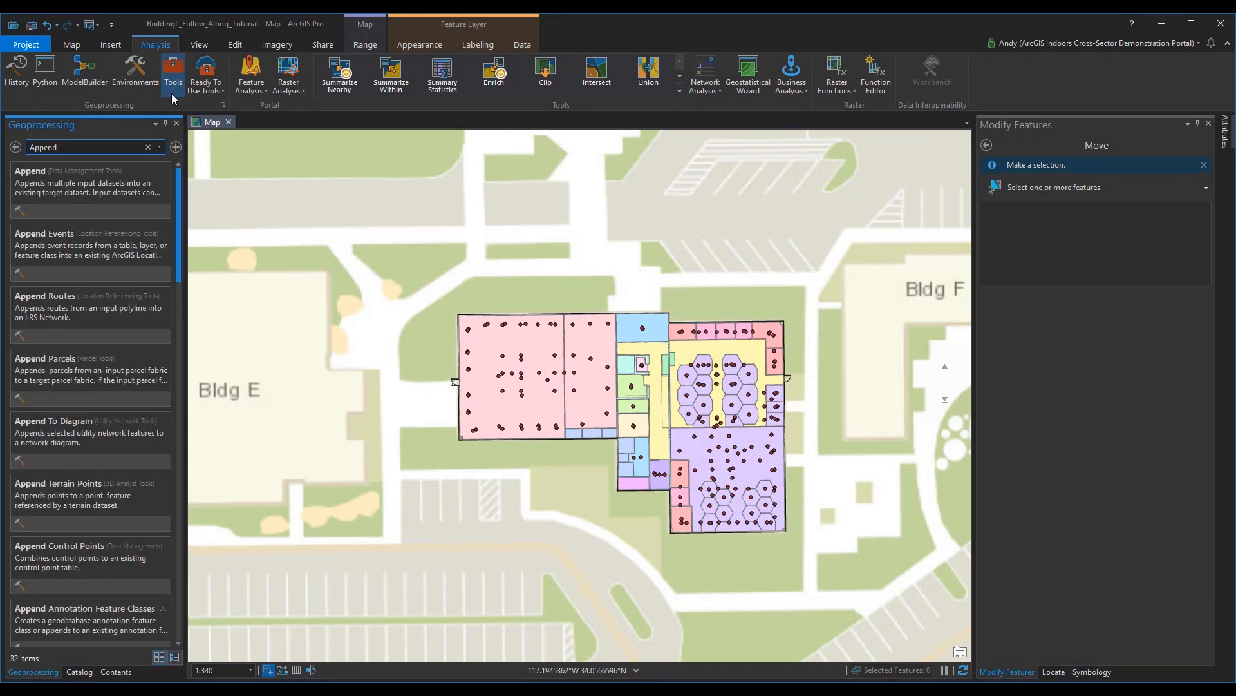
{"action": "left_click", "coordinate": [31, 177]}
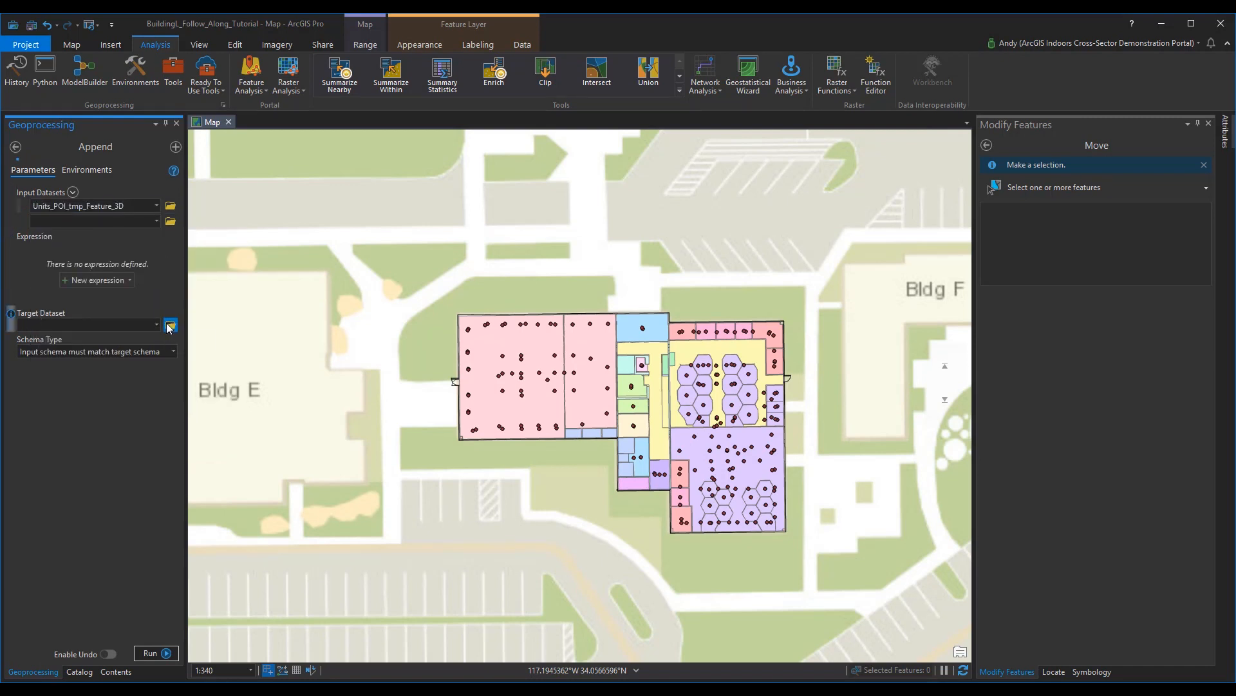
{"action": "left_click", "coordinate": [170, 325]}
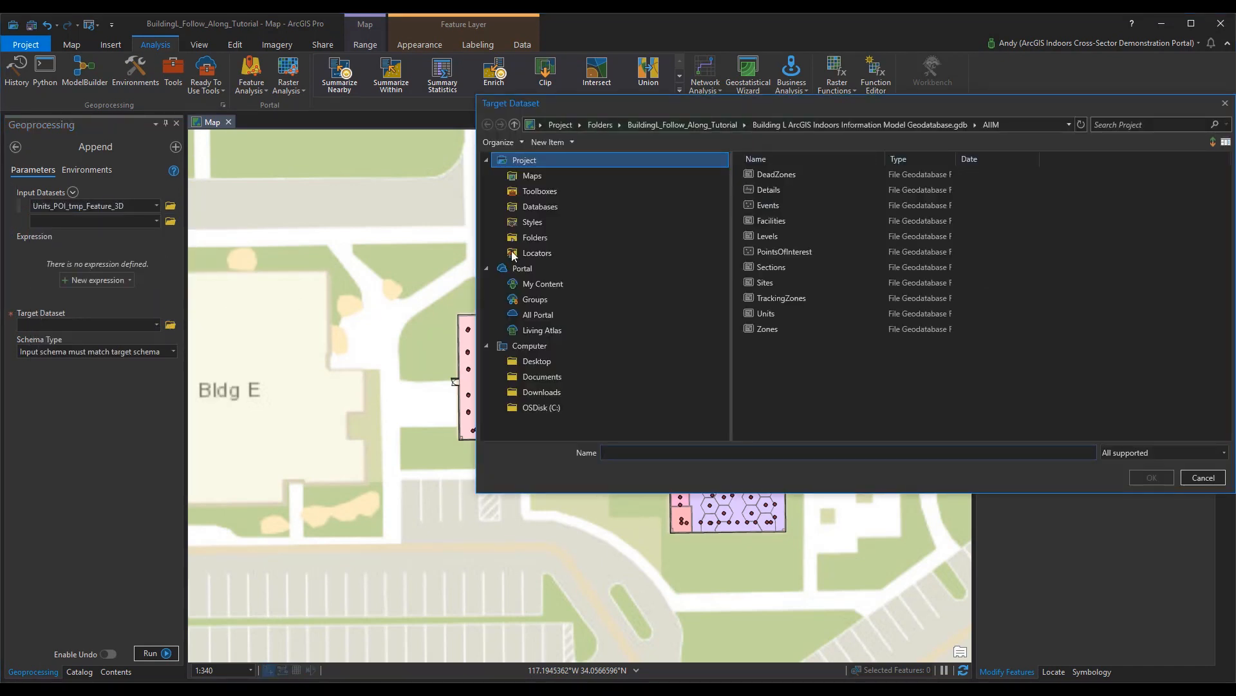
{"action": "left_click", "coordinate": [783, 251]}
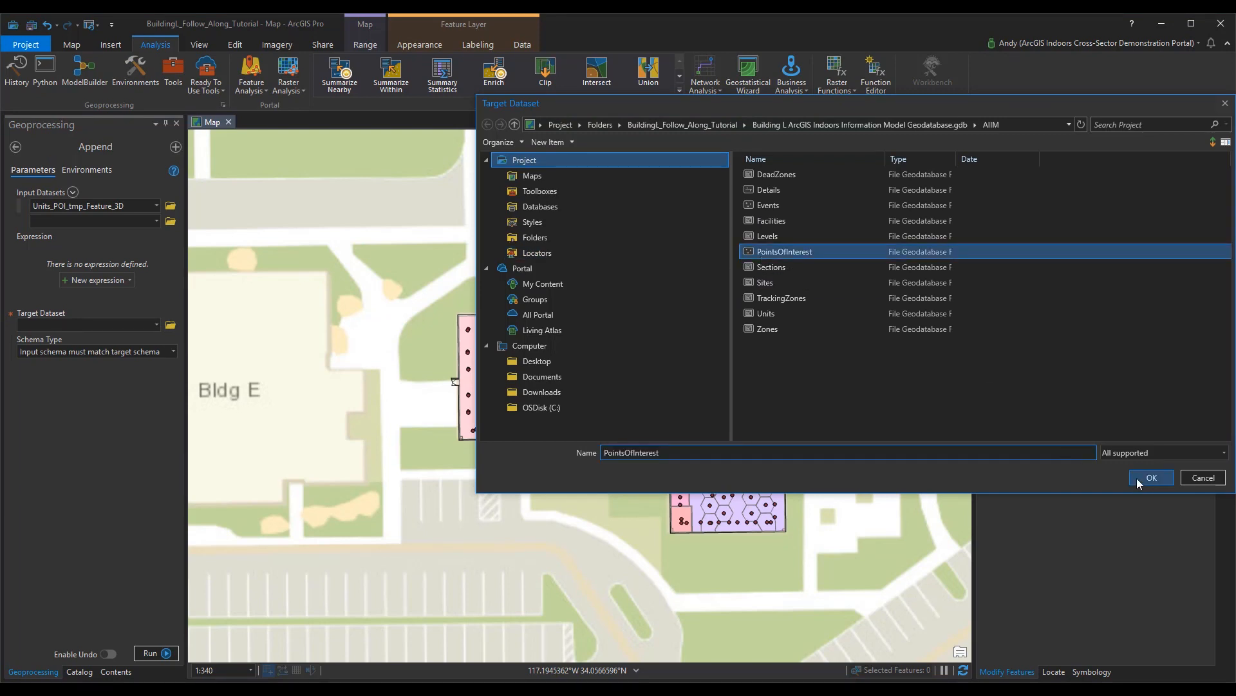
{"action": "left_click", "coordinate": [1151, 477]}
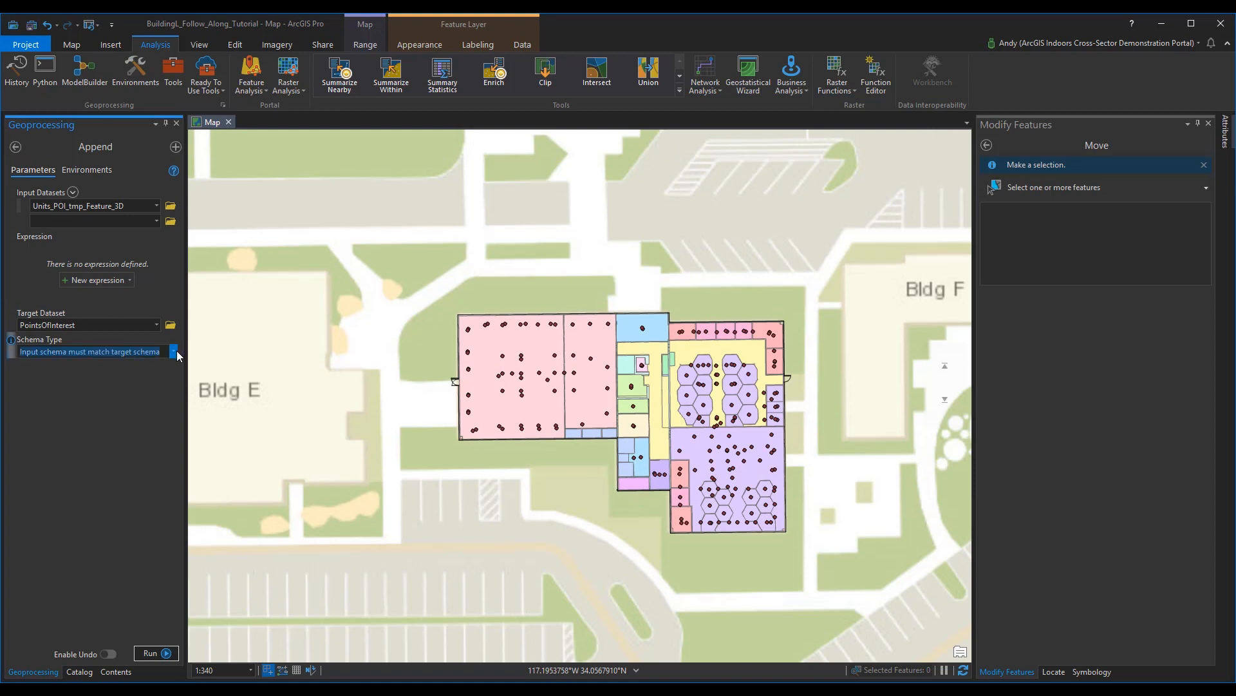
Append Units_POI_tmp_Feature_3D using a field map feeding UNIT_NAME from NAME.
{"action": "left_click", "coordinate": [172, 352]}
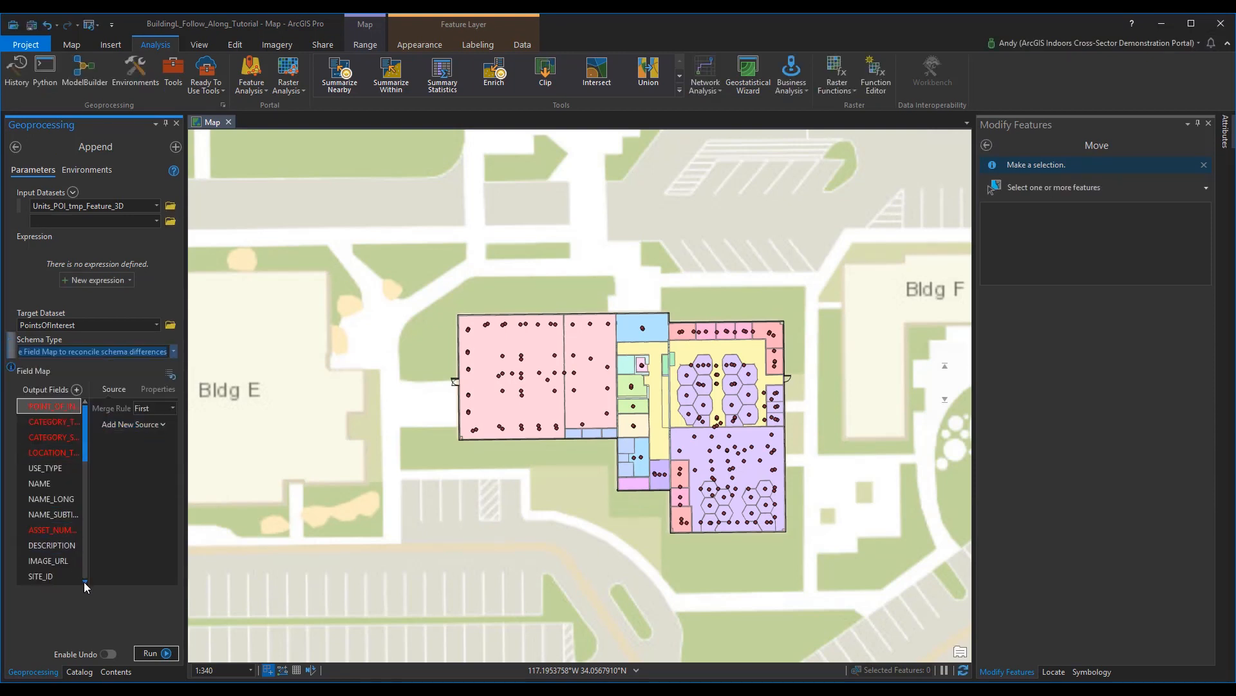
{"action": "scroll", "scroll_direction": "down", "scroll_amount": 3}
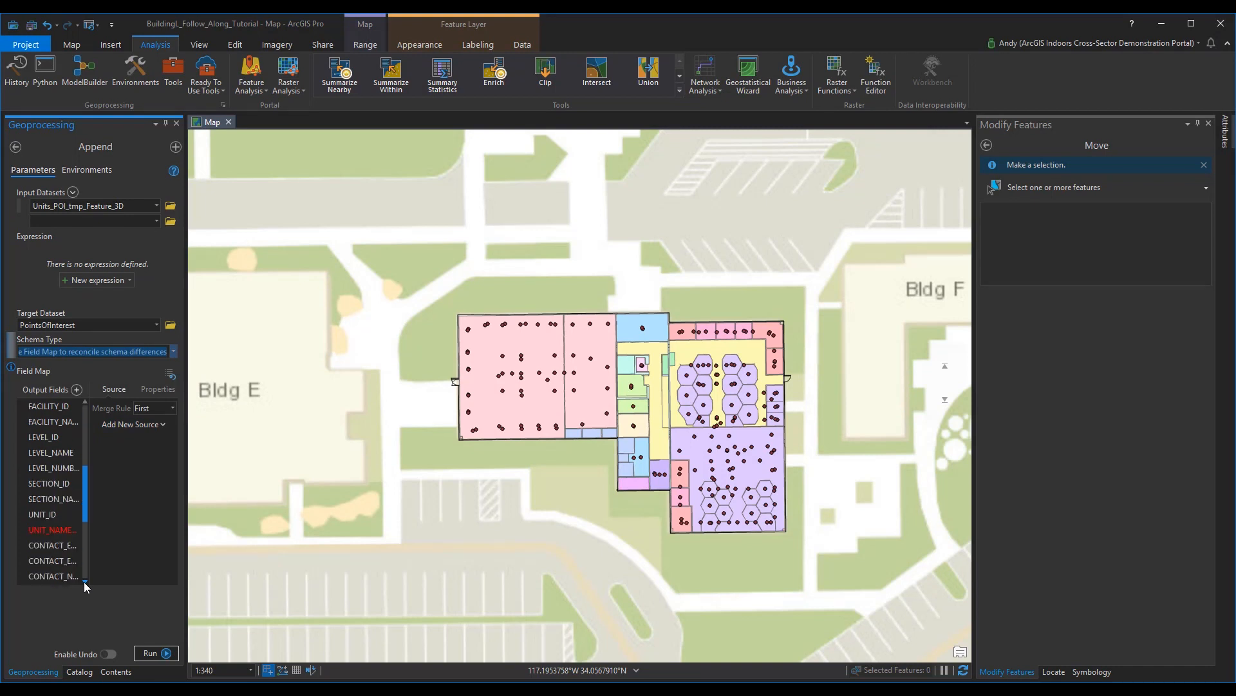
{"action": "left_click", "coordinate": [51, 530]}
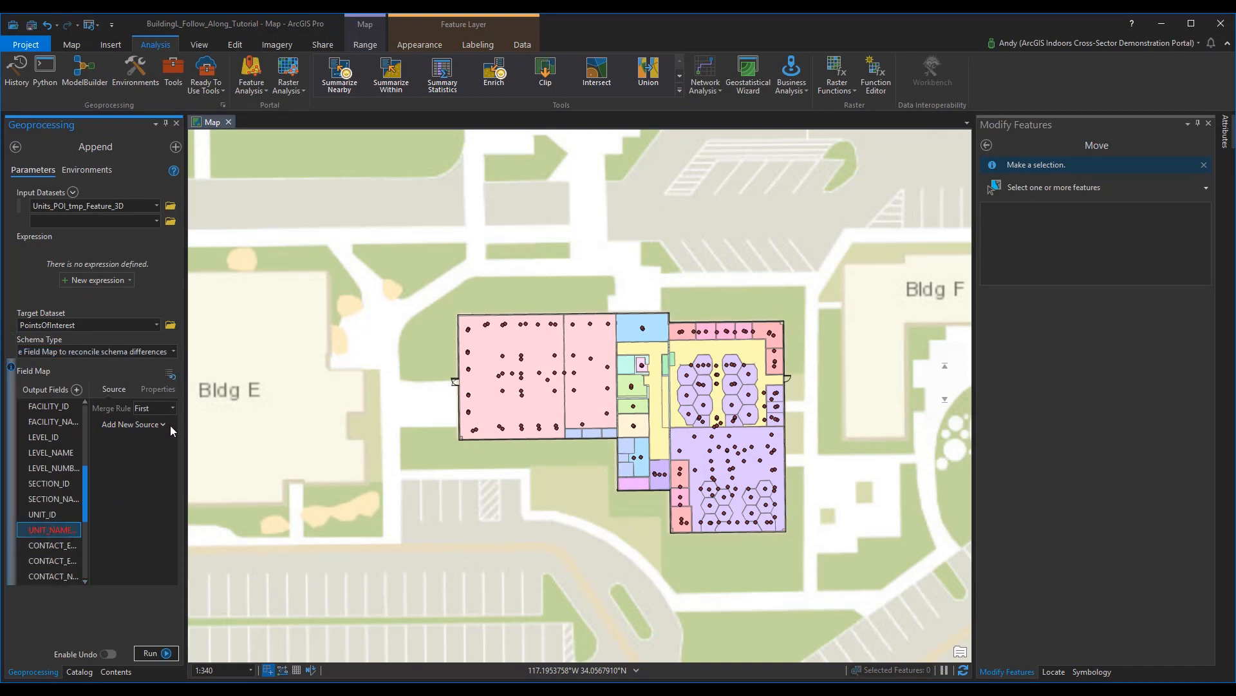
{"action": "left_click", "coordinate": [133, 424]}
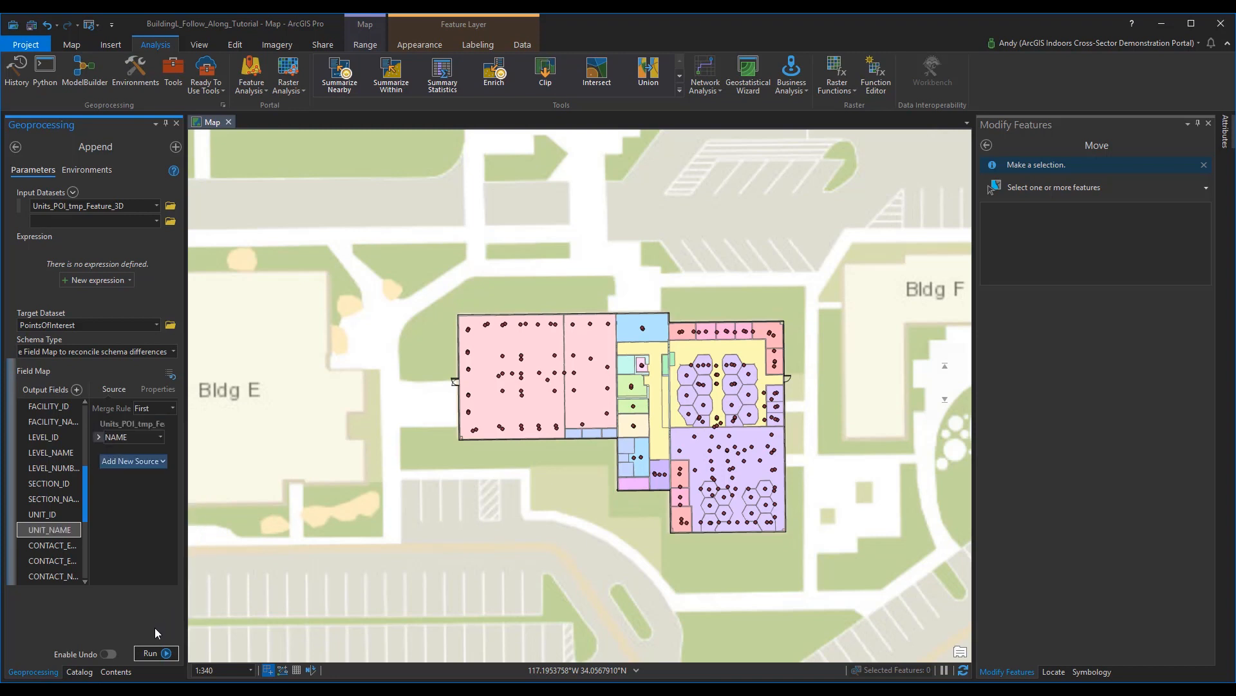
{"action": "left_click", "coordinate": [155, 653]}
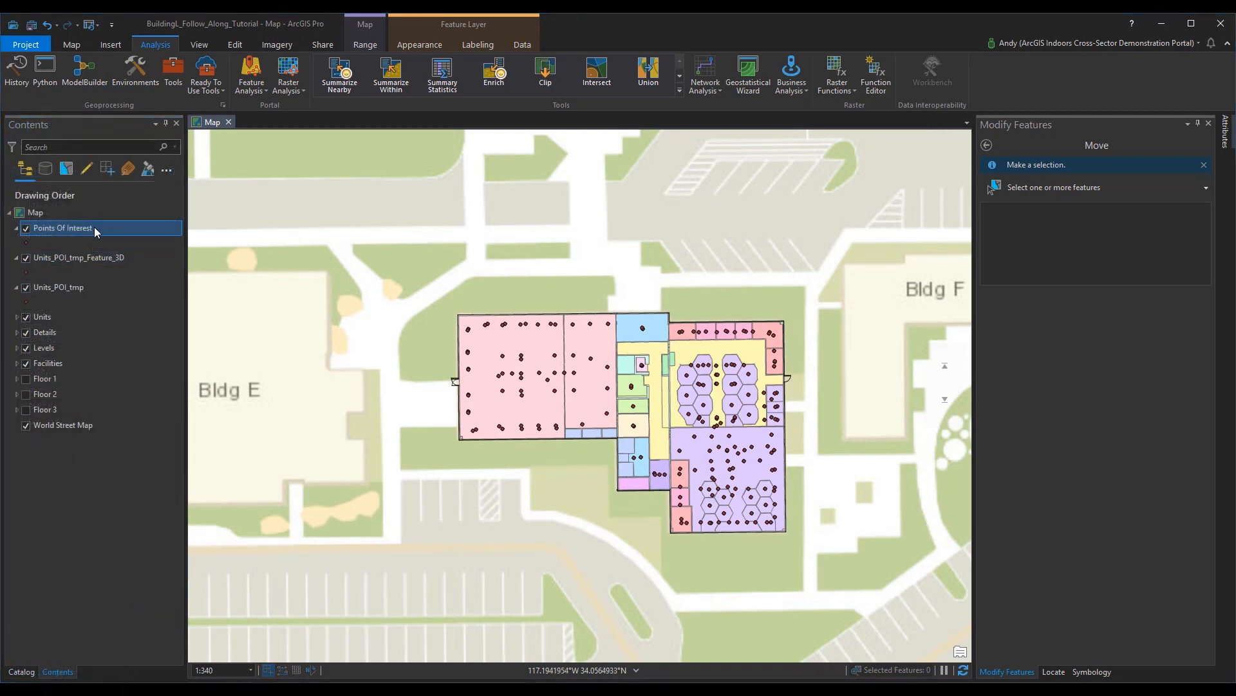
Show the Points Of Interest attribute table and bring up options on the Category Subtype field.
{"action": "right_click", "coordinate": [62, 228]}
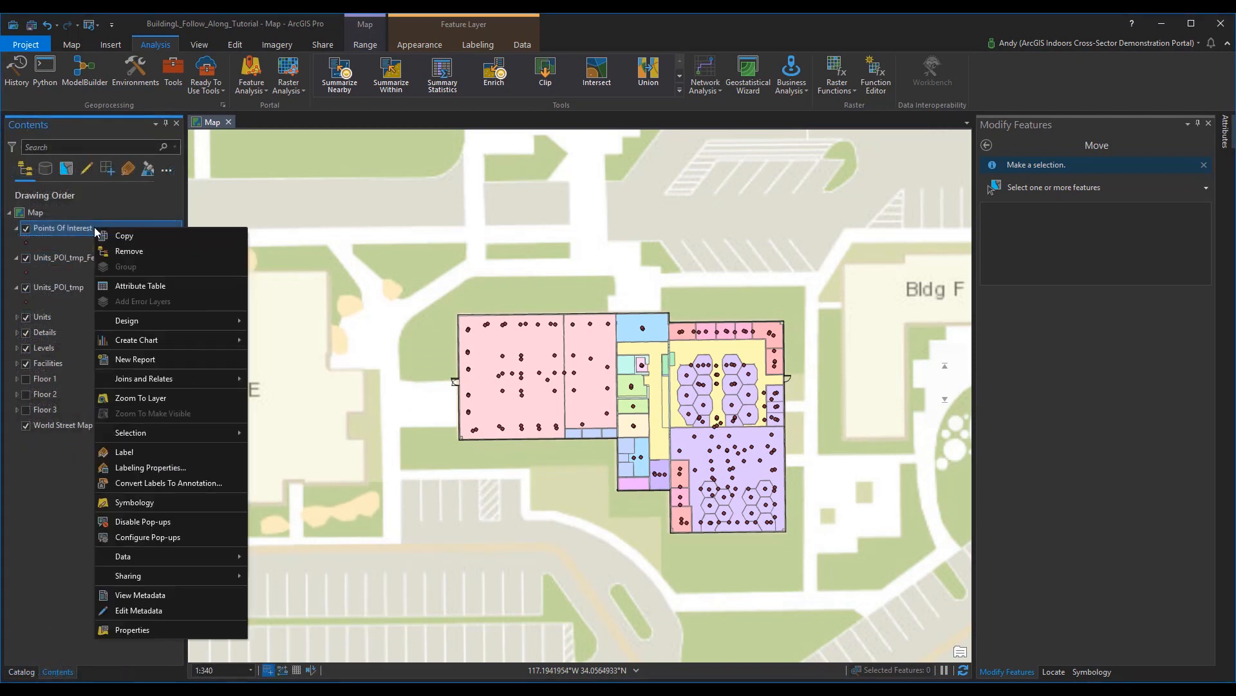
{"action": "mouse_move", "coordinate": [127, 266]}
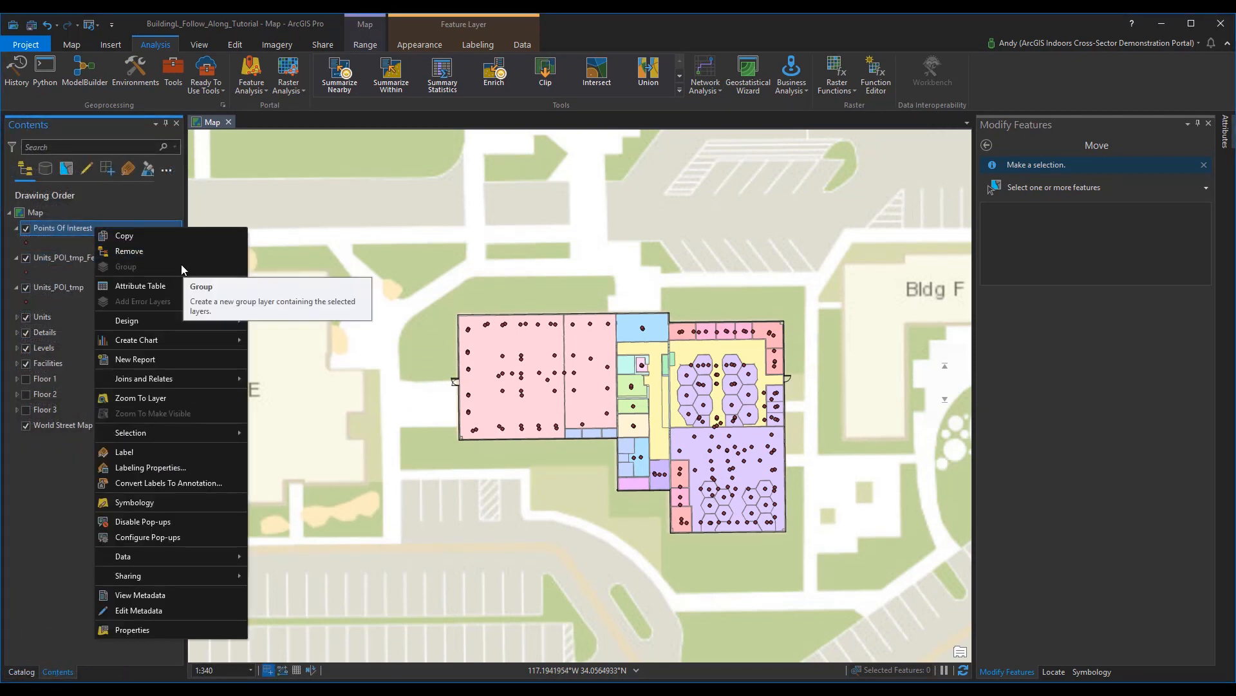
{"action": "left_click", "coordinate": [141, 286]}
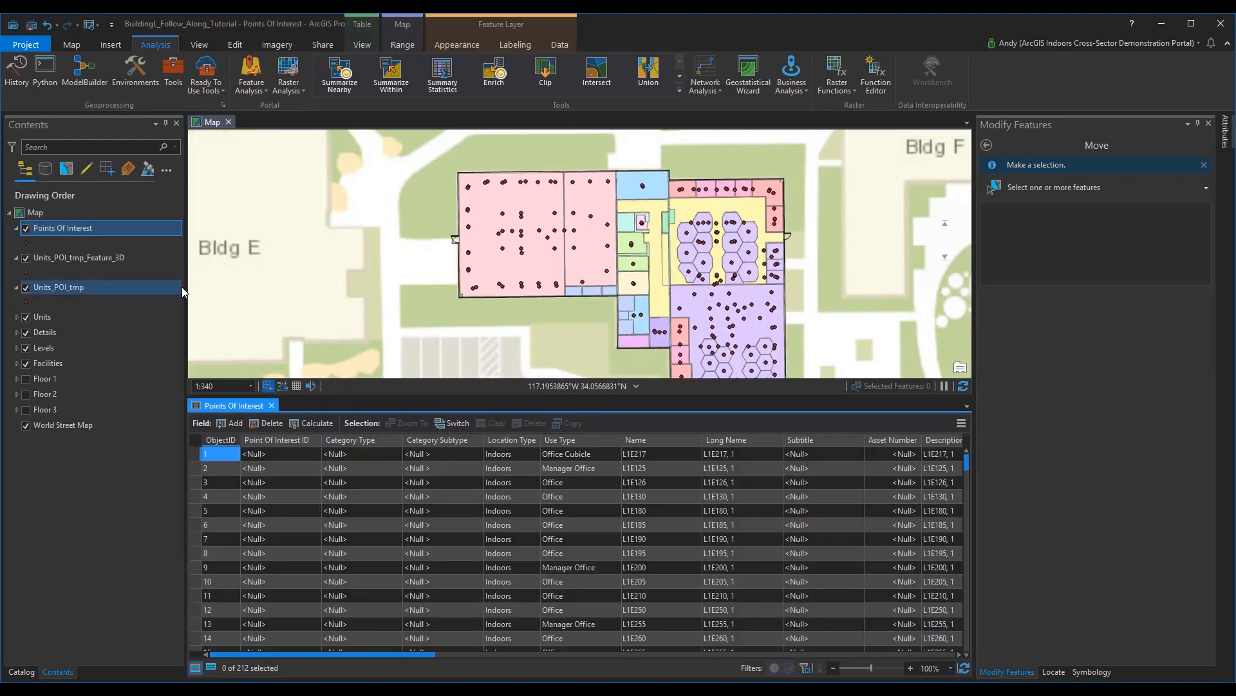
{"action": "mouse_move", "coordinate": [456, 441]}
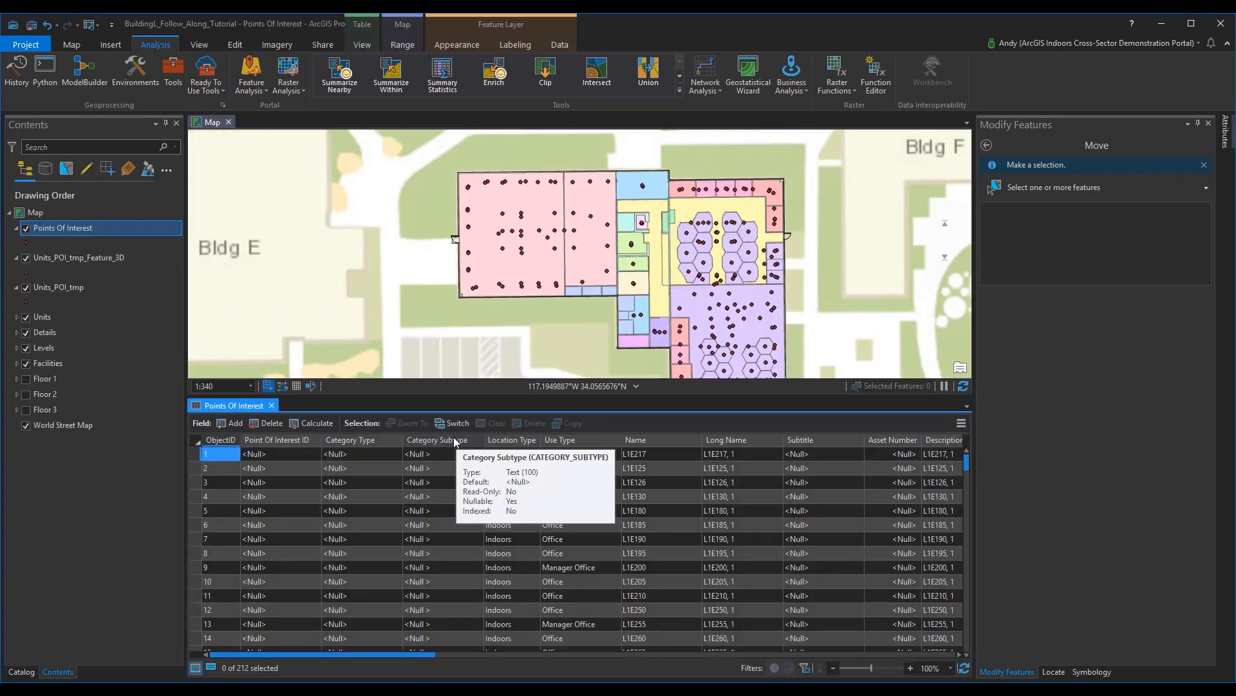
{"action": "right_click", "coordinate": [436, 440]}
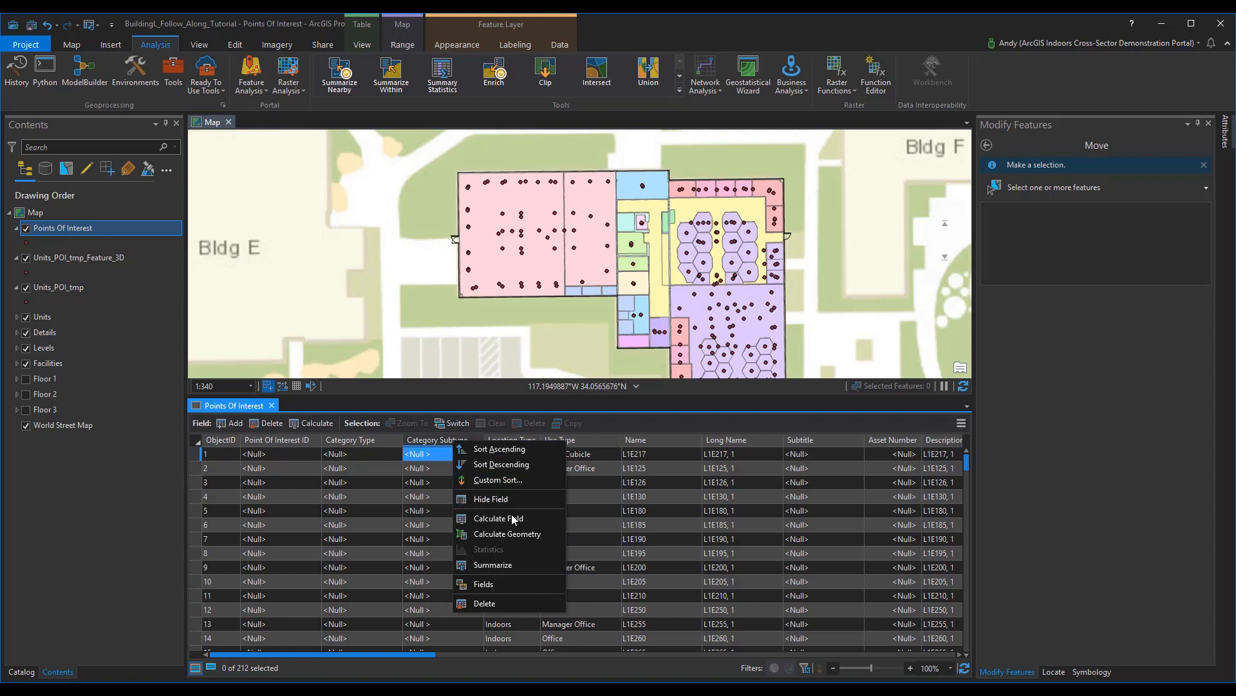
Calculate Category Subtype from Use Type, then enter "Places + Things" for Category Type.
{"action": "left_click", "coordinate": [499, 519]}
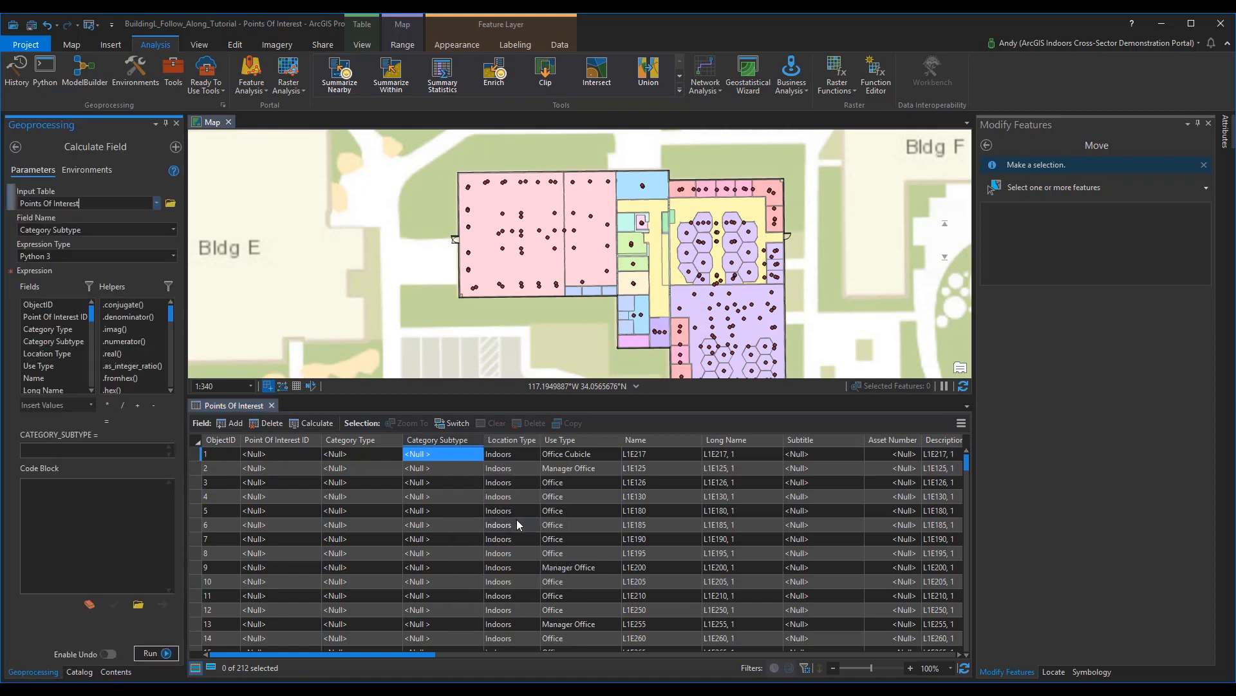
{"action": "mouse_move", "coordinate": [120, 378]}
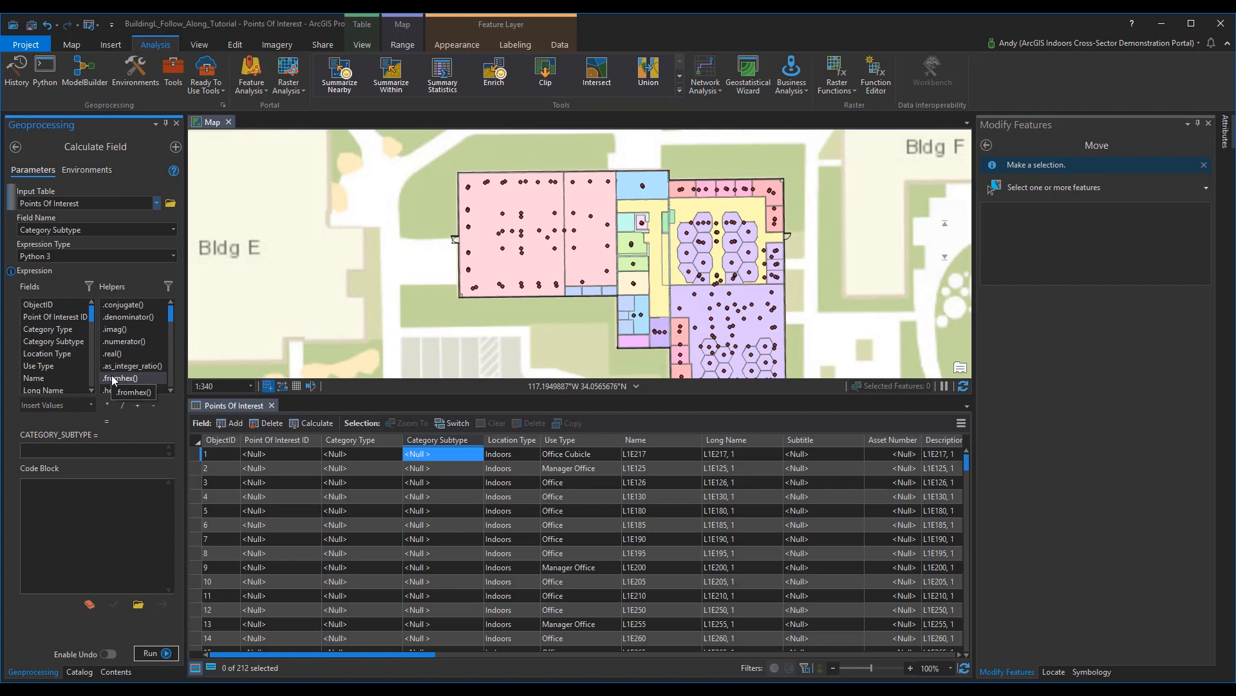
{"action": "double_click", "coordinate": [38, 365]}
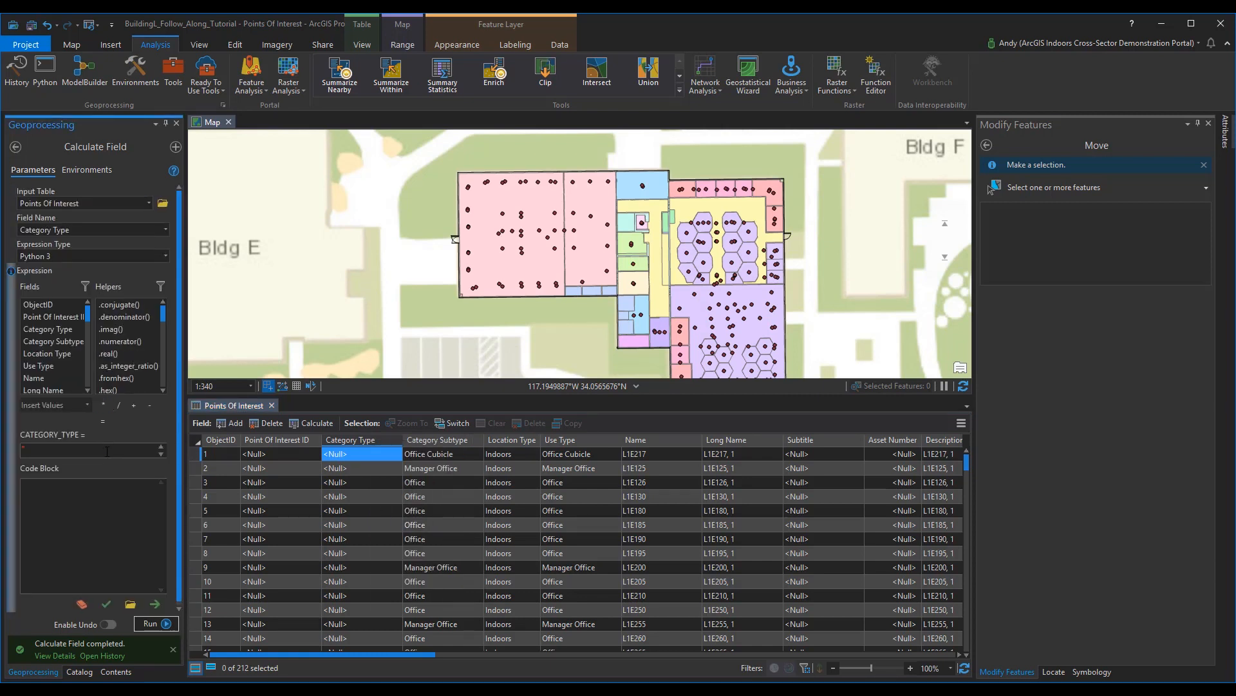
{"action": "type", "text": "\"Places\""}
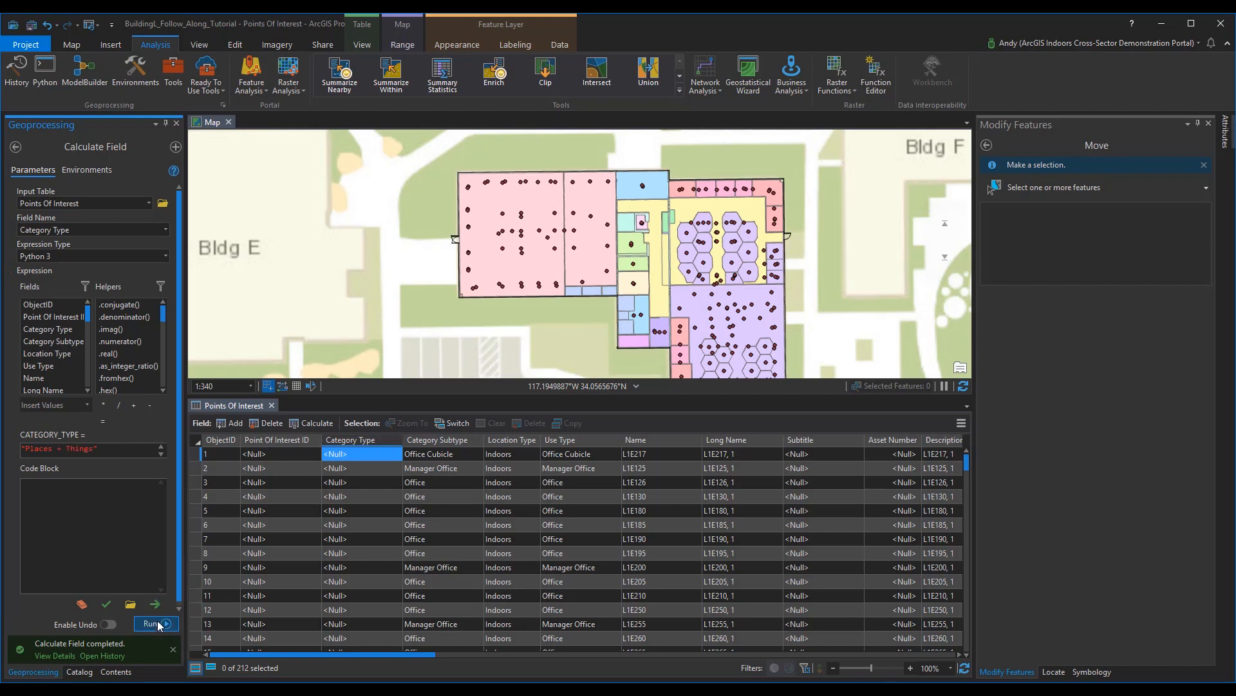
Set Category Type to Places + Things and Point Of Interest ID to each ObjectID.
{"action": "left_click", "coordinate": [155, 623]}
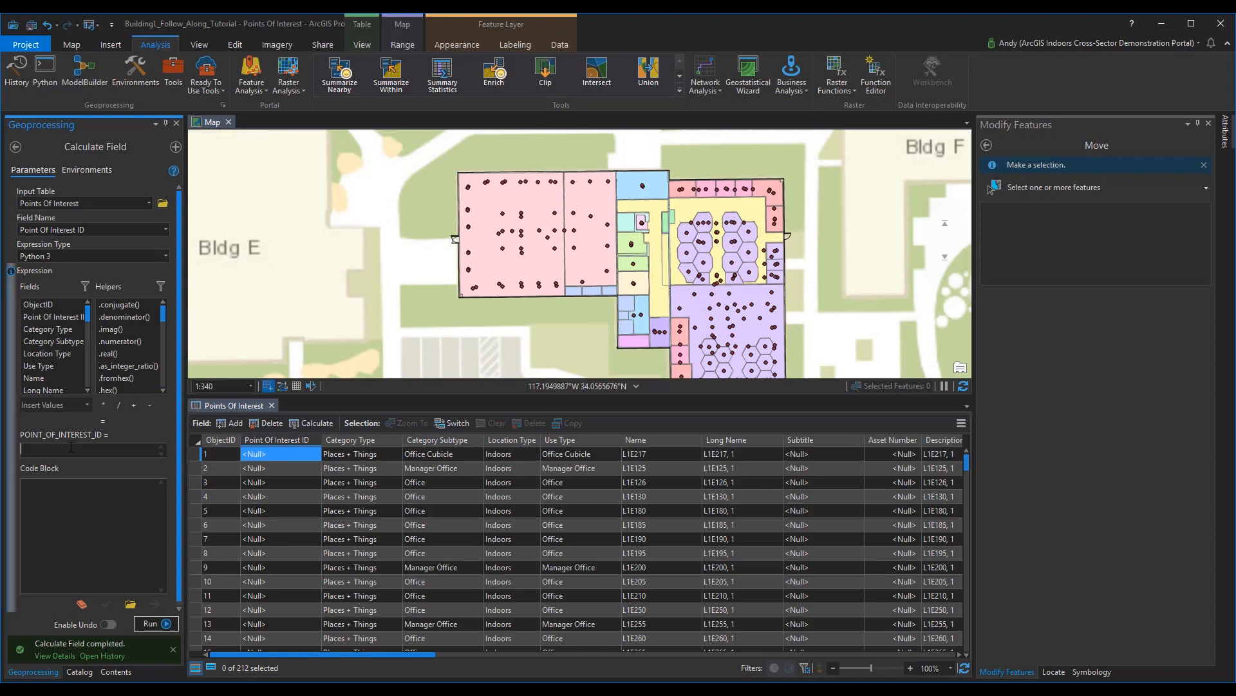
{"action": "left_click", "coordinate": [38, 304]}
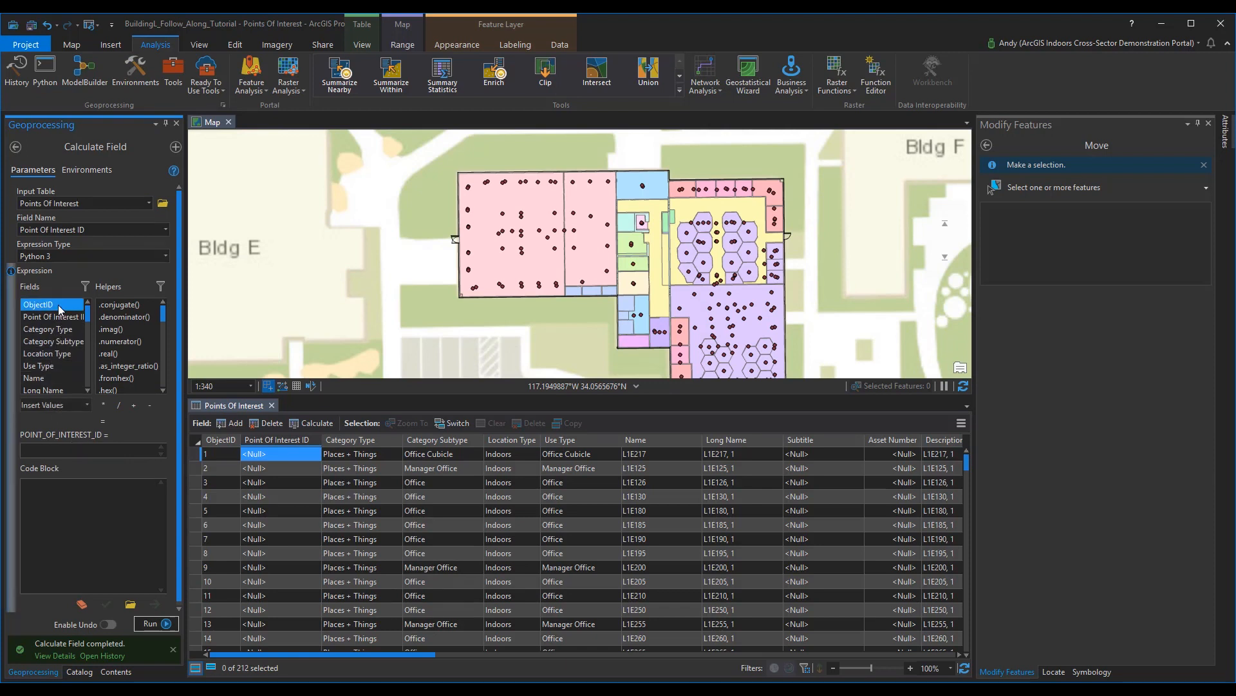
{"action": "double_click", "coordinate": [39, 304]}
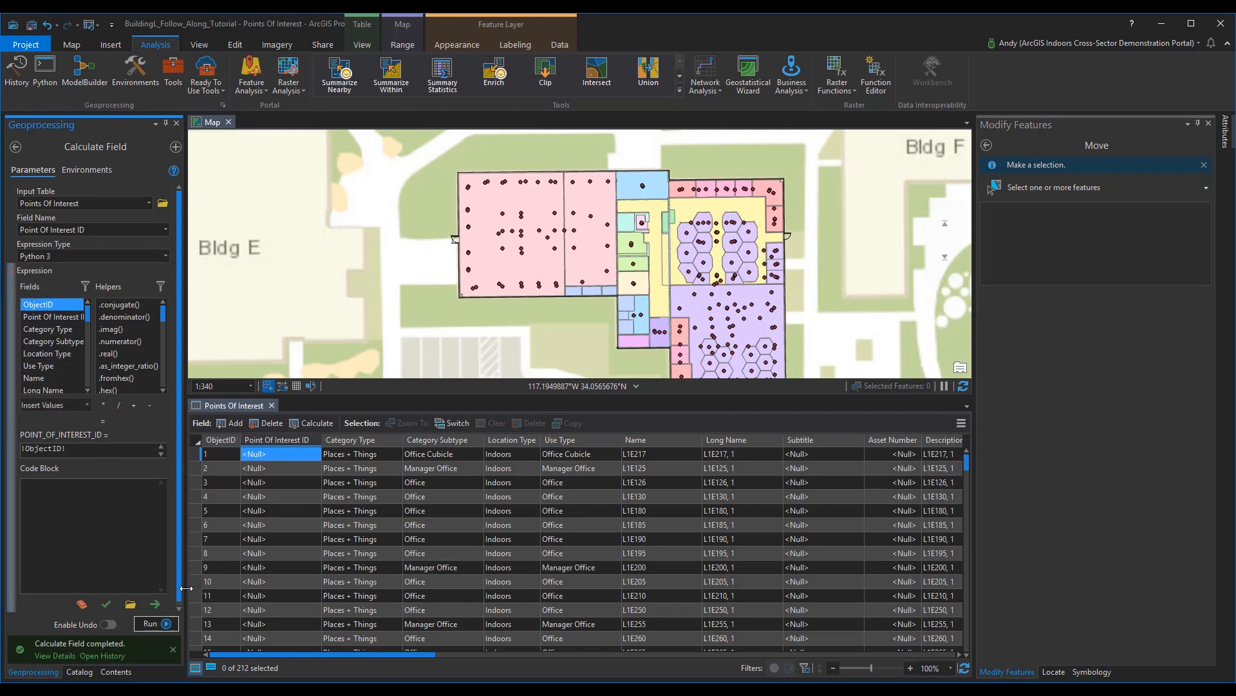
{"action": "left_click", "coordinate": [156, 623]}
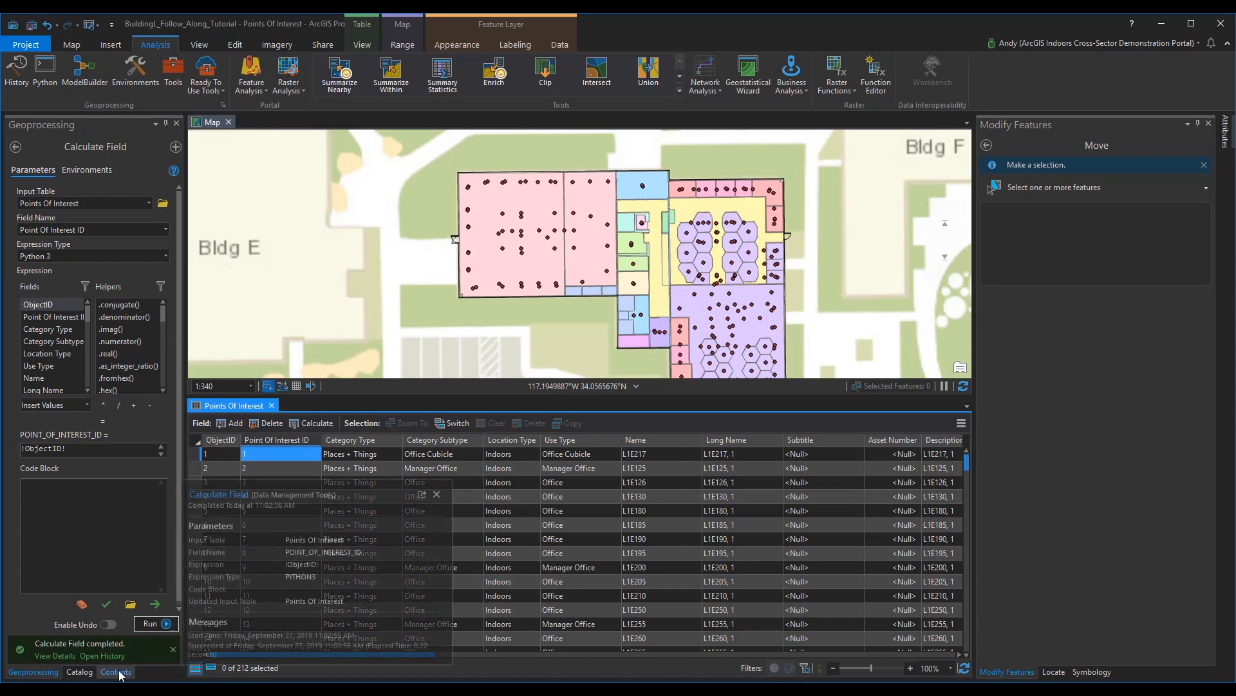
Remove the temporary POI layers and calculate Display Scale ID as "unit".
{"action": "left_click", "coordinate": [116, 672]}
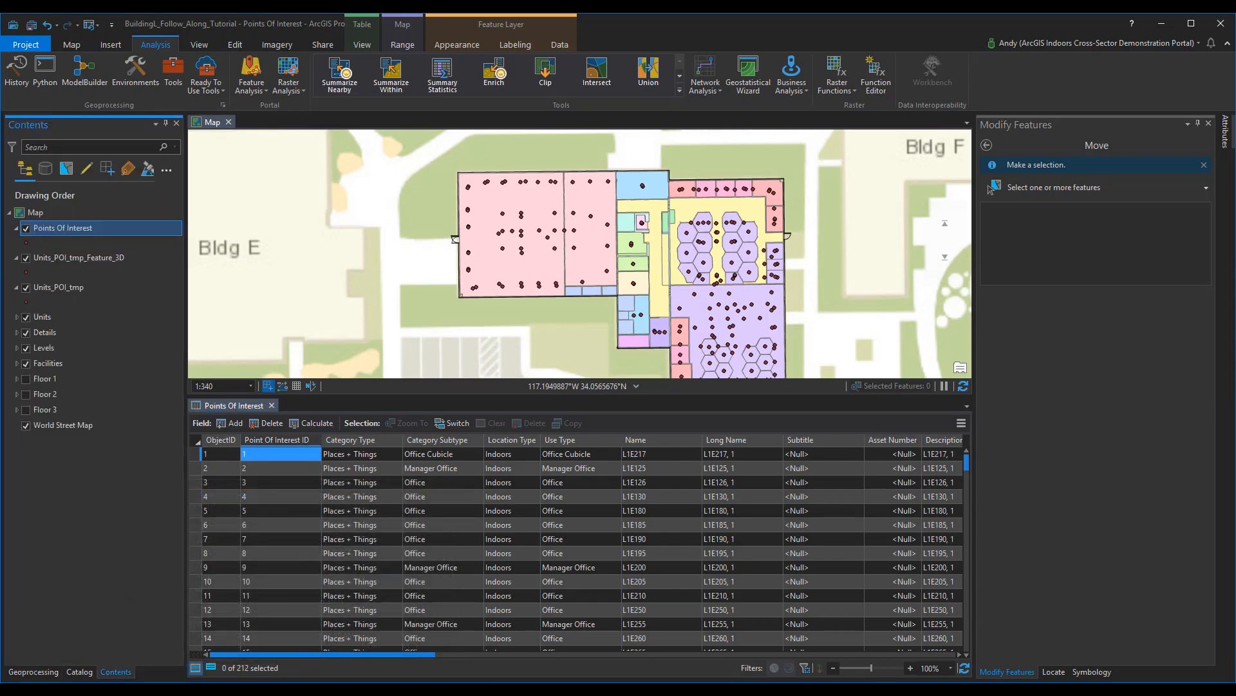
{"action": "left_click", "coordinate": [71, 44]}
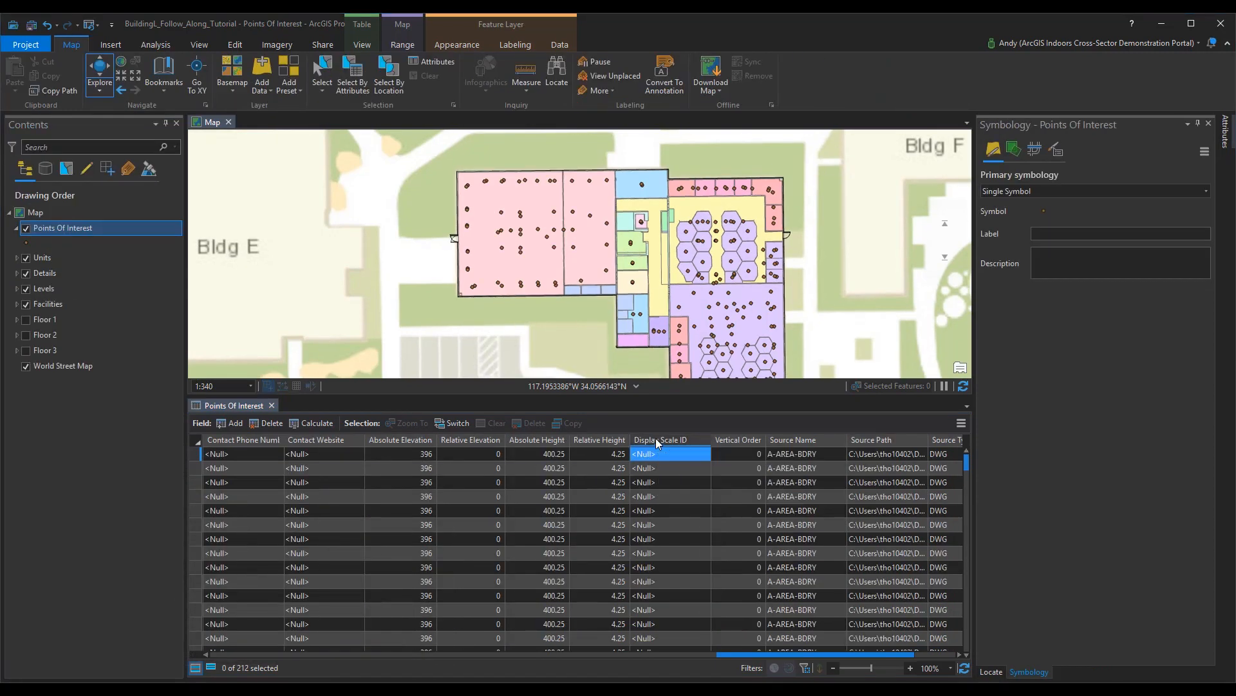
{"action": "left_click", "coordinate": [317, 424]}
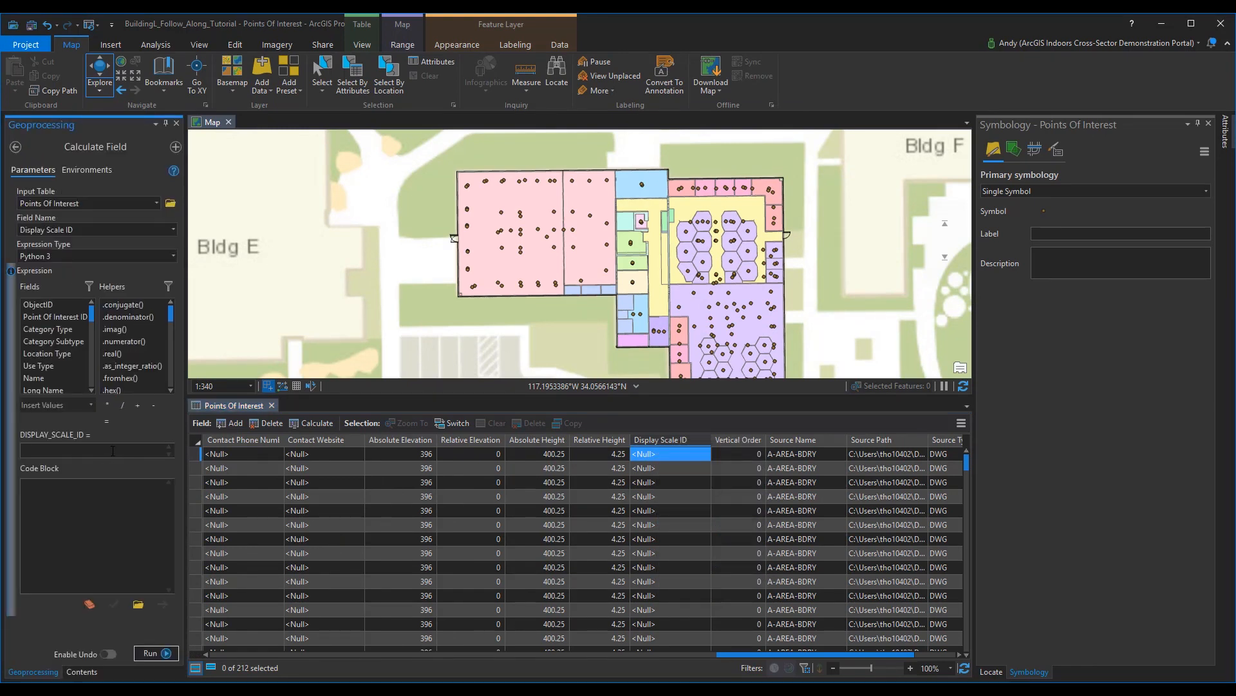
{"action": "type", "text": "\"unit\""}
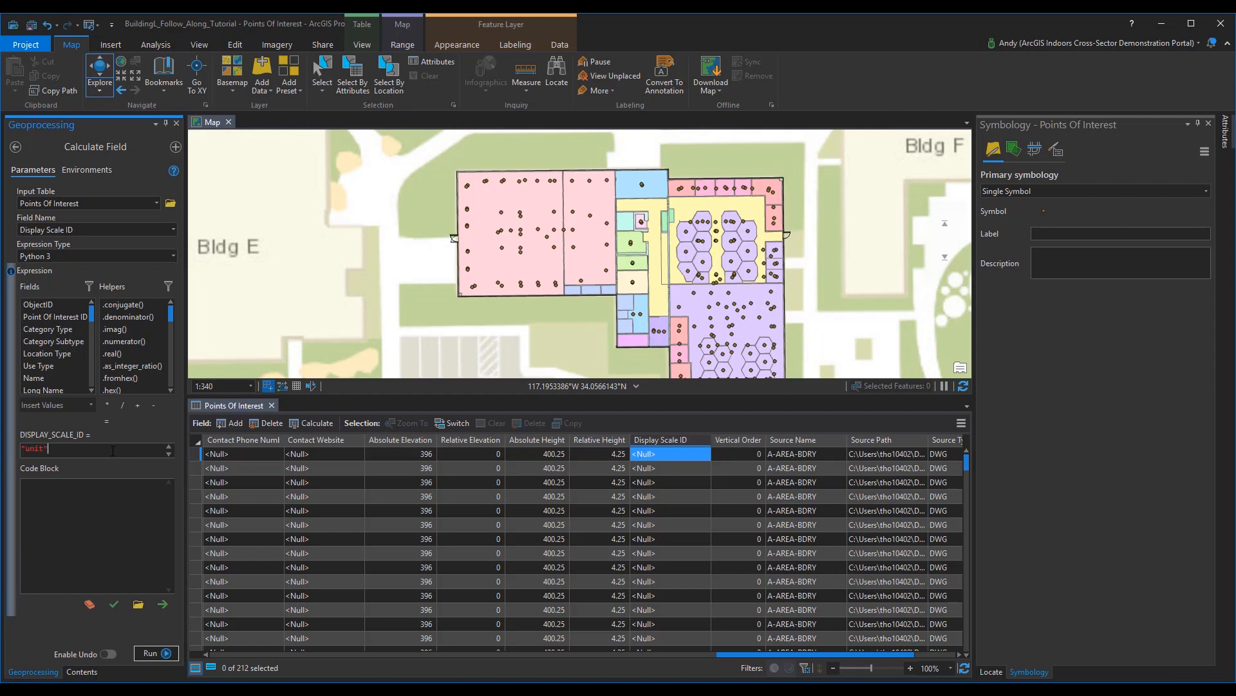
{"action": "mouse_move", "coordinate": [181, 653]}
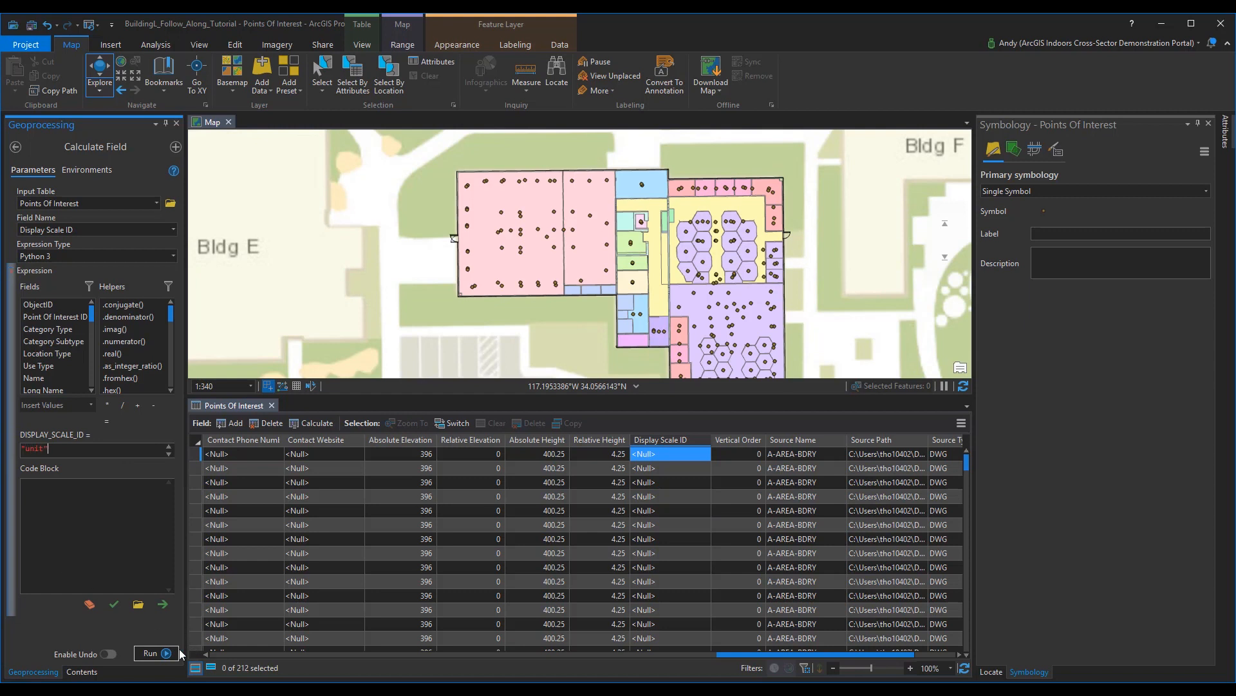
{"action": "left_click", "coordinate": [156, 652]}
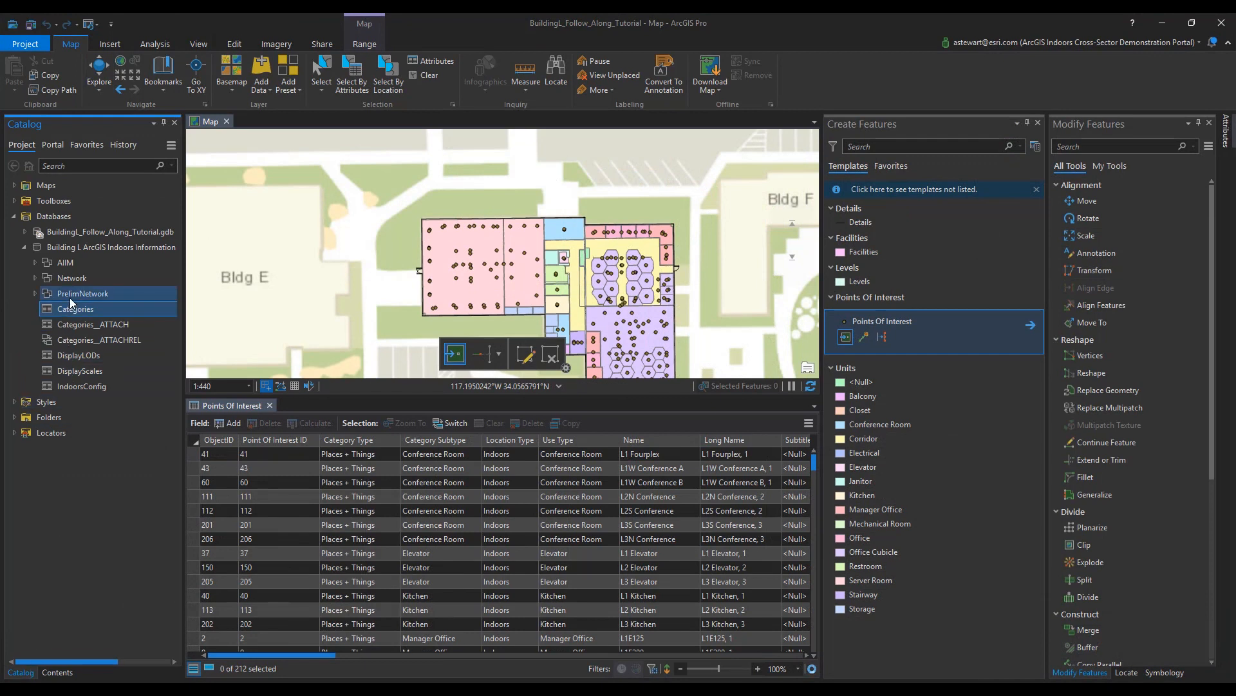
{"action": "right_click", "coordinate": [74, 309]}
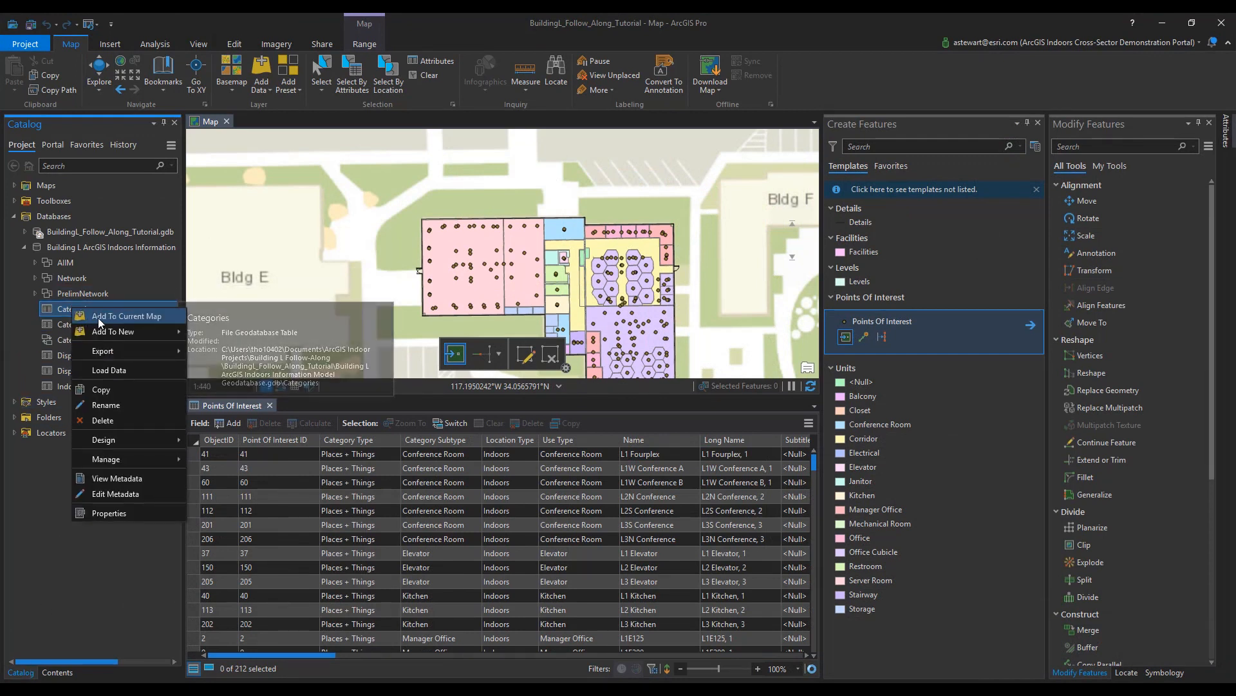
{"action": "left_click", "coordinate": [126, 315]}
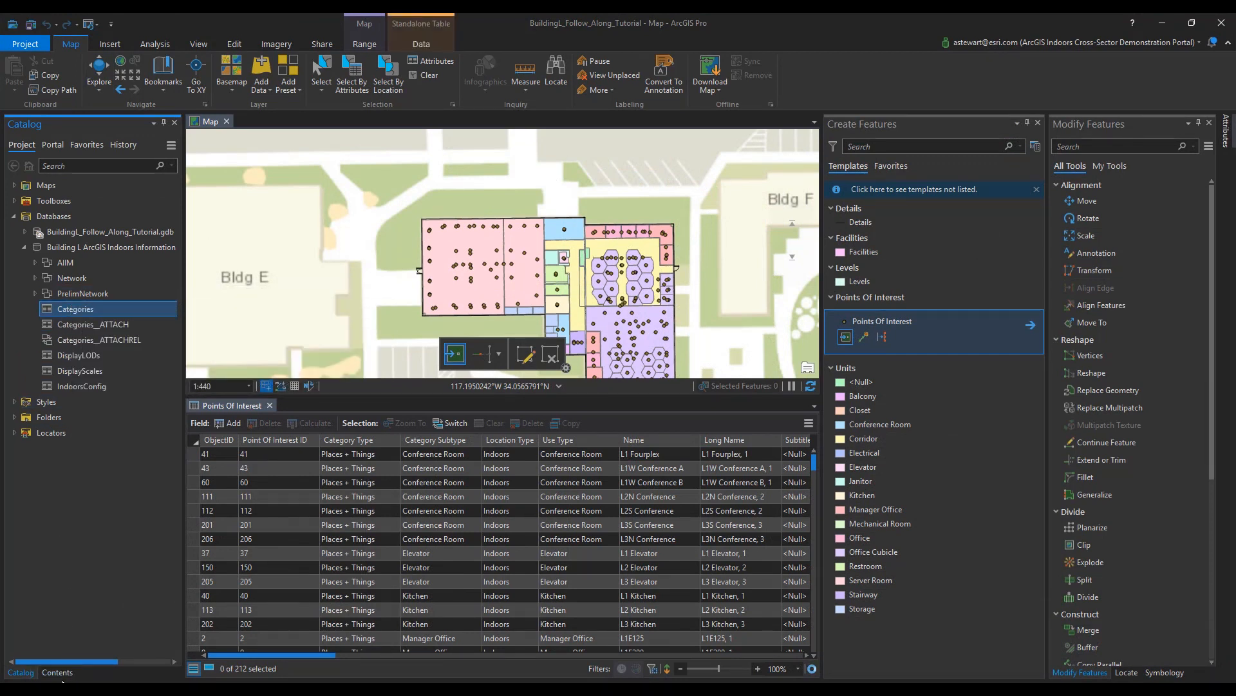
{"action": "left_click", "coordinate": [57, 672]}
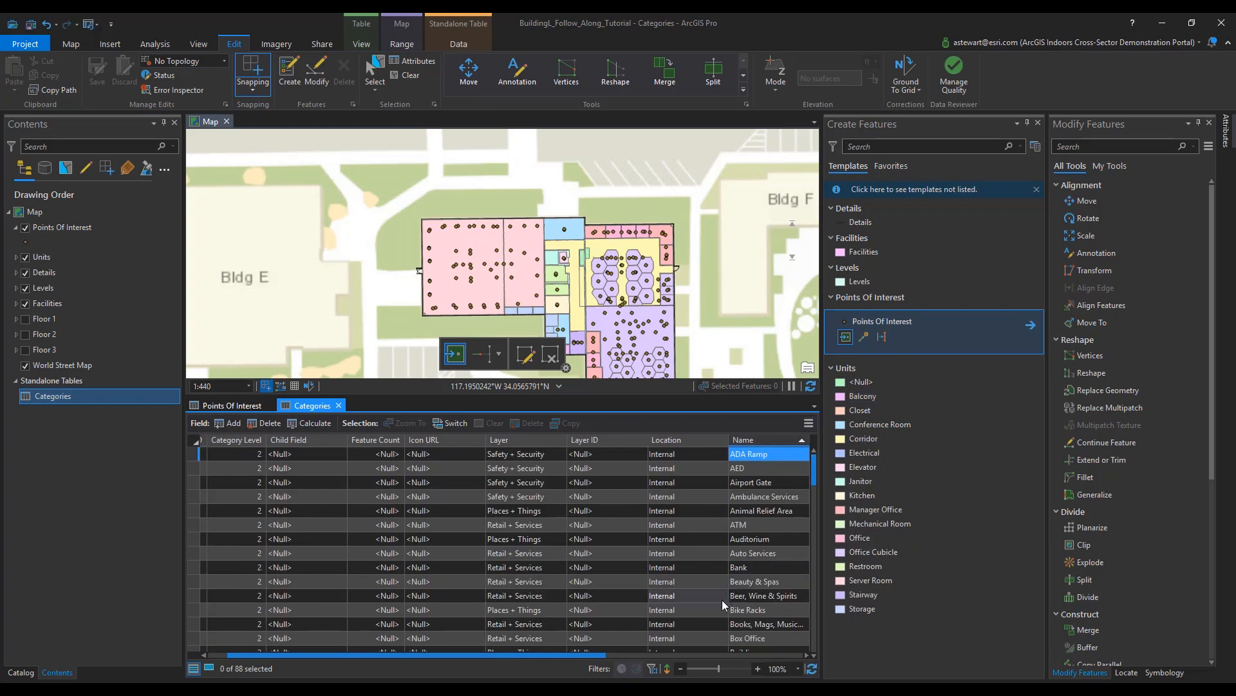
{"action": "scroll", "scroll_direction": "right", "scroll_amount": 3}
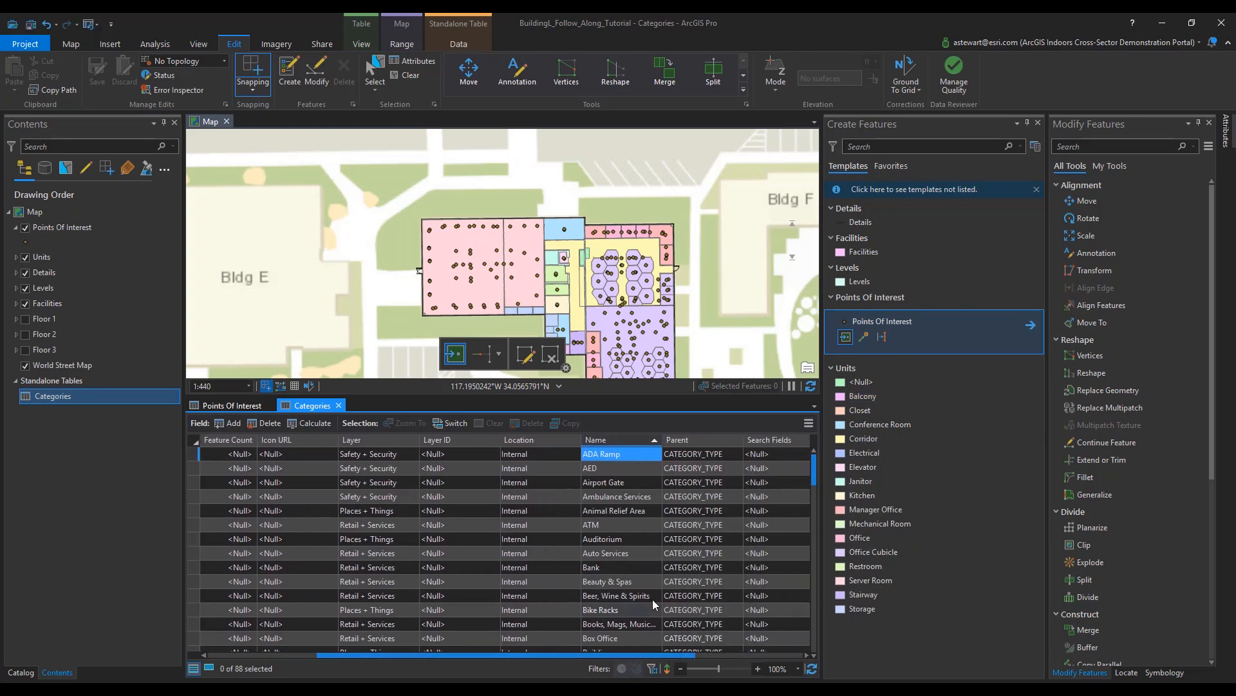
{"action": "scroll", "scroll_direction": "down", "scroll_amount": 3}
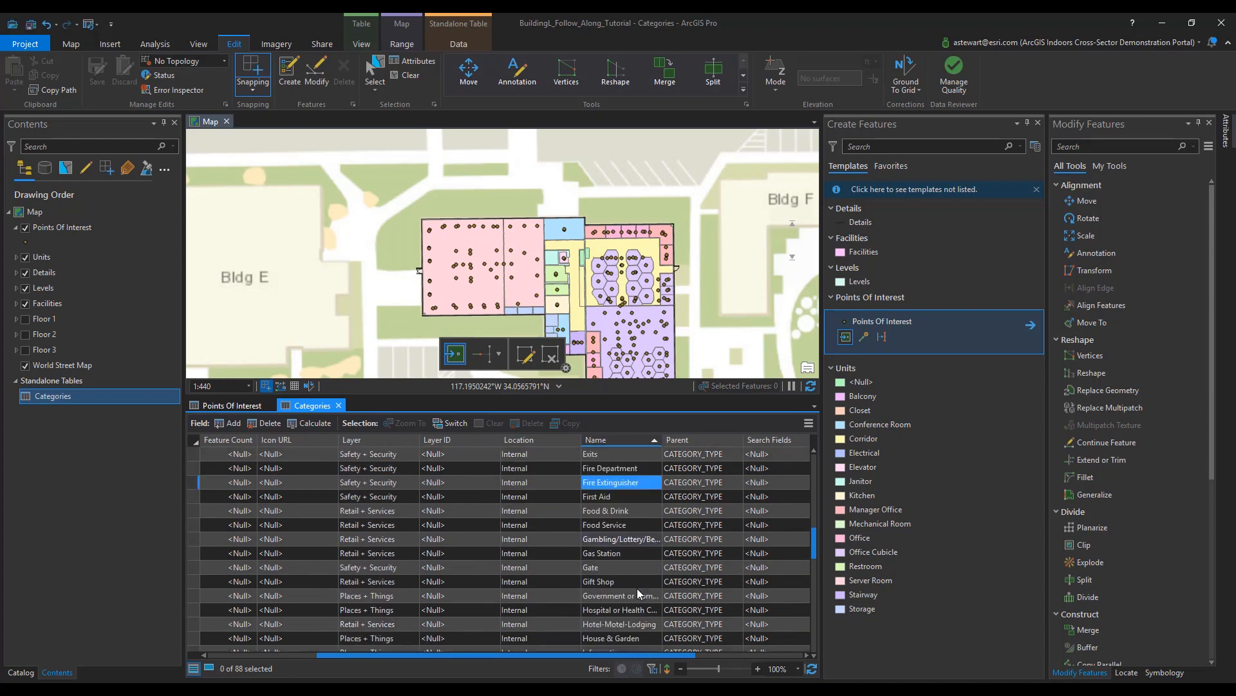
{"action": "scroll", "scroll_direction": "down", "scroll_amount": 3}
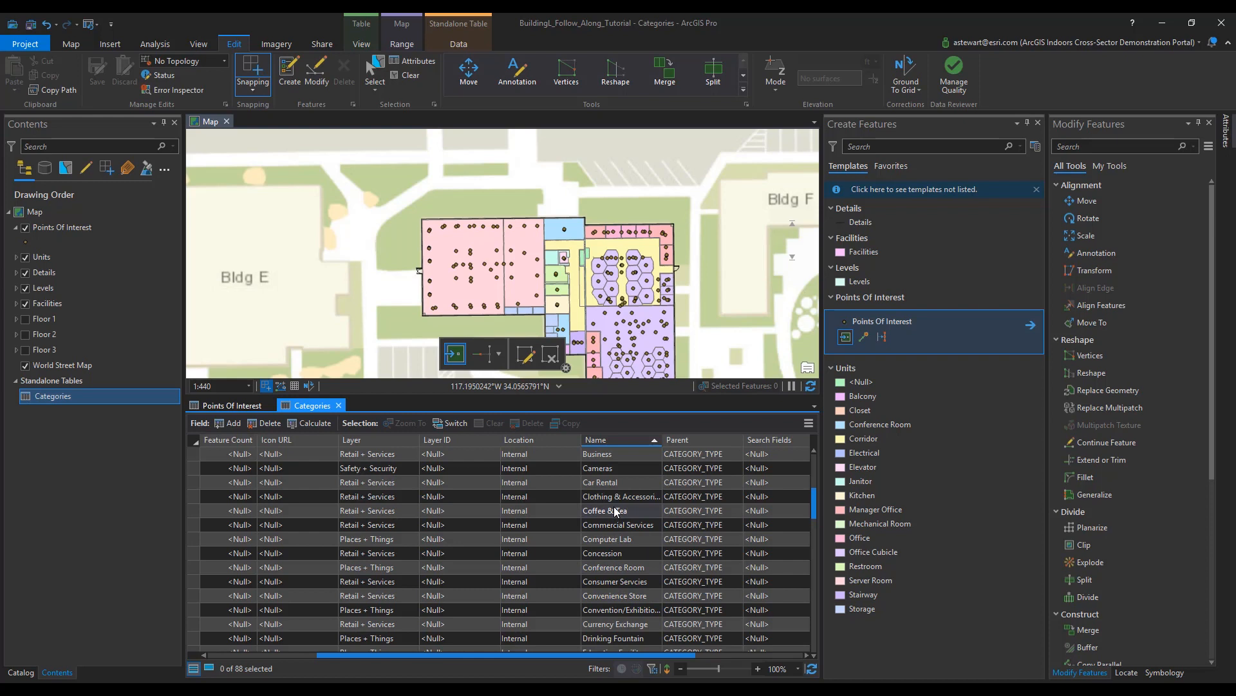
{"action": "left_click", "coordinate": [602, 553]}
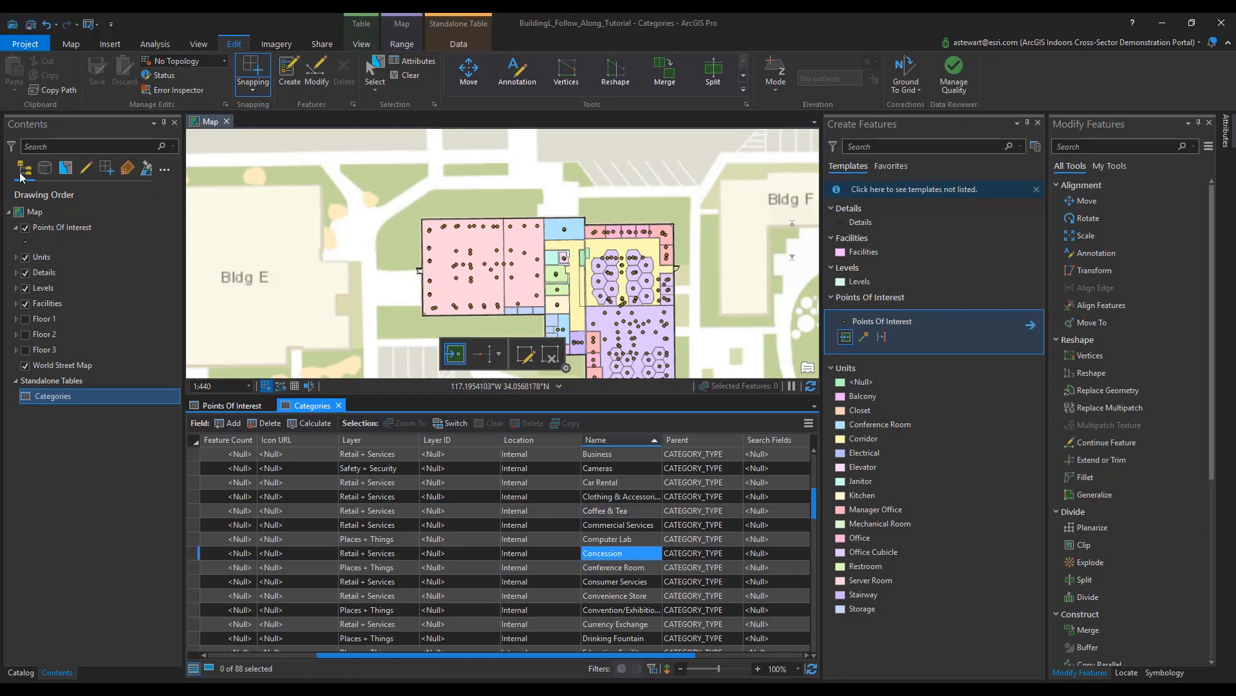
{"action": "left_click", "coordinate": [63, 227]}
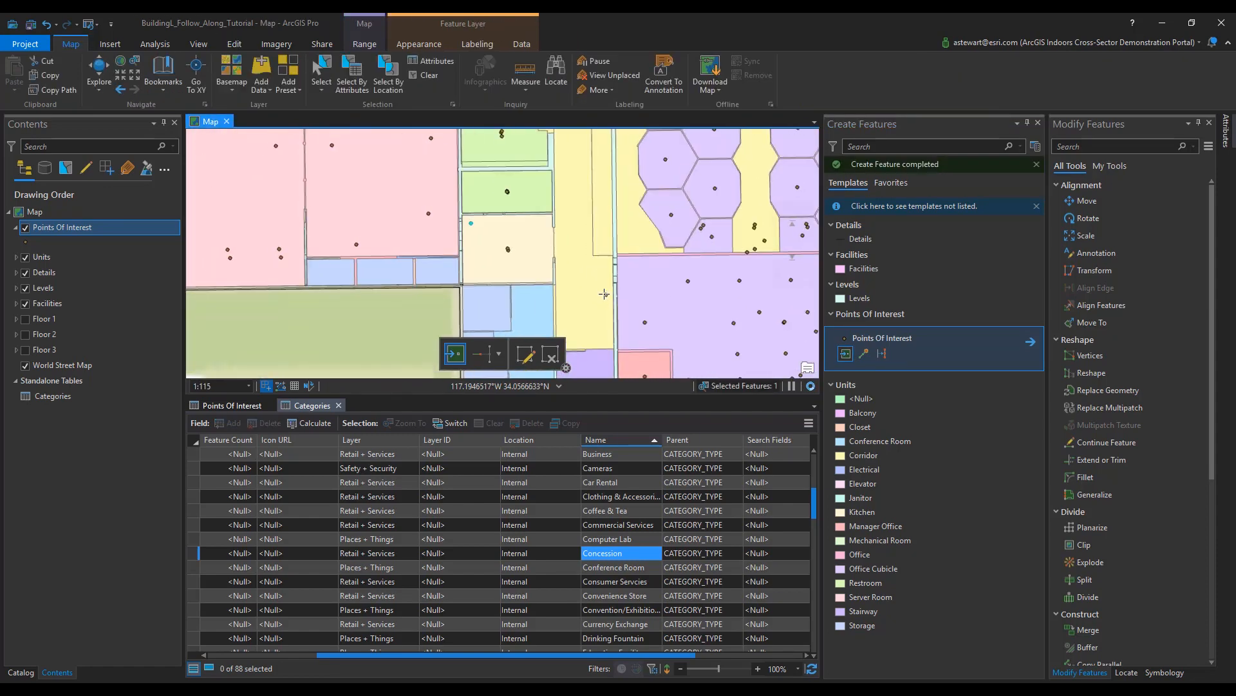
{"action": "mouse_move", "coordinate": [157, 204]}
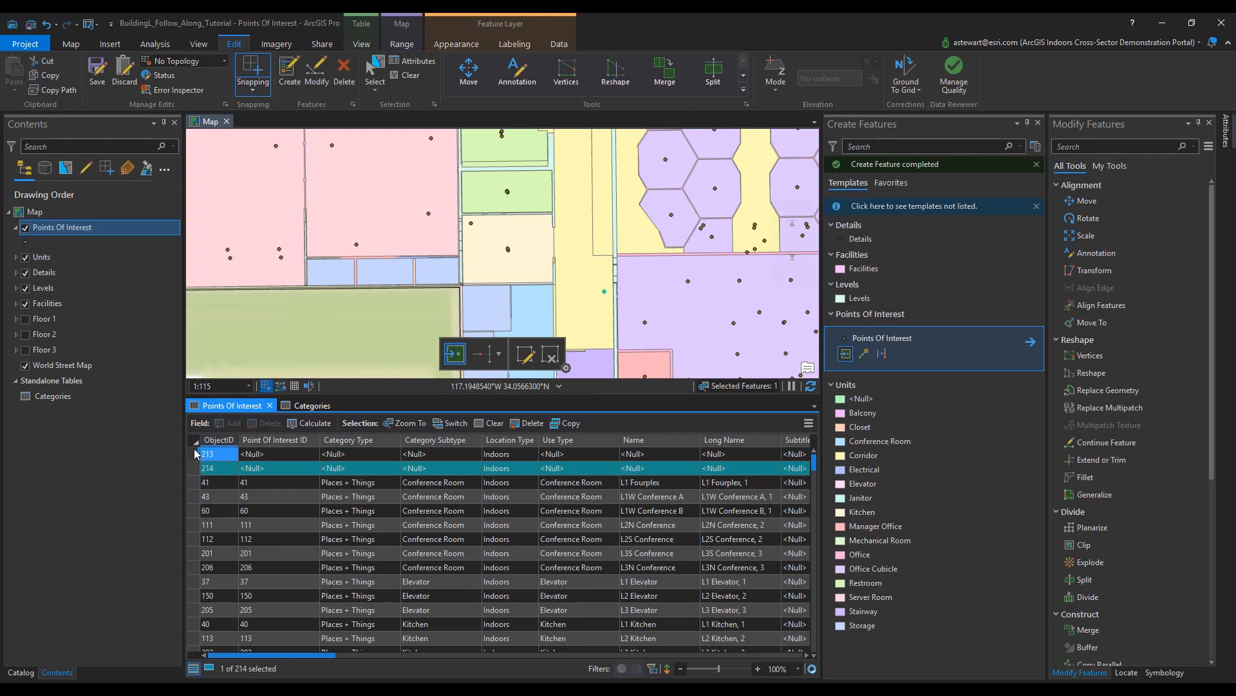
Select new records 213 and 214 and fill Point Of Interest ID from their ObjectIDs.
{"action": "left_click", "coordinate": [206, 453]}
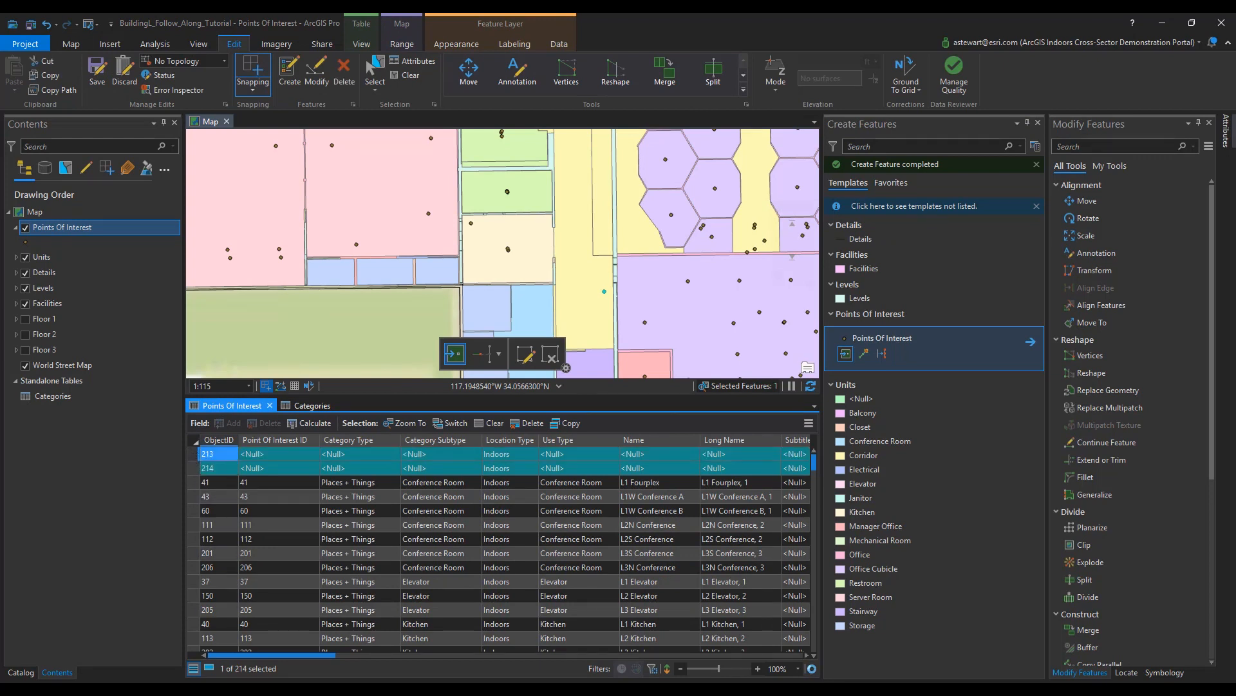
{"action": "left_click", "coordinate": [471, 224]}
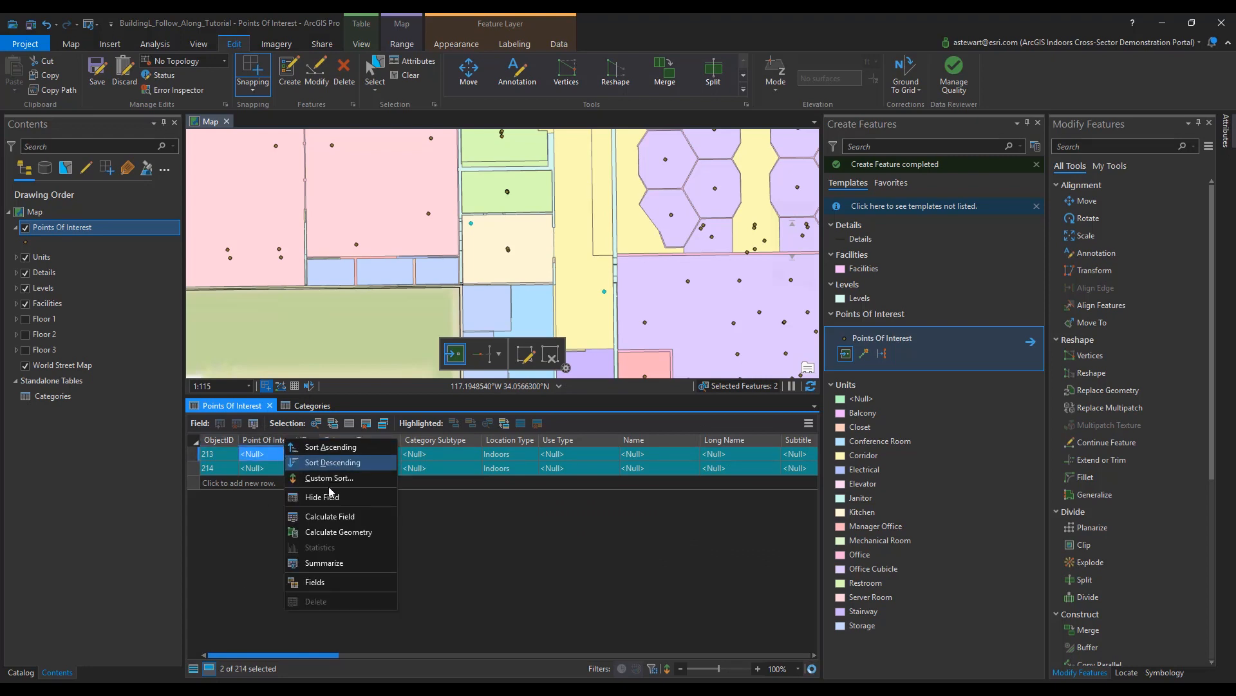
{"action": "left_click", "coordinate": [329, 516]}
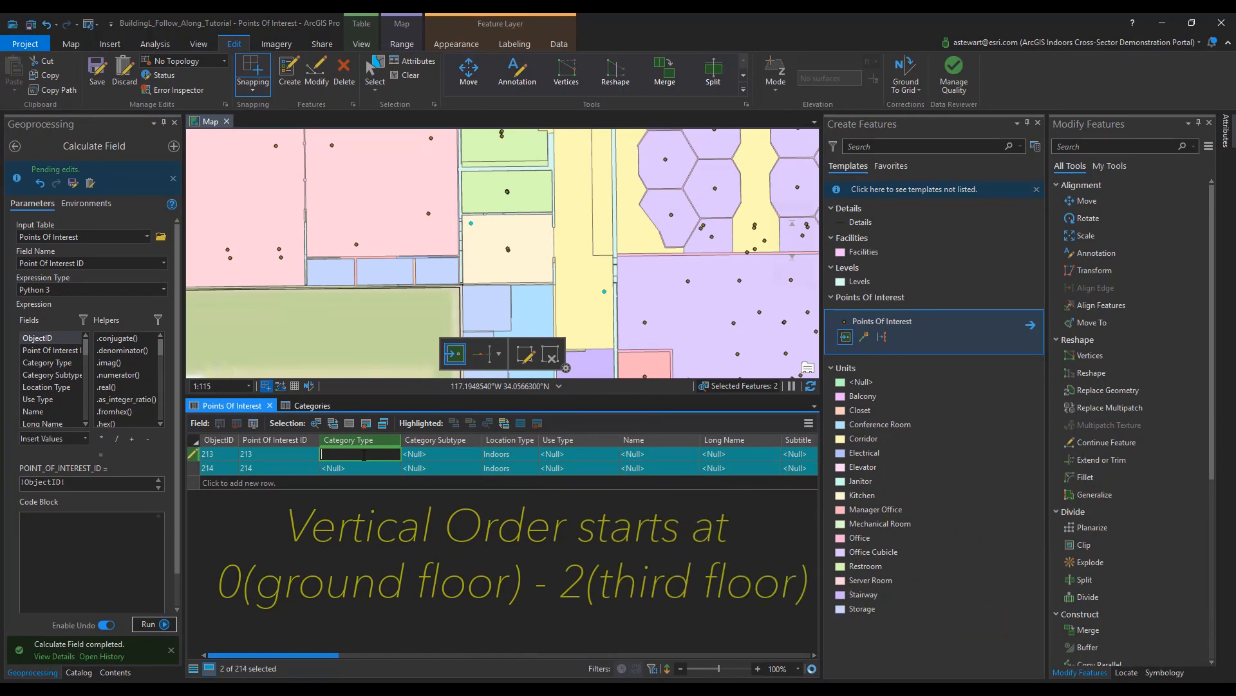
Enter Retail + Services Concession and Safety + Security Fire Extinguisher category values for the two points.
{"action": "type", "text": "Retail"}
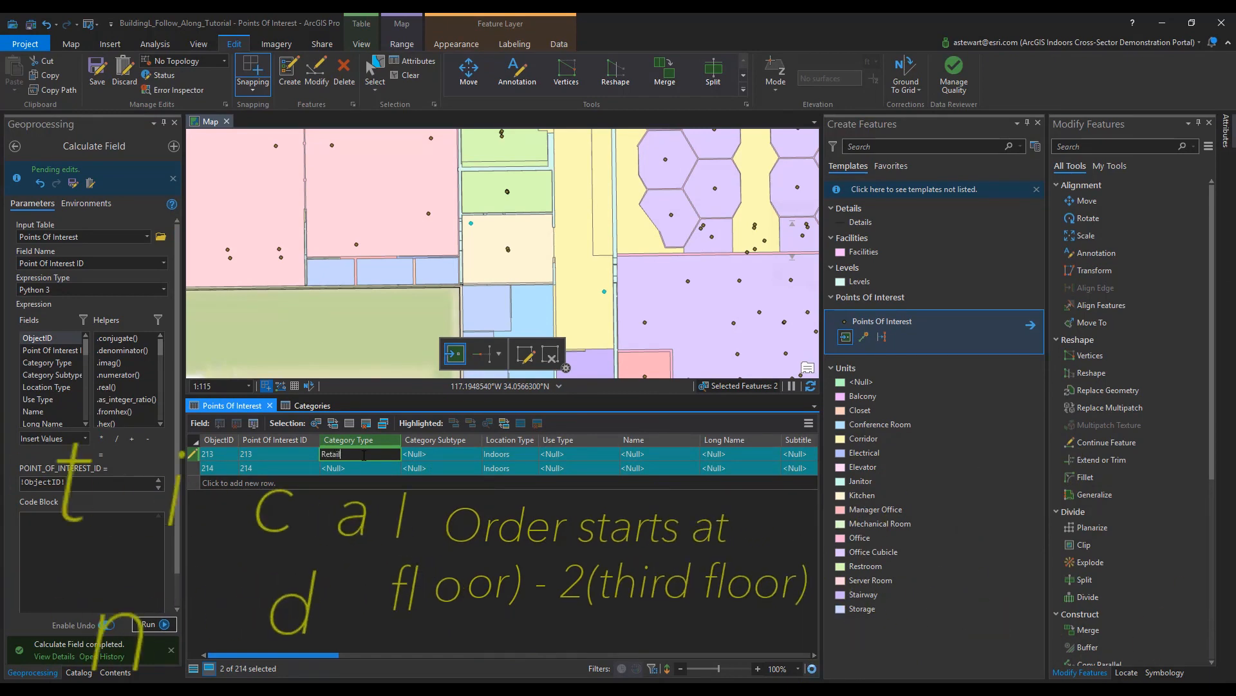
{"action": "type", "text": "+ Services"}
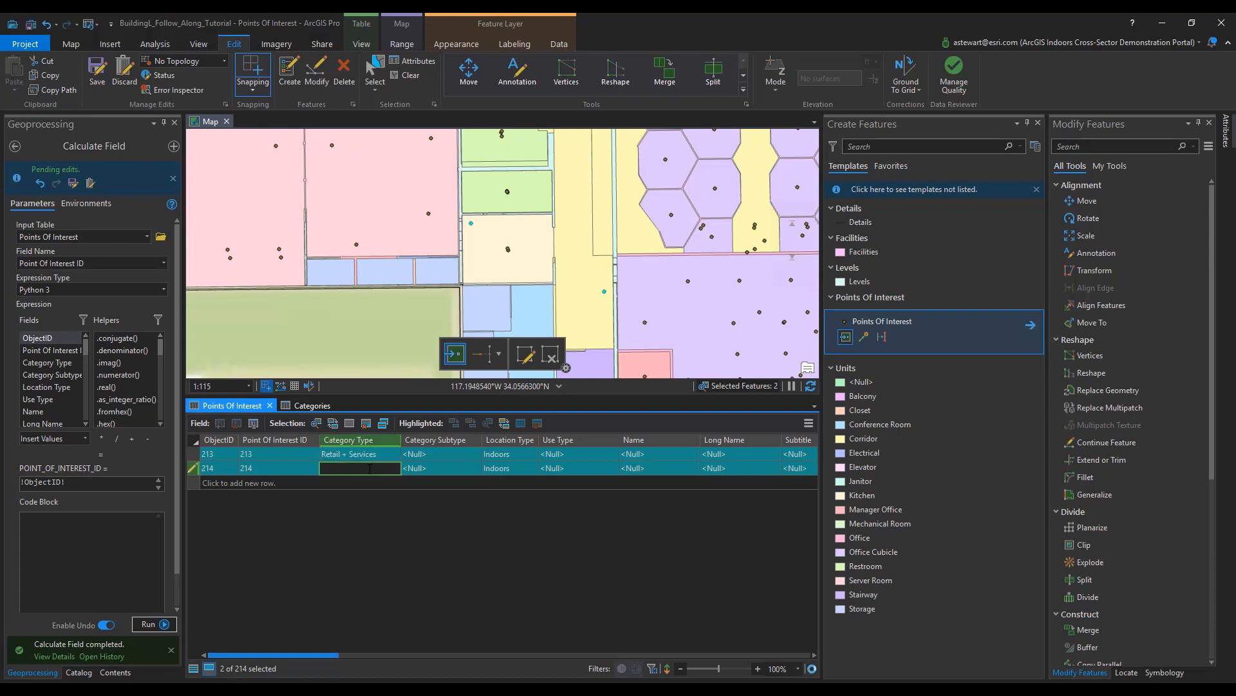
{"action": "type", "text": "Safety + Security"}
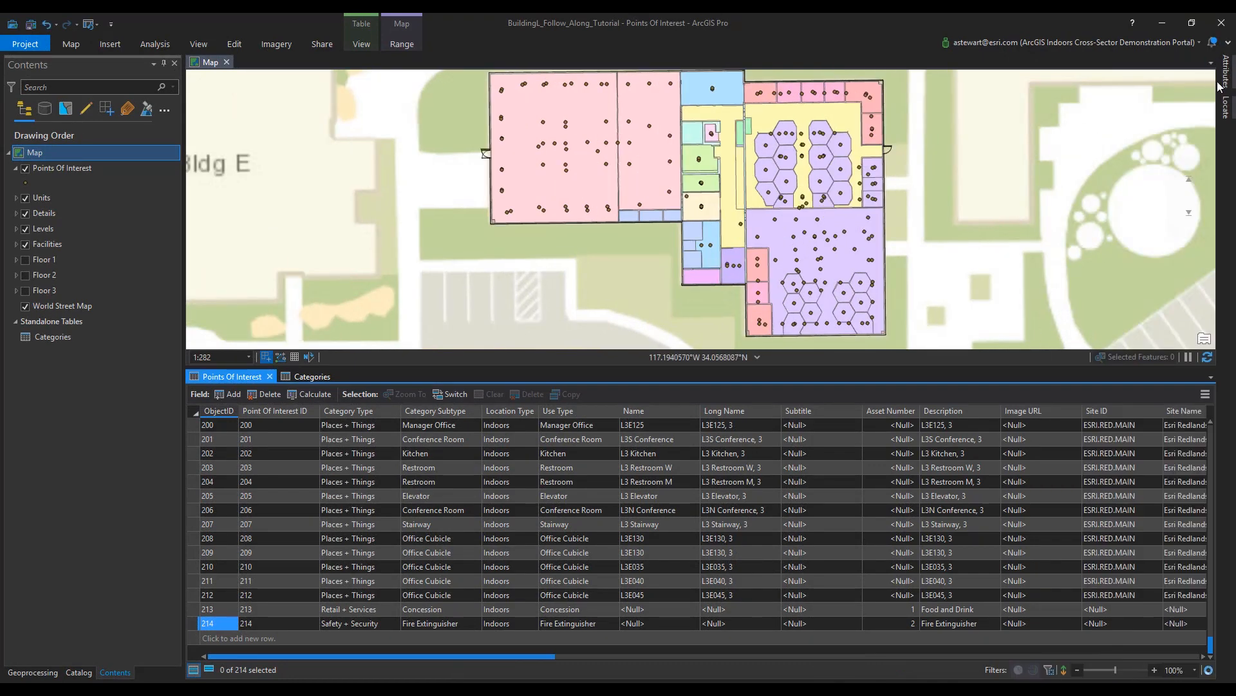
Duplicate the Points Of Interest layer and name the first copy Places + Things.
{"action": "right_click", "coordinate": [62, 168]}
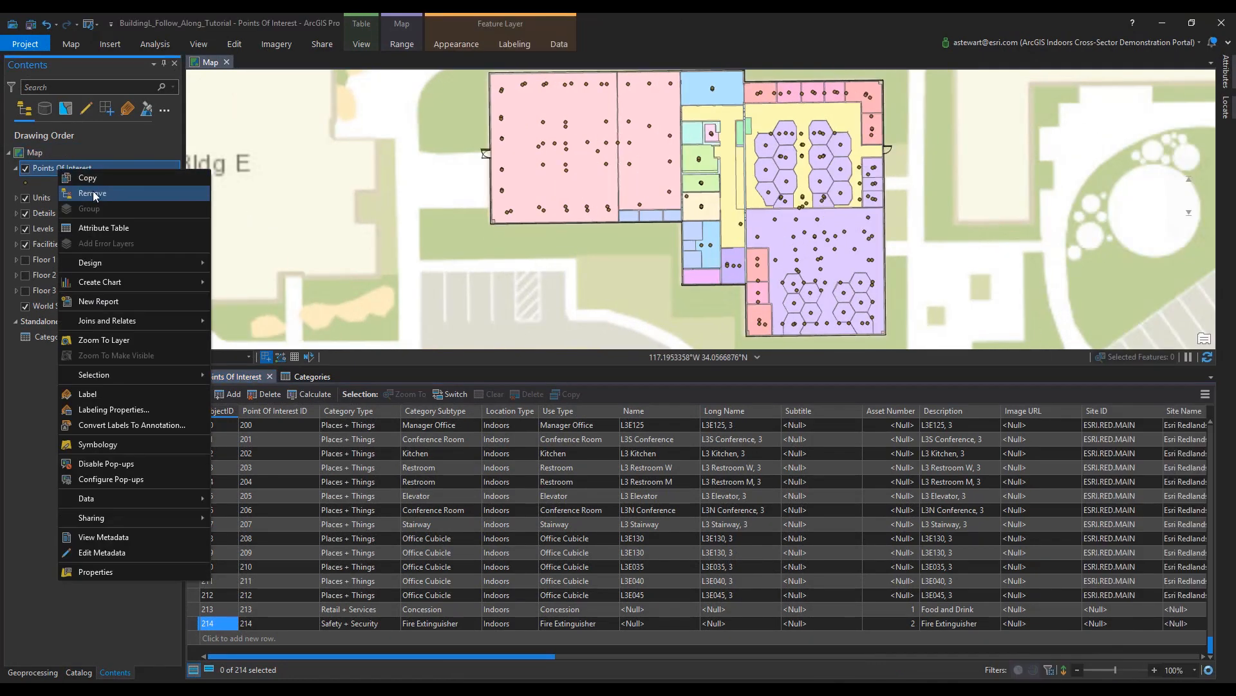
{"action": "left_click", "coordinate": [94, 193]}
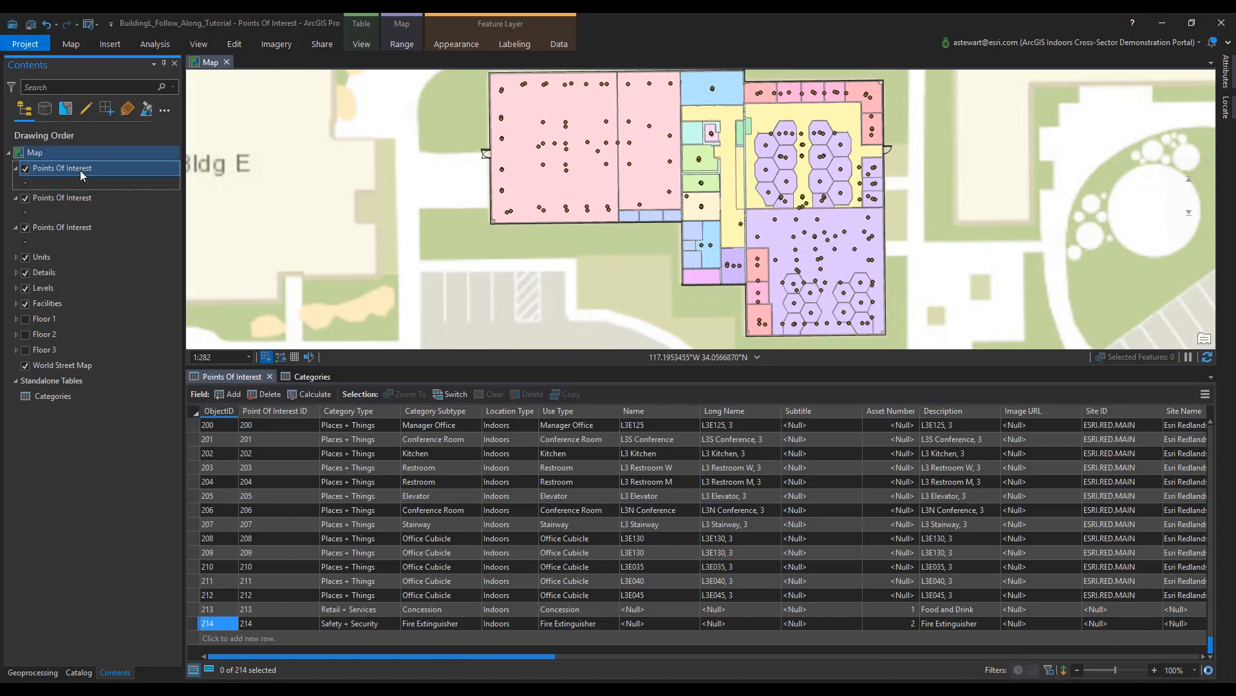
{"action": "mouse_move", "coordinate": [292, 139]}
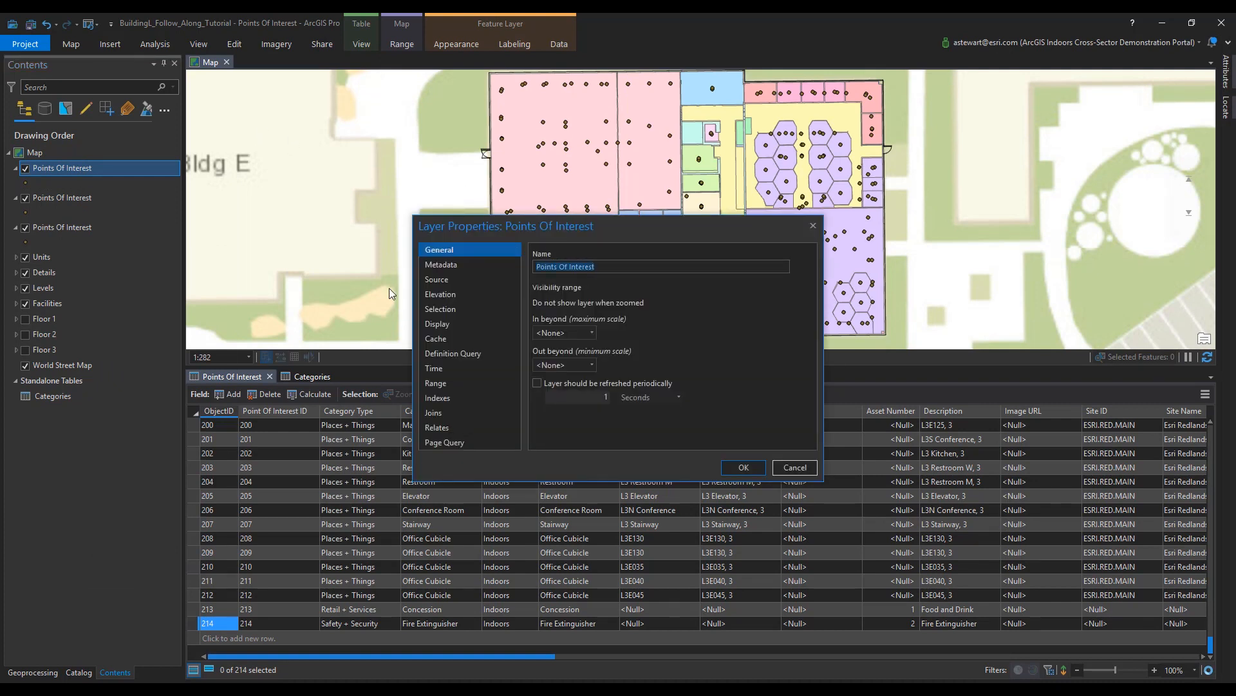
{"action": "type", "text": "Places"}
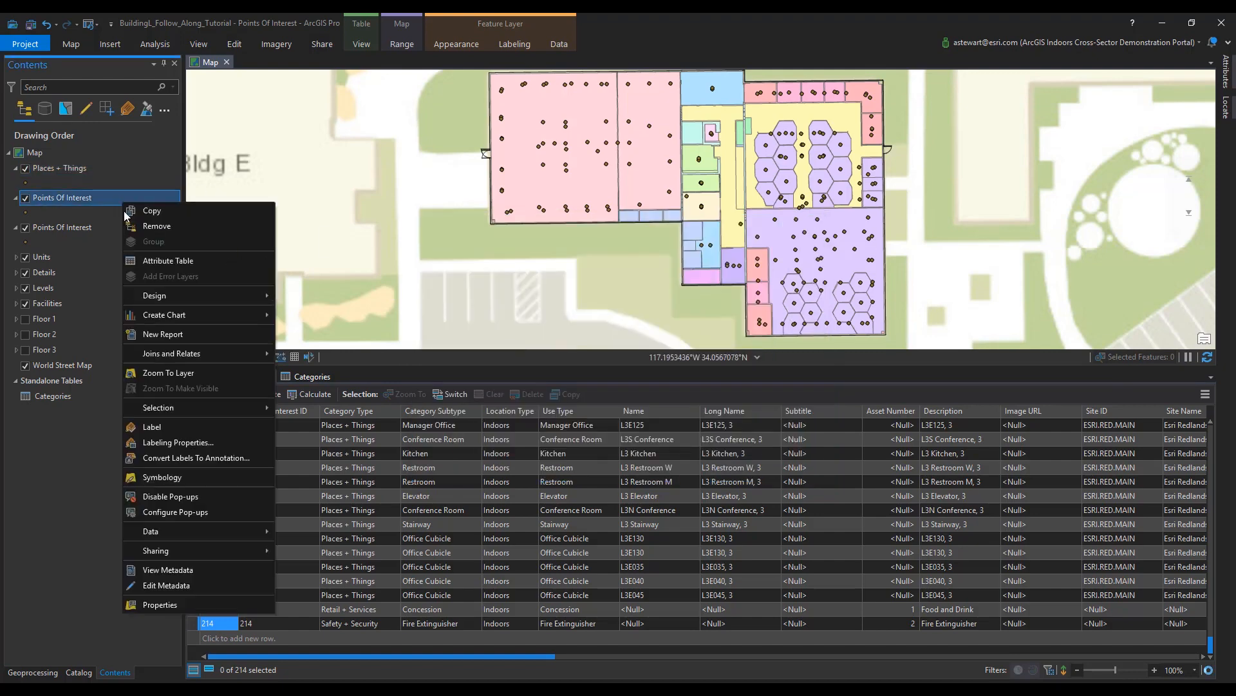
Rename the second layer copy to Safety + Security.
{"action": "left_click", "coordinate": [159, 604]}
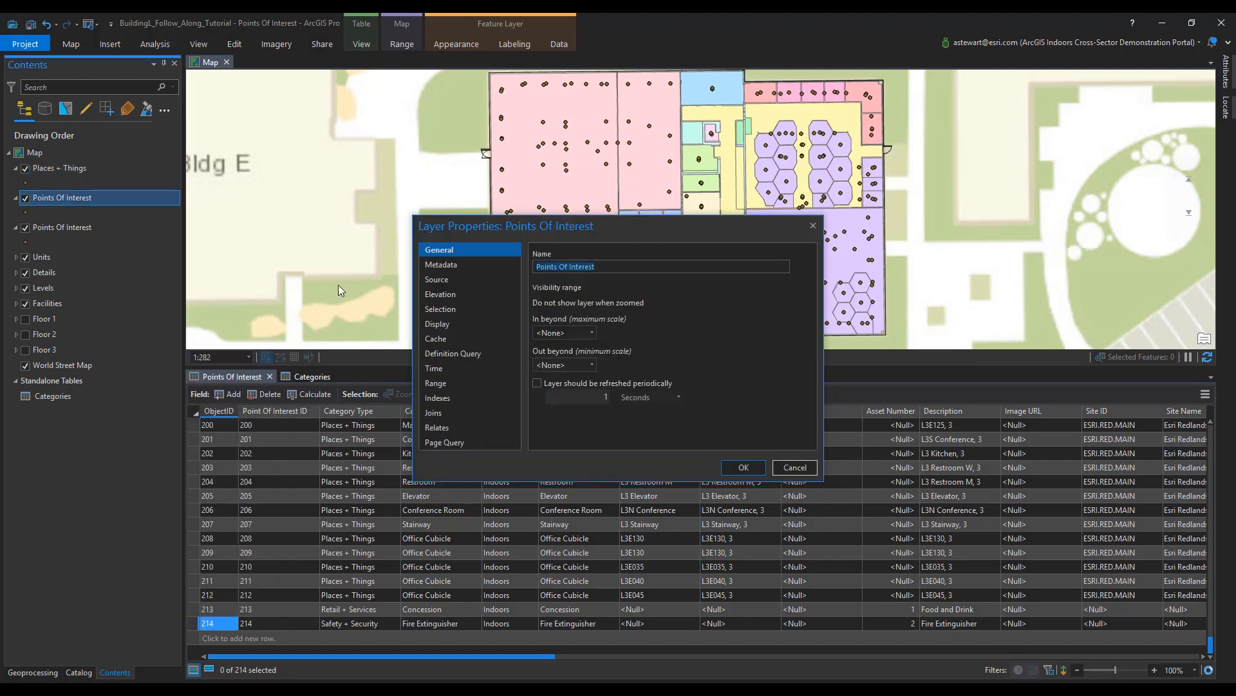
{"action": "type", "text": "Safety"}
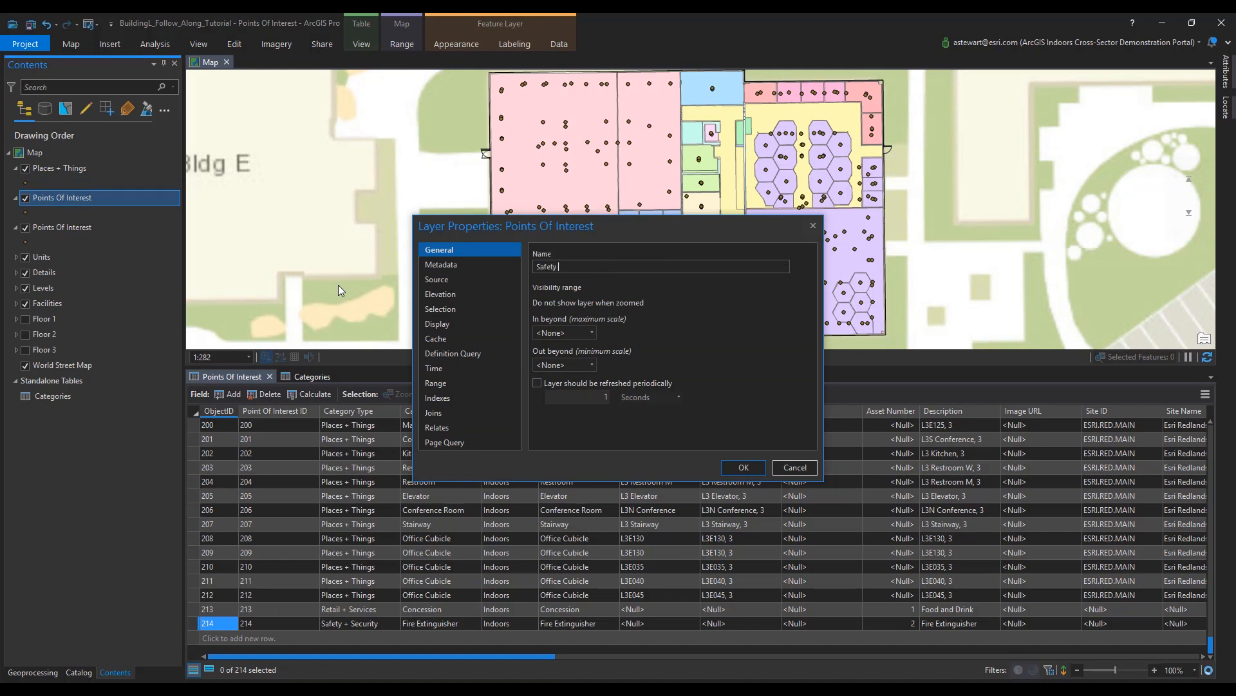
{"action": "type", "text": "+ Securi"}
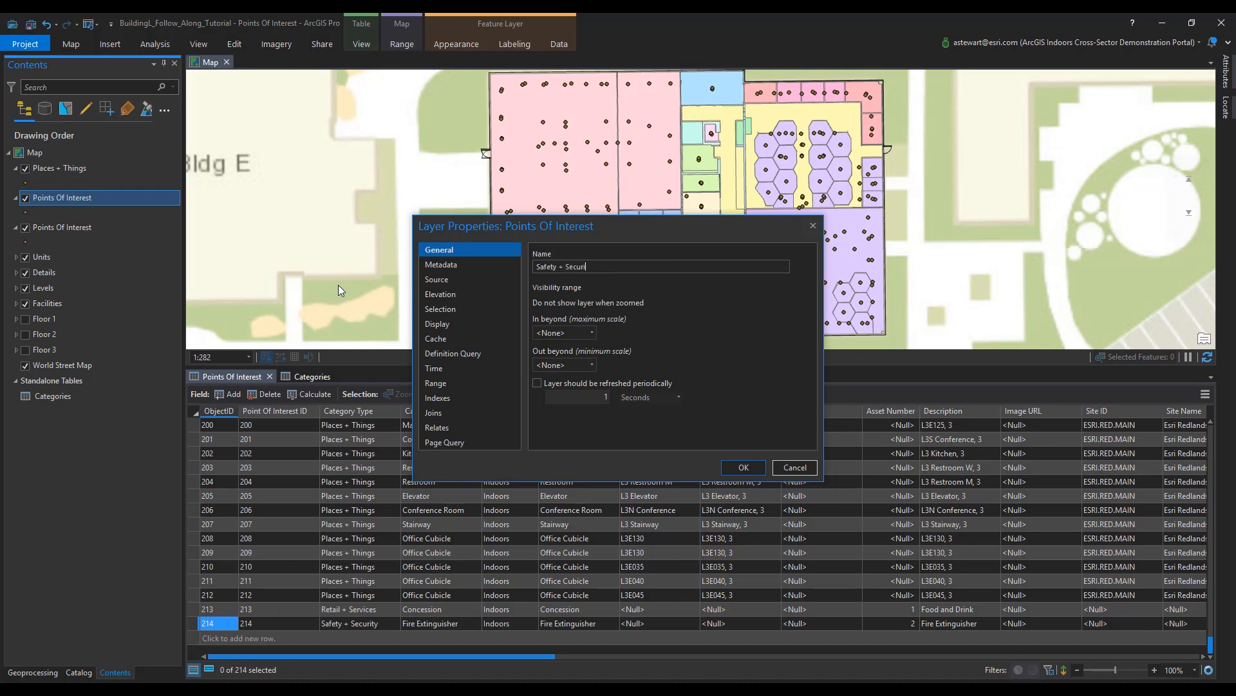
{"action": "left_click", "coordinate": [743, 467]}
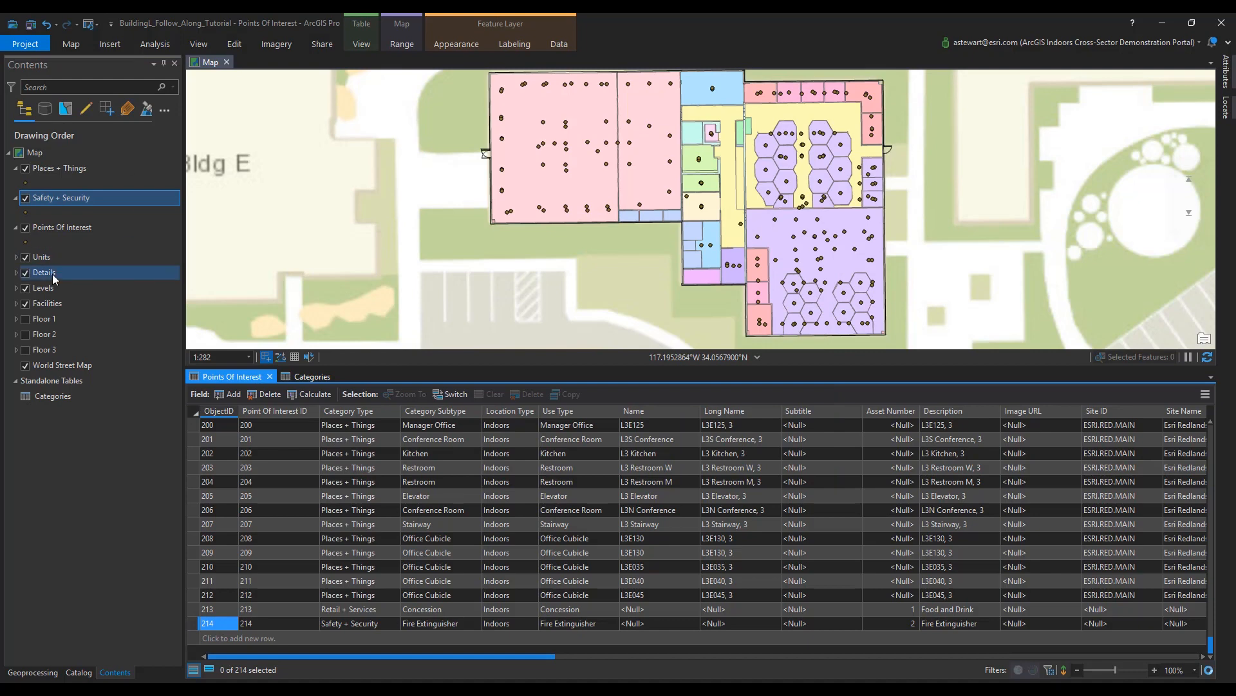
Rename the third layer copy to Retail + Services.
{"action": "right_click", "coordinate": [62, 227]}
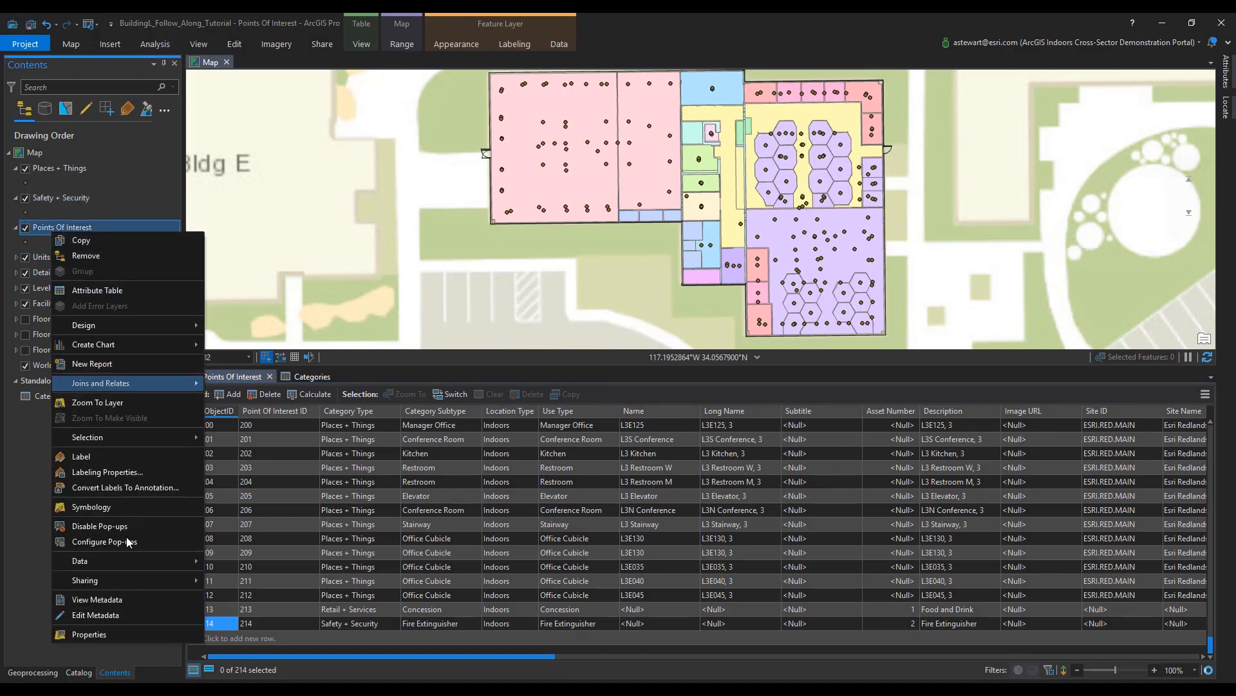
{"action": "left_click", "coordinate": [89, 633]}
{"action": "type", "text": "Retail + Serv"}
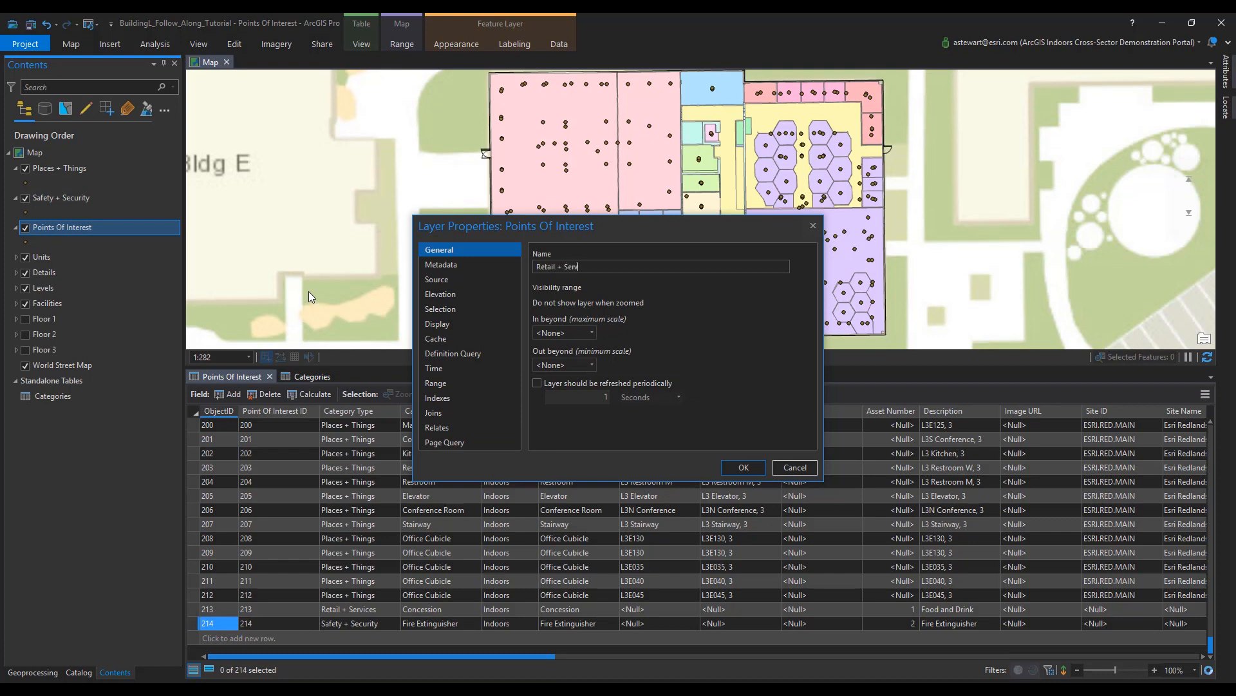
{"action": "left_click", "coordinate": [743, 467]}
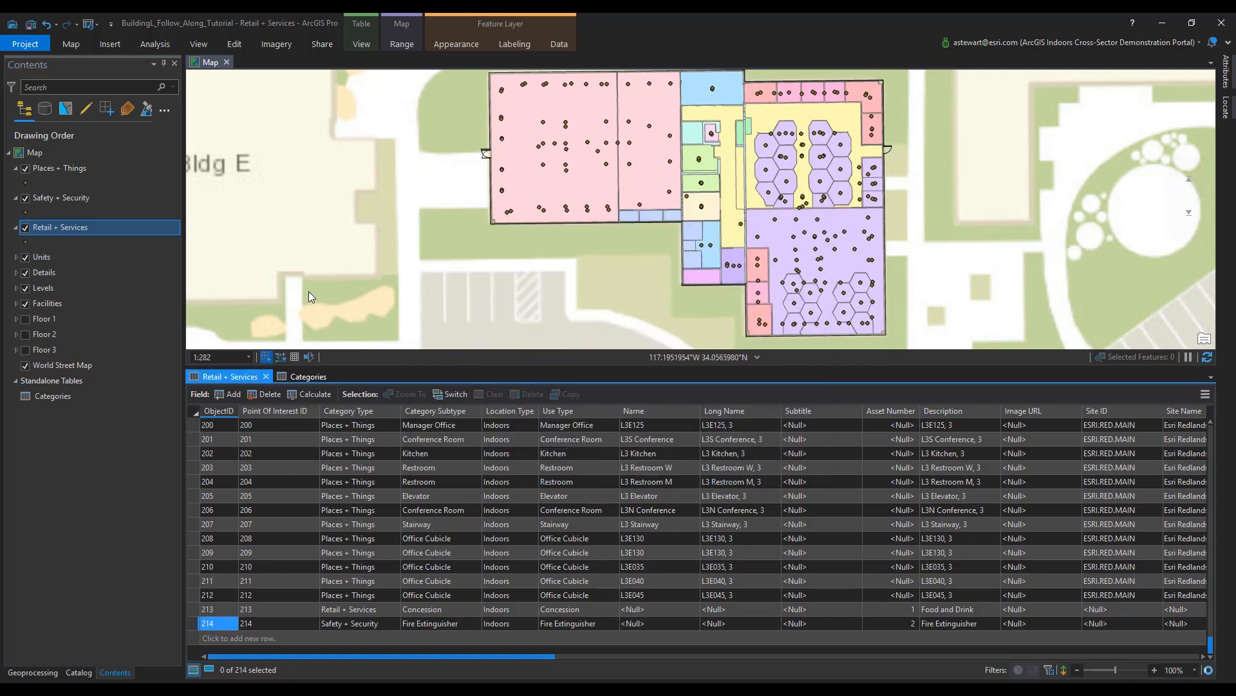
Give the Places + Things layer a definition query 'Category Type includes Places + Things'.
{"action": "right_click", "coordinate": [60, 168]}
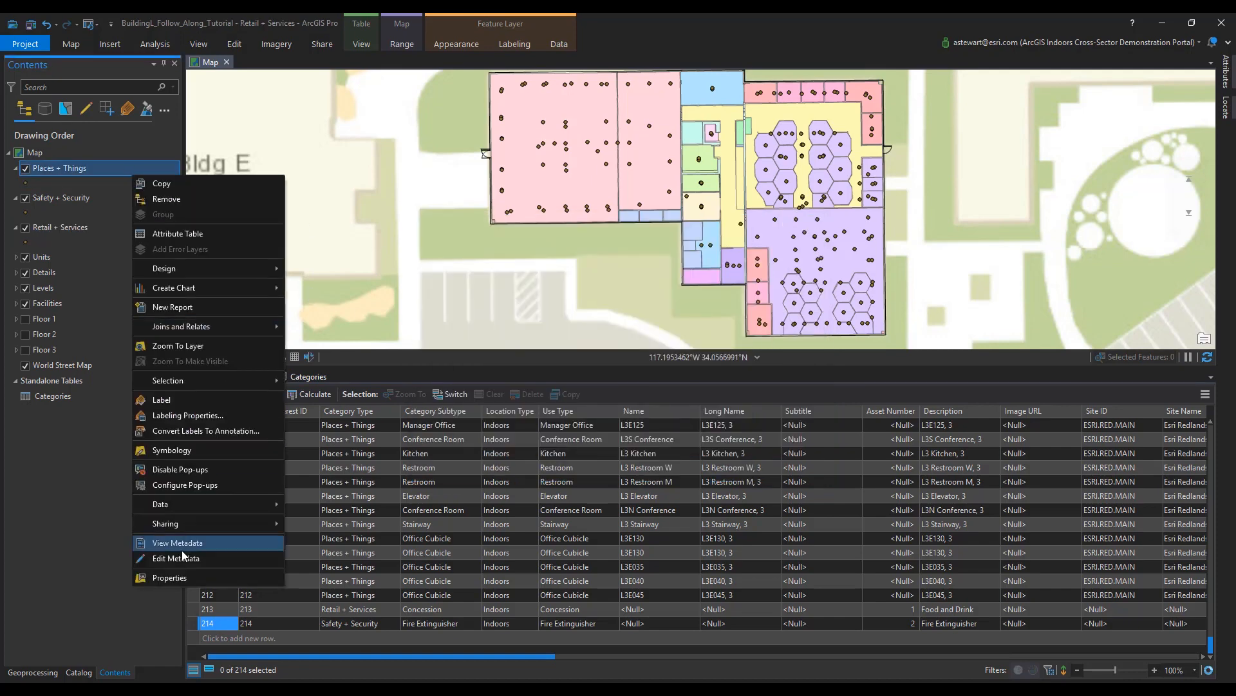
{"action": "left_click", "coordinate": [169, 577]}
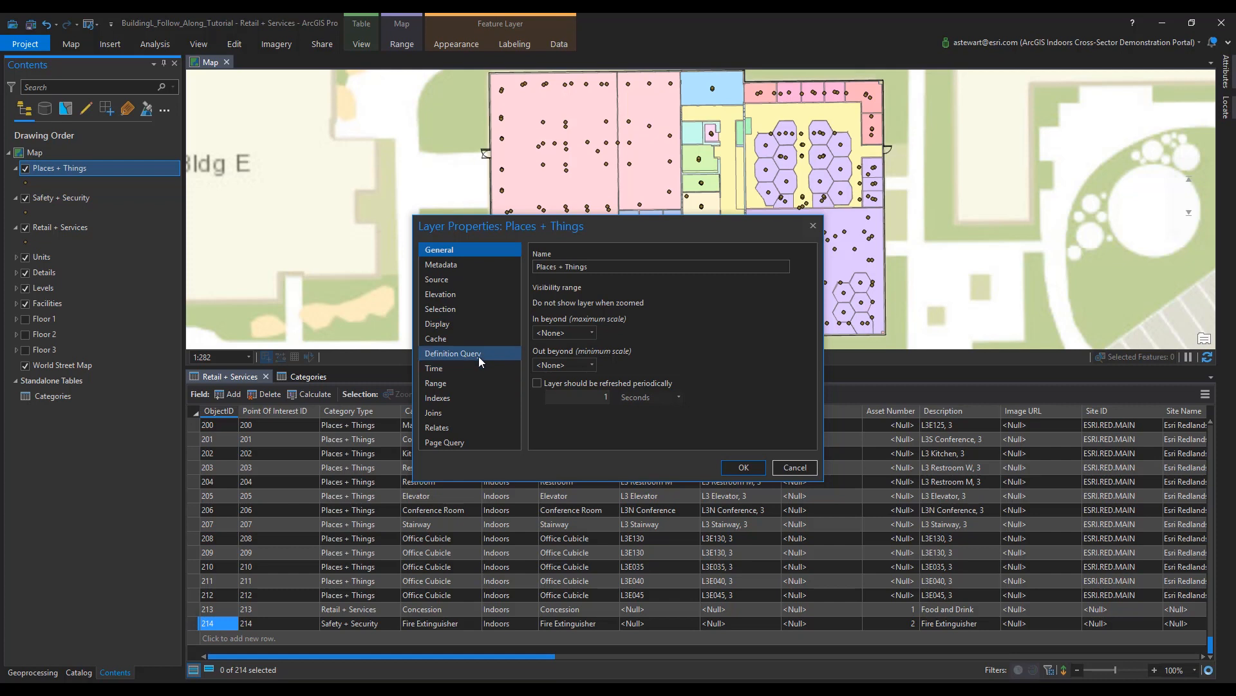
{"action": "left_click", "coordinate": [453, 353]}
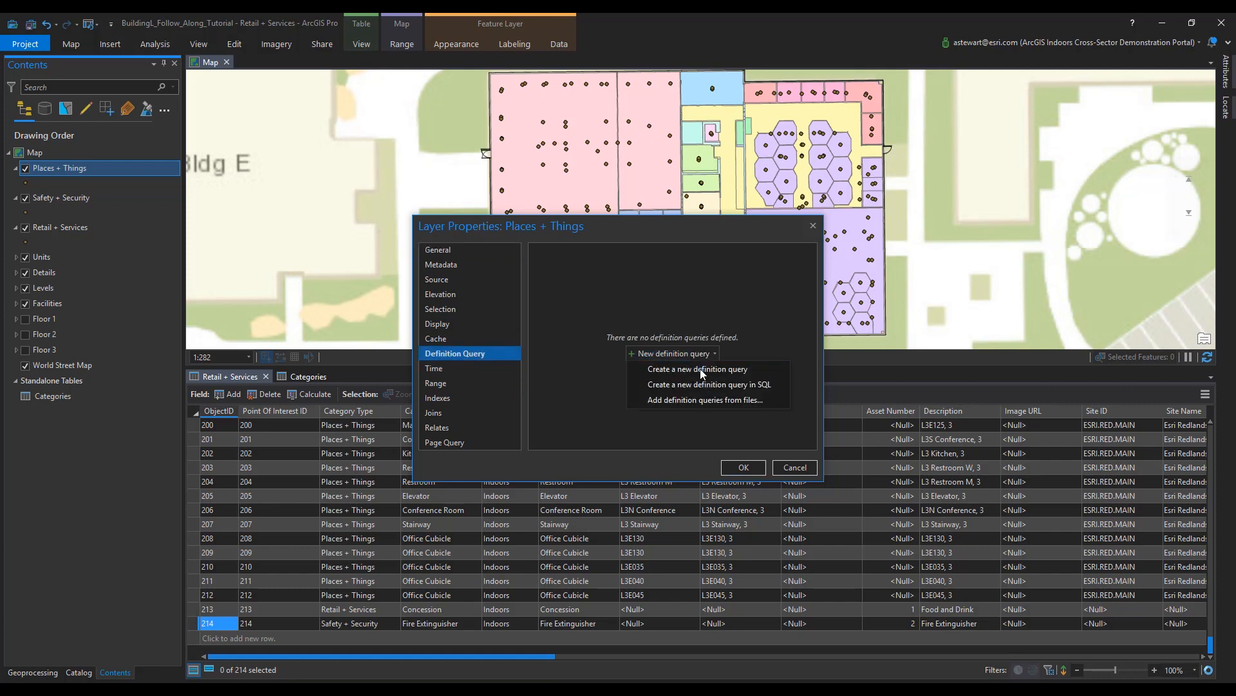
{"action": "left_click", "coordinate": [697, 369]}
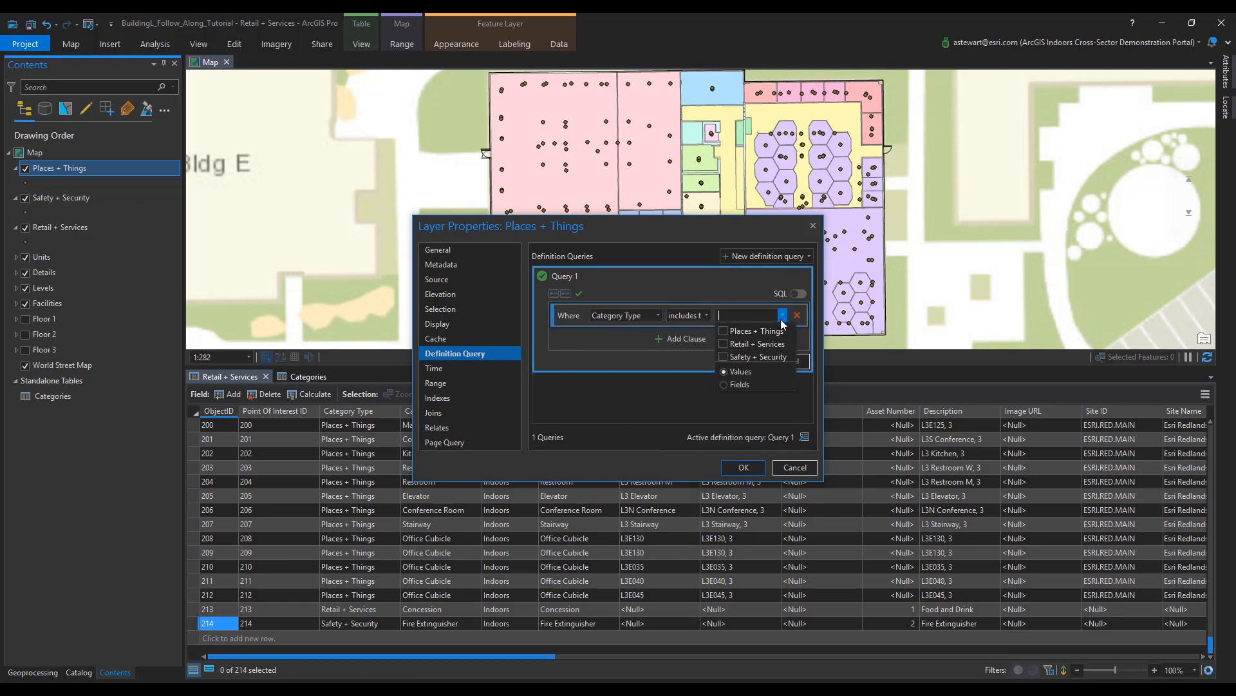
{"action": "left_click", "coordinate": [724, 330]}
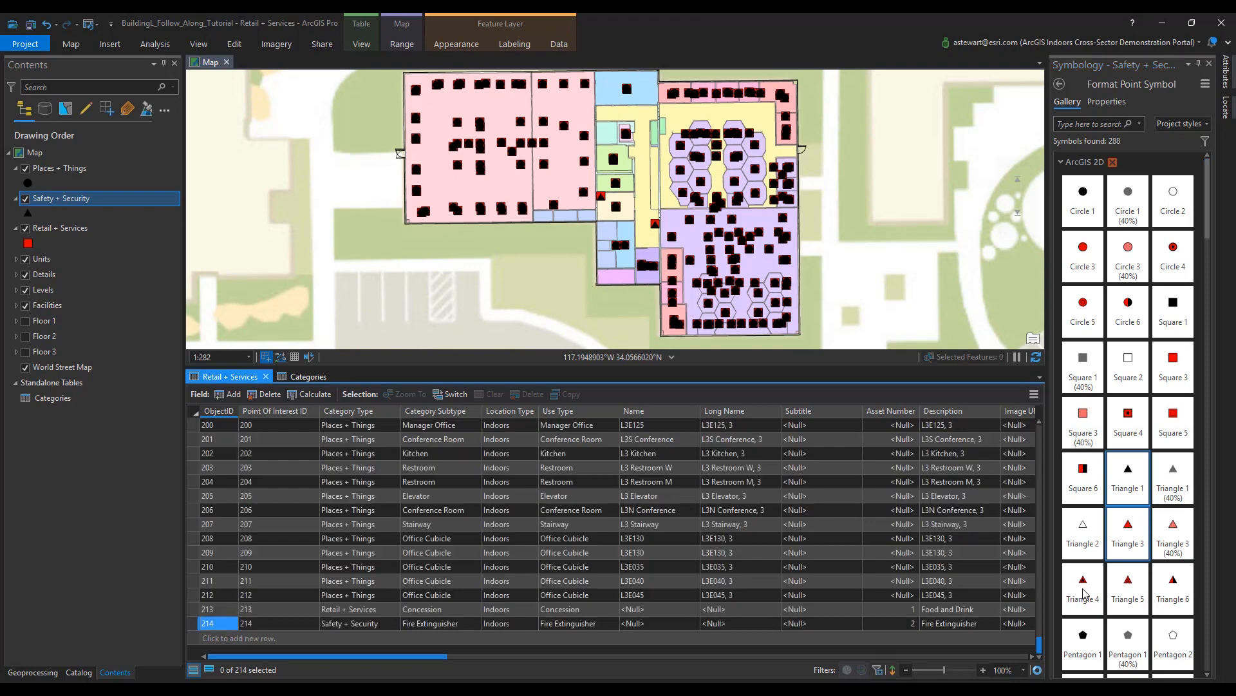
Give Safety + Security a red triangle symbol and a Category Type definition query for its own category.
{"action": "left_click", "coordinate": [1083, 587]}
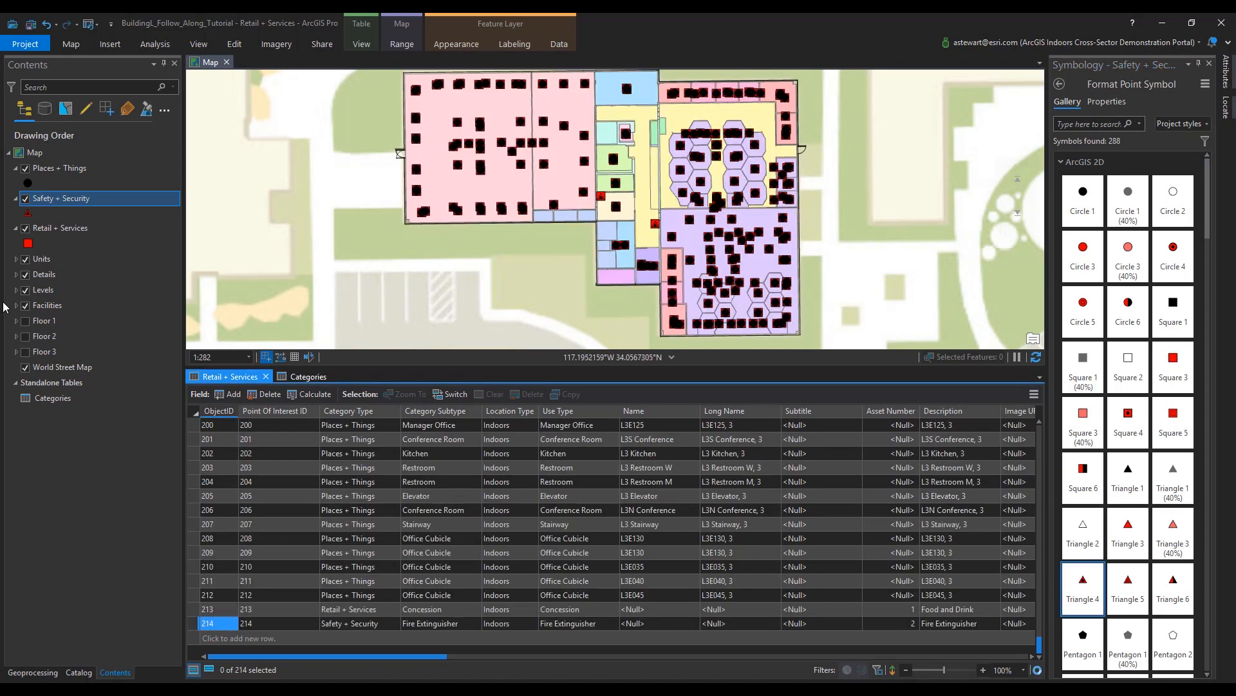
{"action": "right_click", "coordinate": [61, 199]}
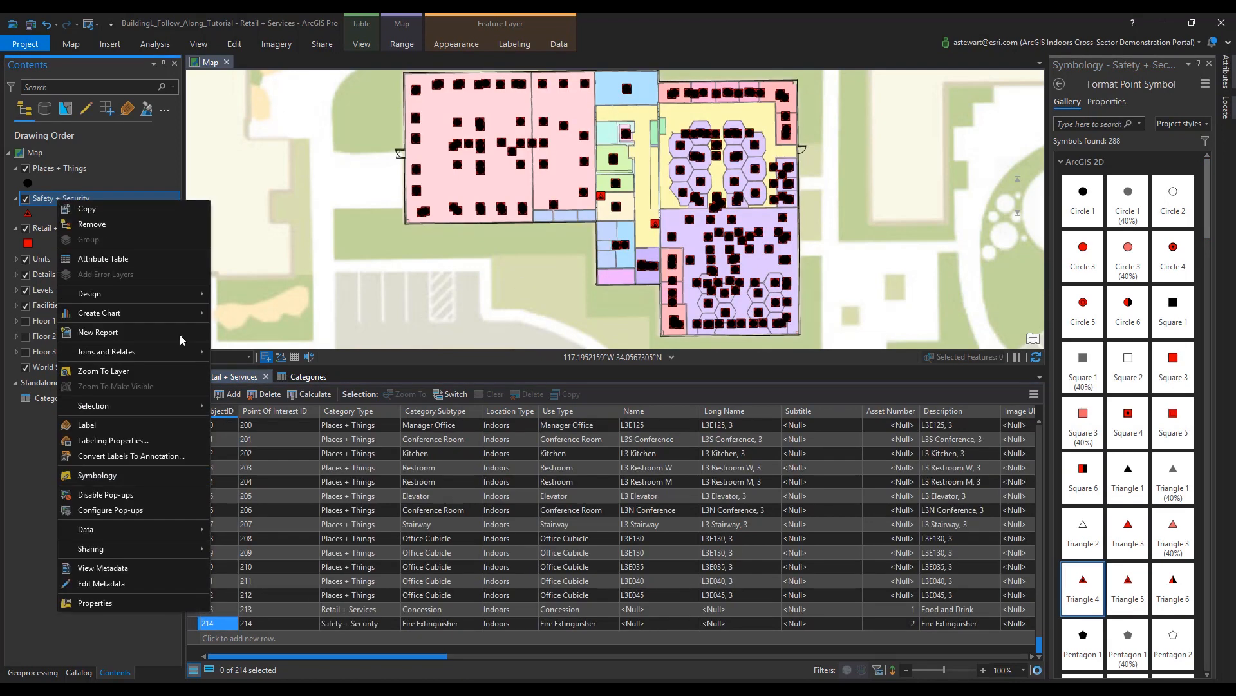
{"action": "left_click", "coordinate": [95, 603]}
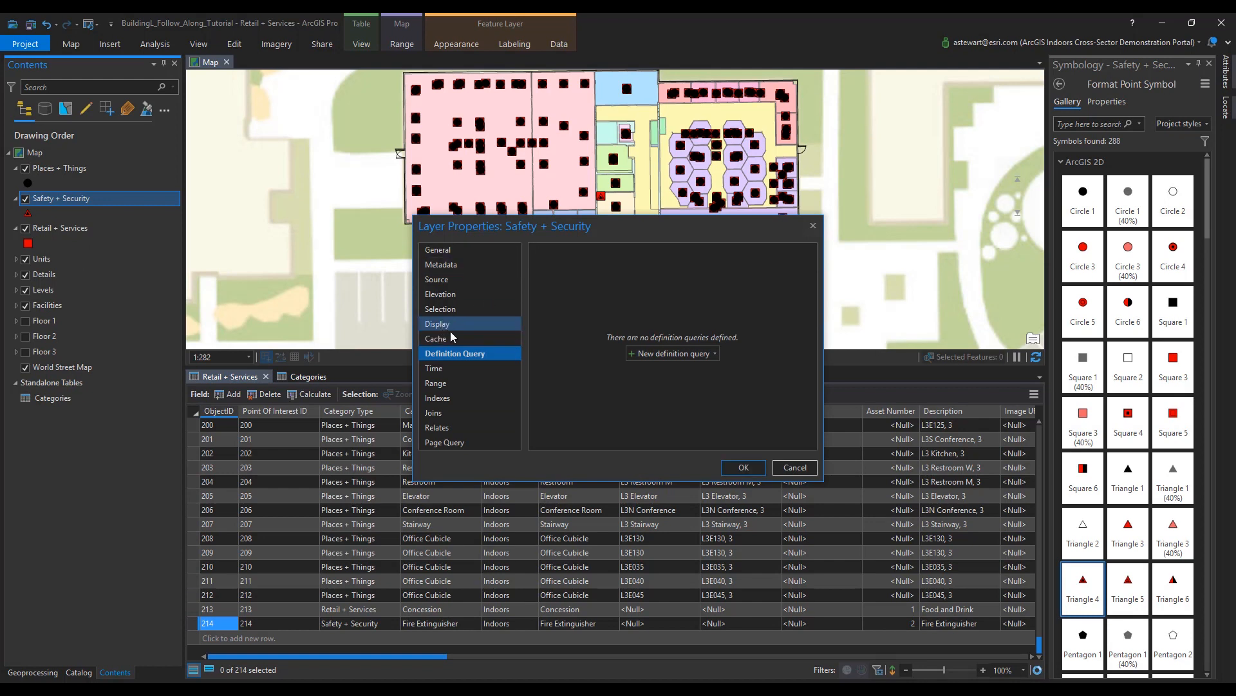
{"action": "left_click", "coordinate": [656, 315]}
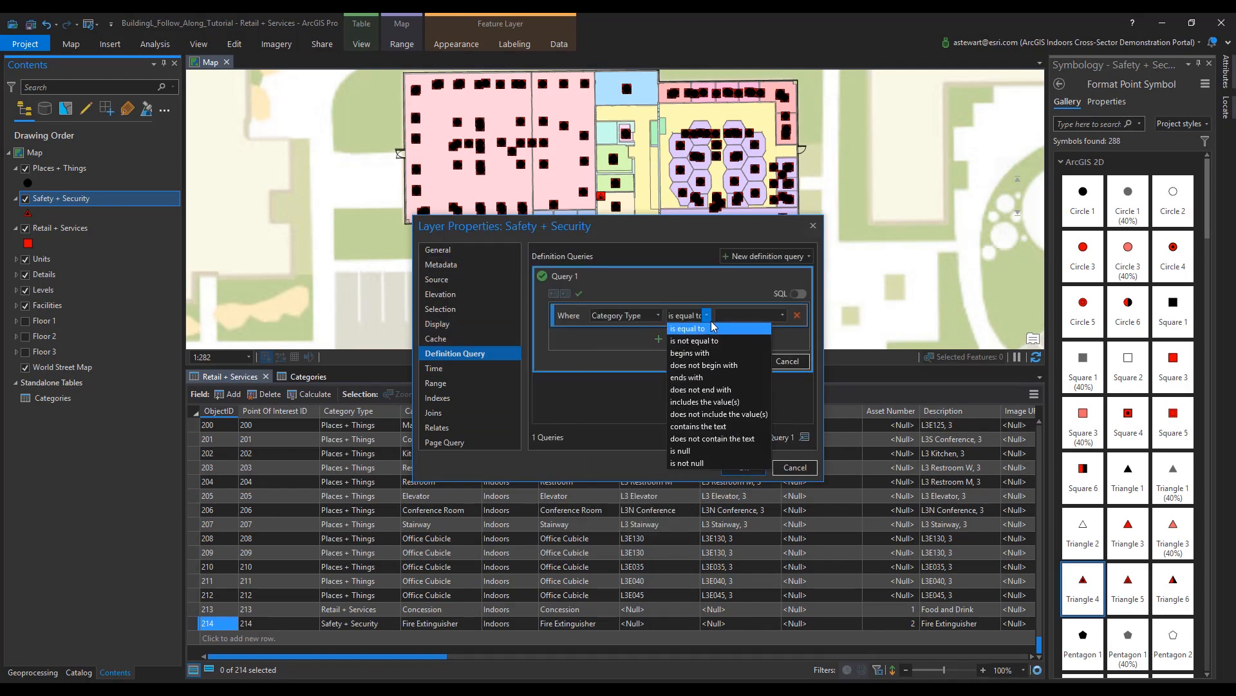
{"action": "left_click", "coordinate": [705, 402]}
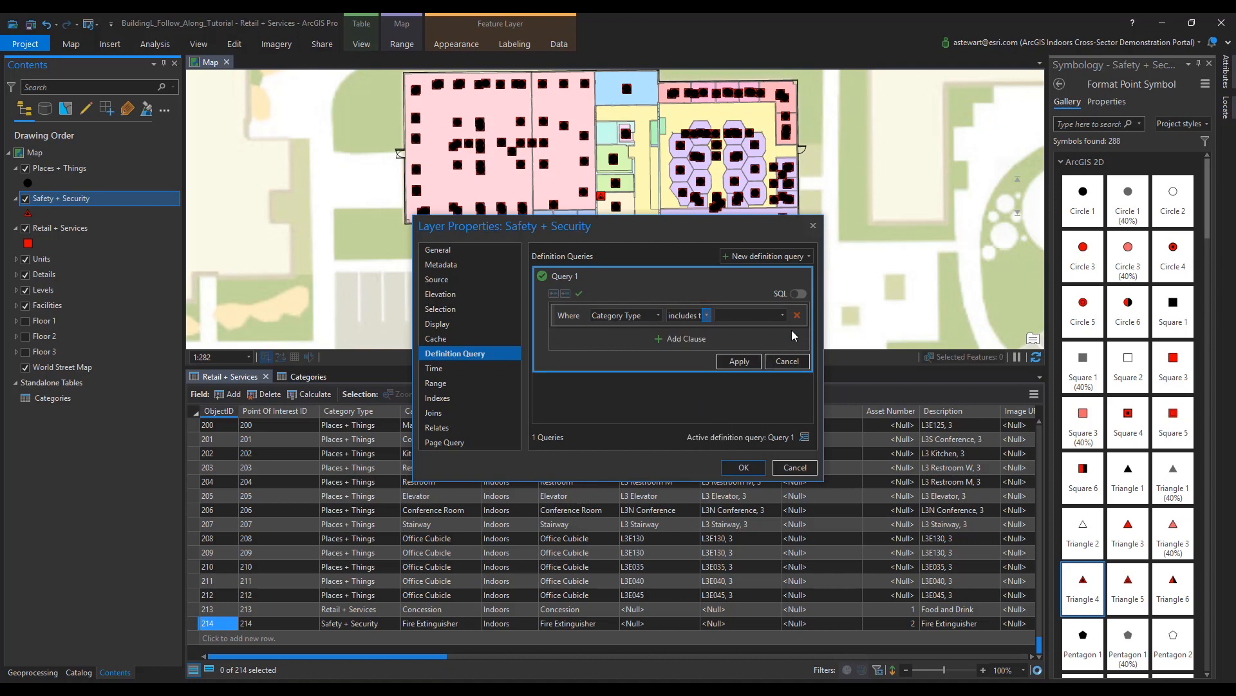
{"action": "left_click", "coordinate": [773, 315]}
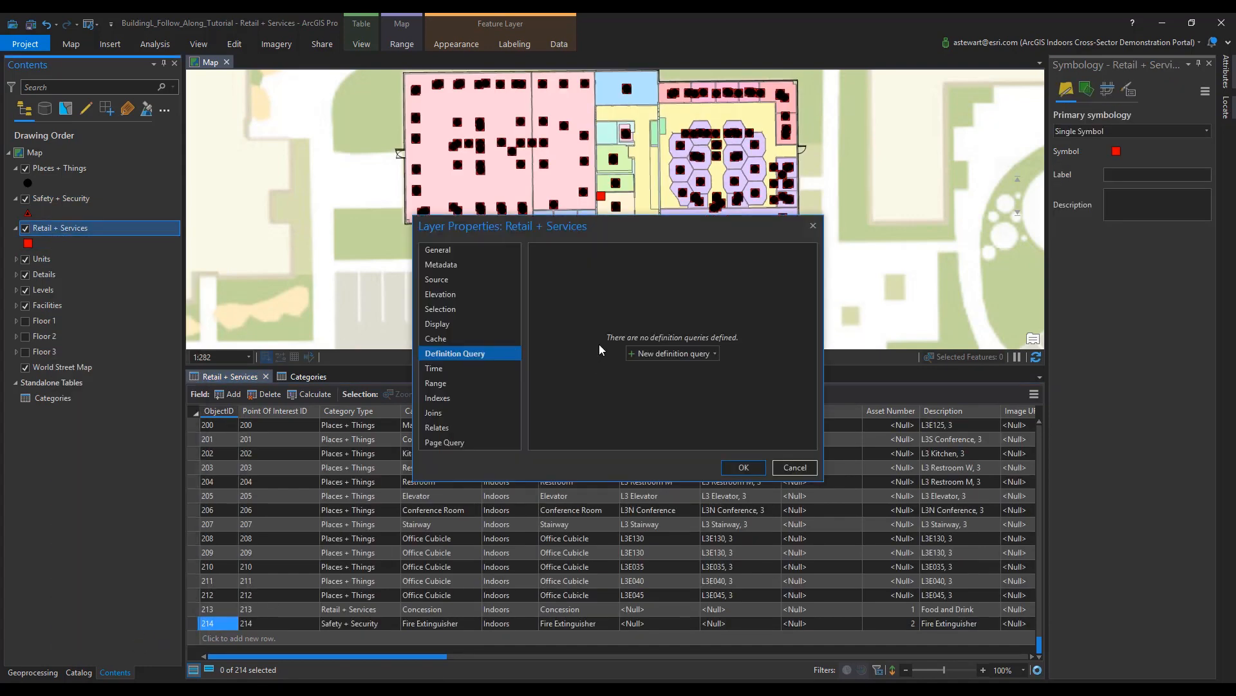
Add a Category Type definition query to Retail + Services so its table lists only Concession.
{"action": "left_click", "coordinate": [659, 315]}
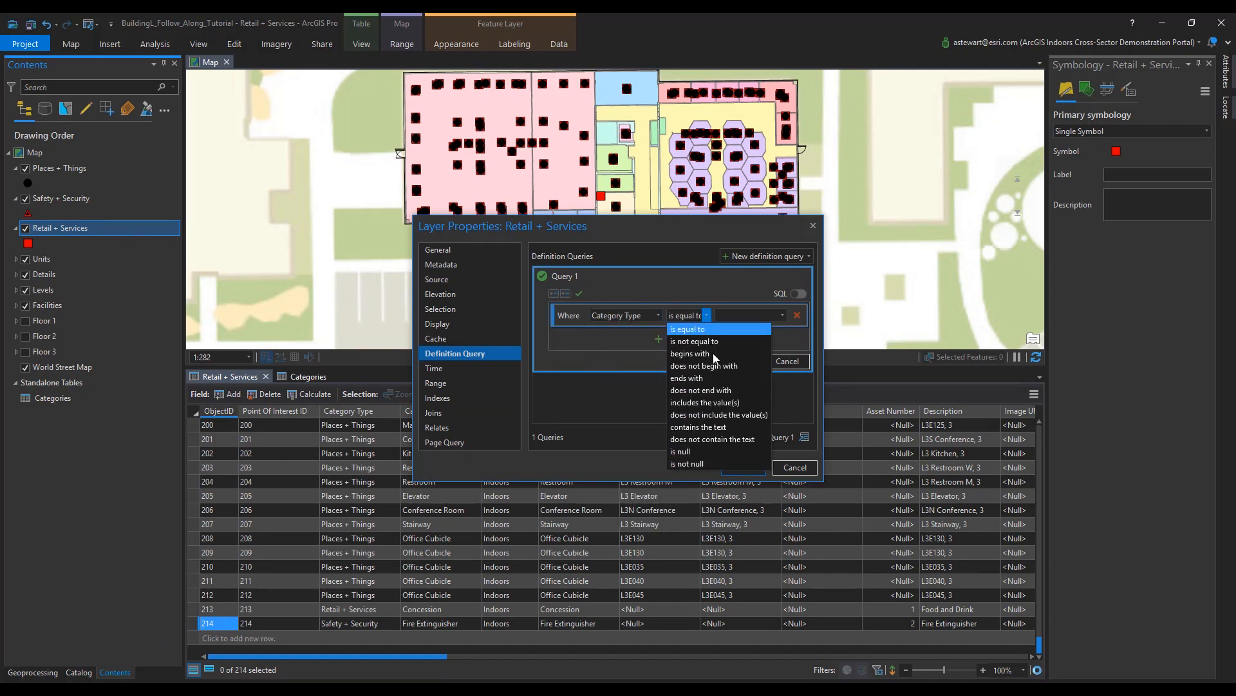
{"action": "left_click", "coordinate": [704, 402]}
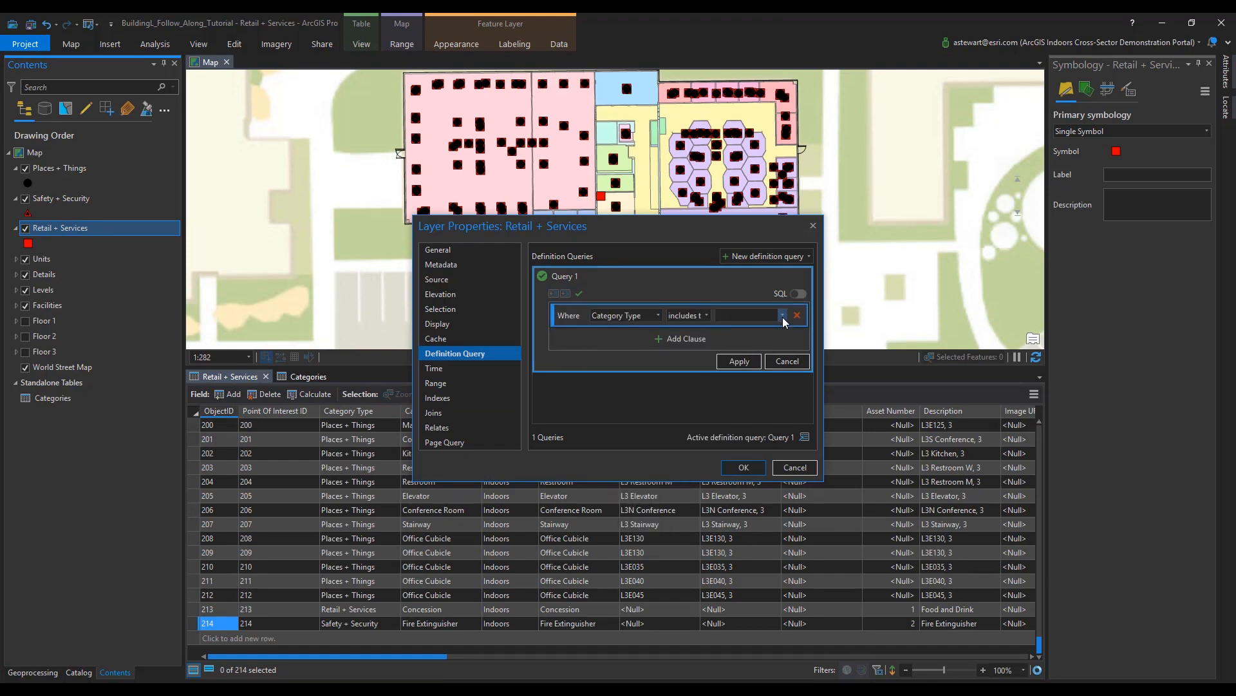
{"action": "left_click", "coordinate": [782, 315]}
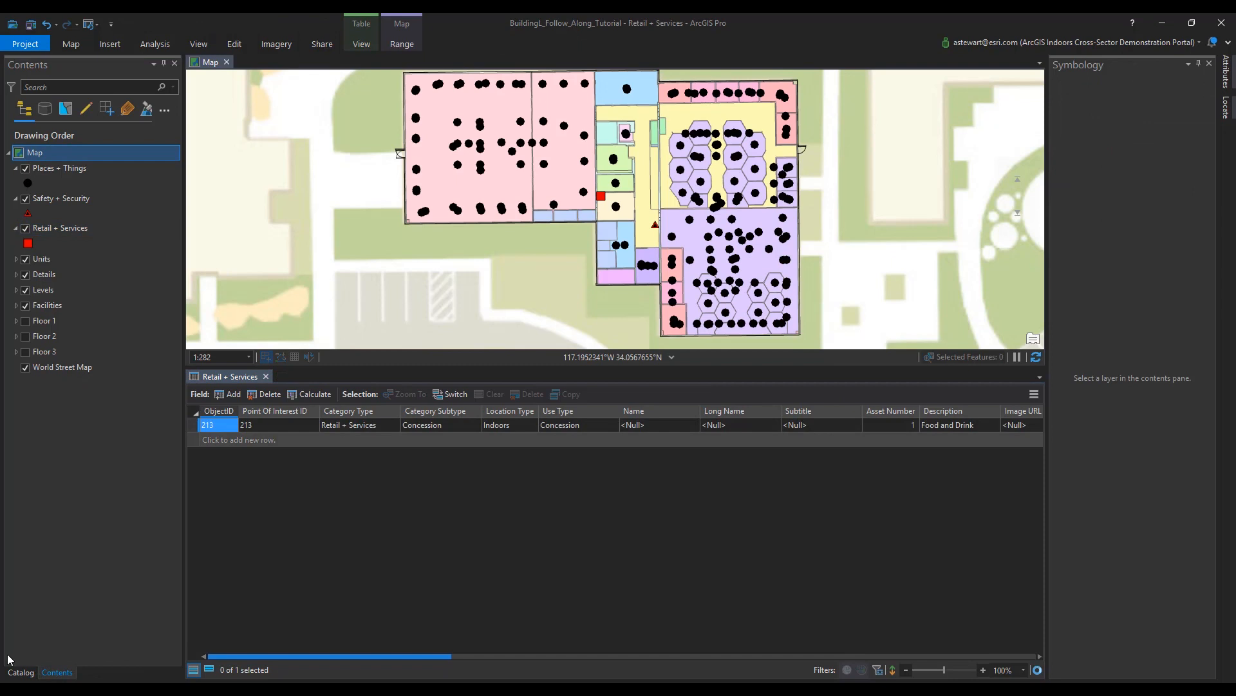
Open the Categories standalone table, sort by Name, and set Feature Count 1 for Concession, Fire Extinguisher and their parents.
{"action": "right_click", "coordinate": [76, 342]}
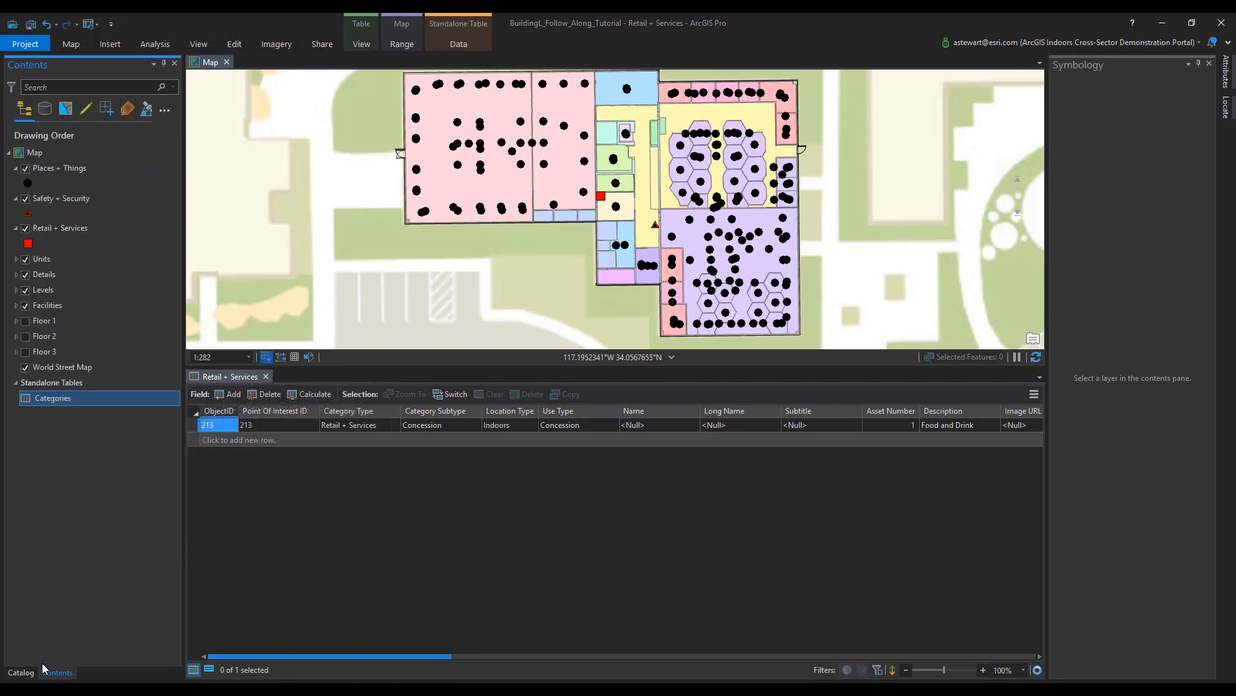
{"action": "right_click", "coordinate": [52, 397]}
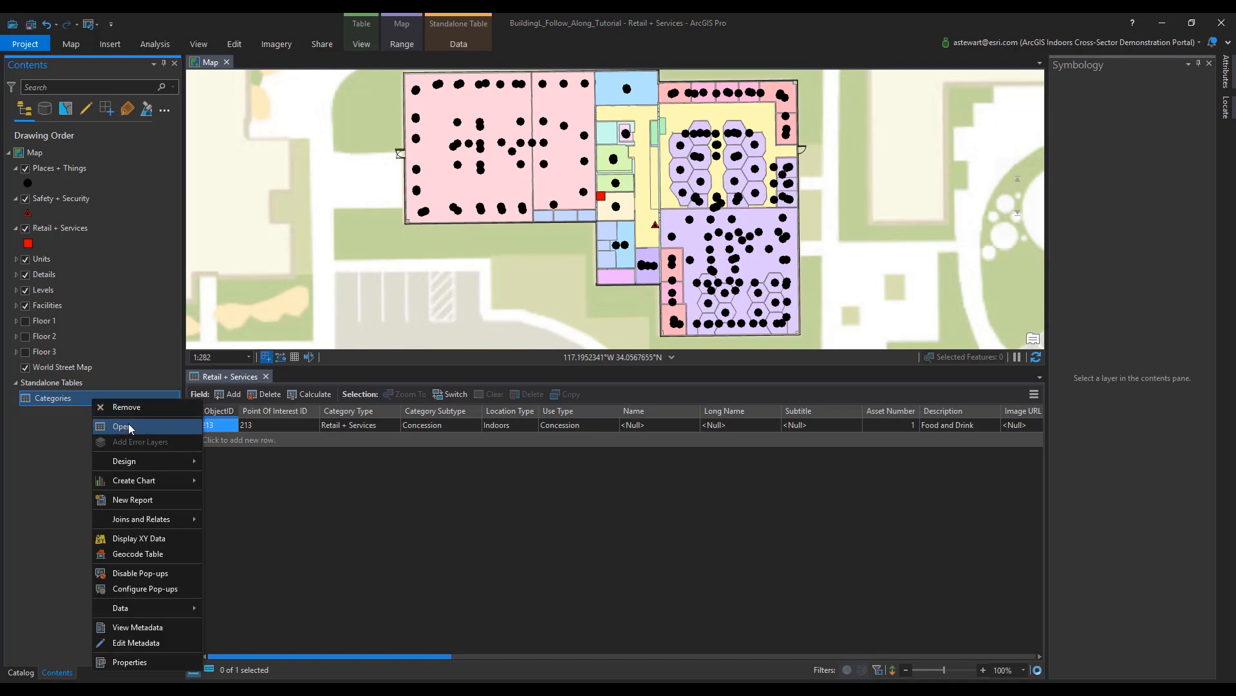
{"action": "left_click", "coordinate": [120, 426]}
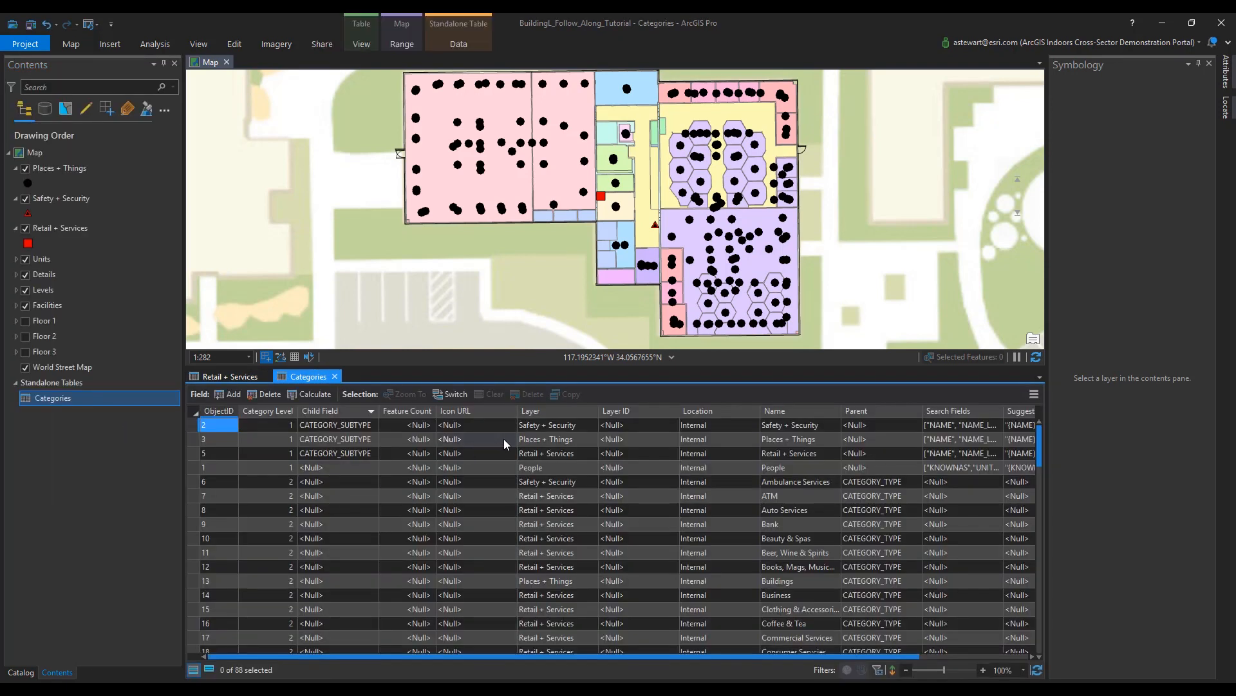
{"action": "left_click", "coordinate": [407, 424]}
{"action": "type", "text": "1"}
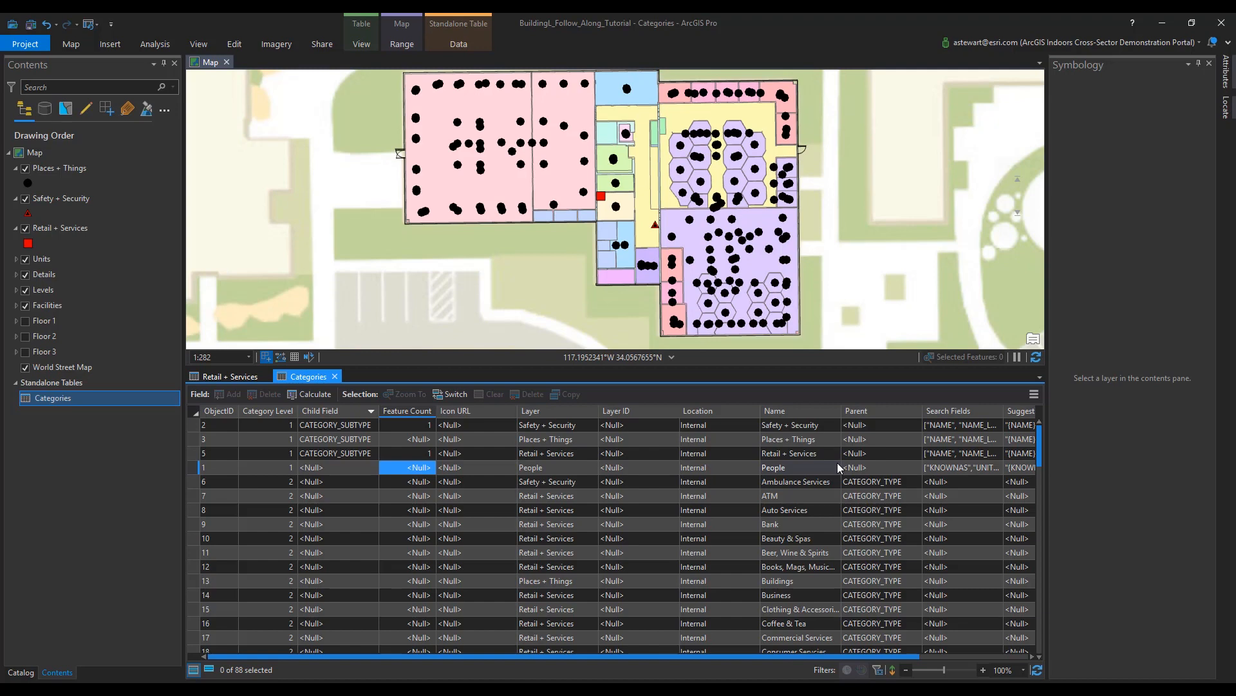
{"action": "scroll", "scroll_direction": "down", "scroll_amount": 3}
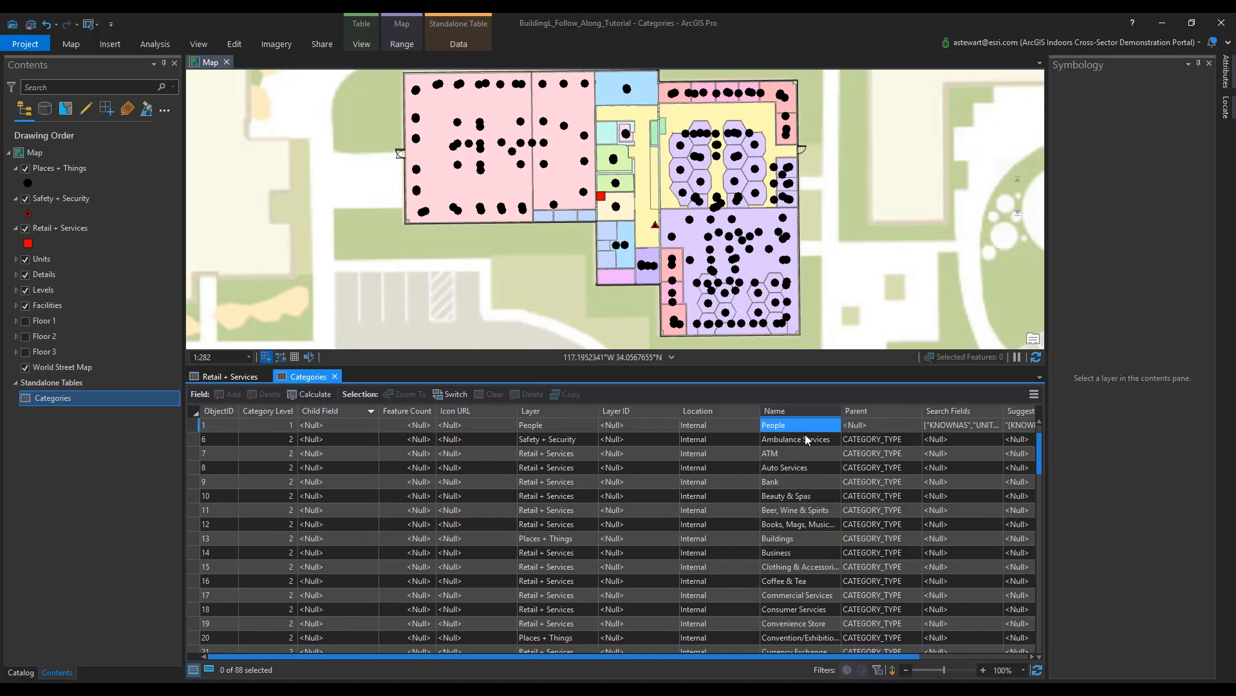
{"action": "left_click", "coordinate": [775, 411]}
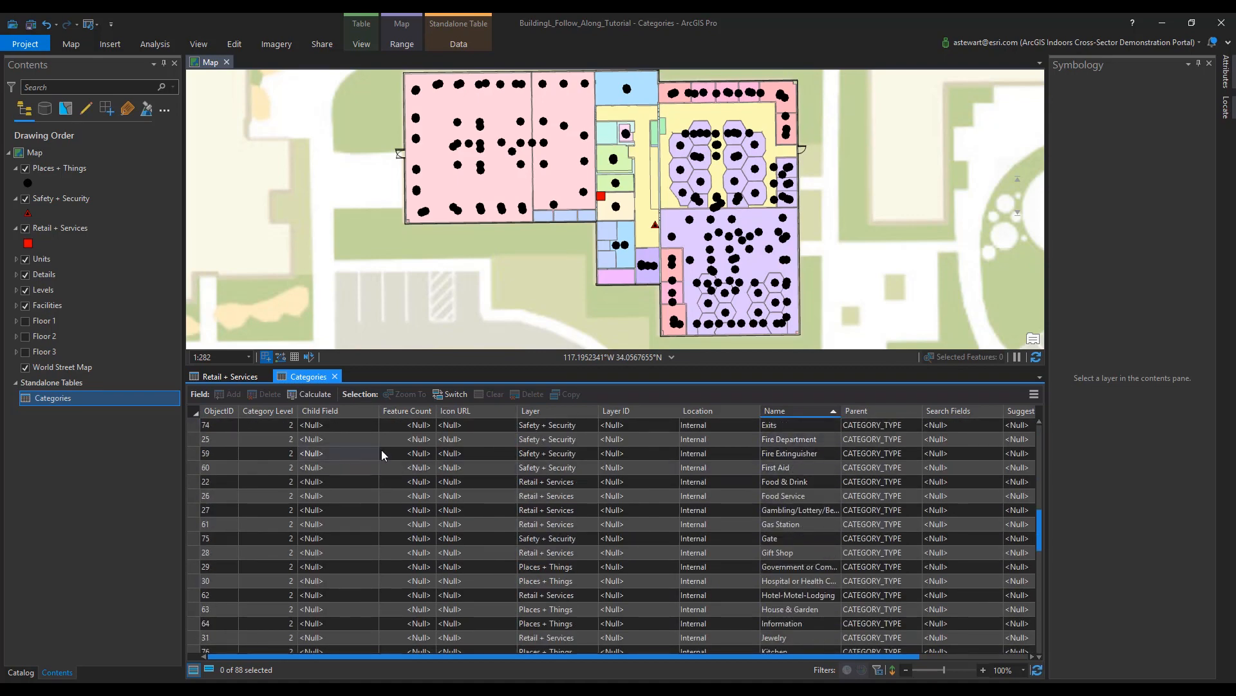
{"action": "left_click", "coordinate": [407, 453]}
{"action": "type", "text": "1"}
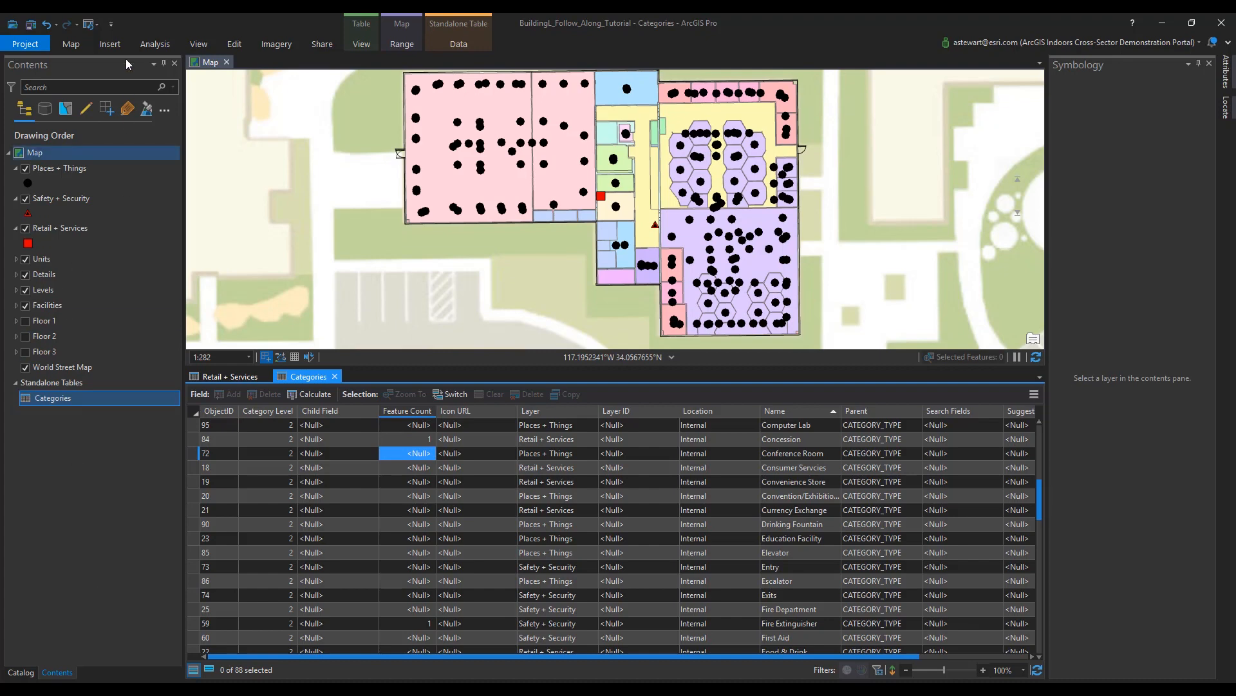
Set up Summary Statistics to count Places + Things by Category Subtype with Category Subtype as case field, and run it.
{"action": "left_click", "coordinate": [71, 43]}
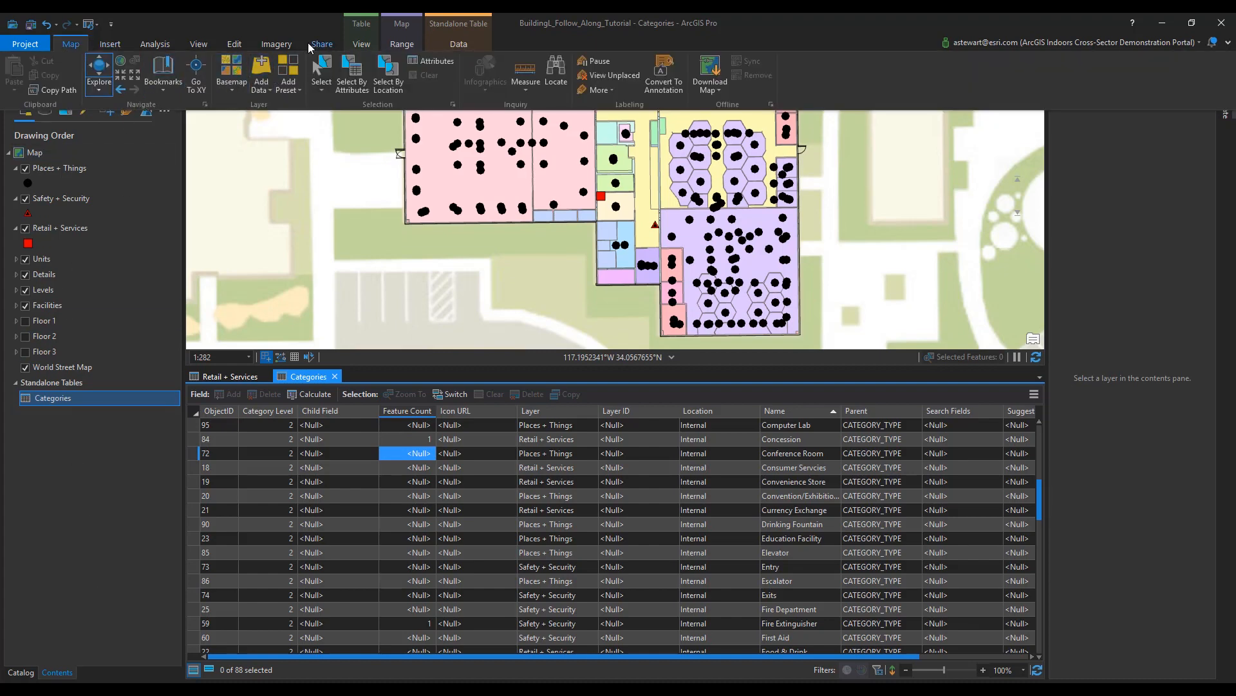
{"action": "left_click", "coordinate": [155, 43]}
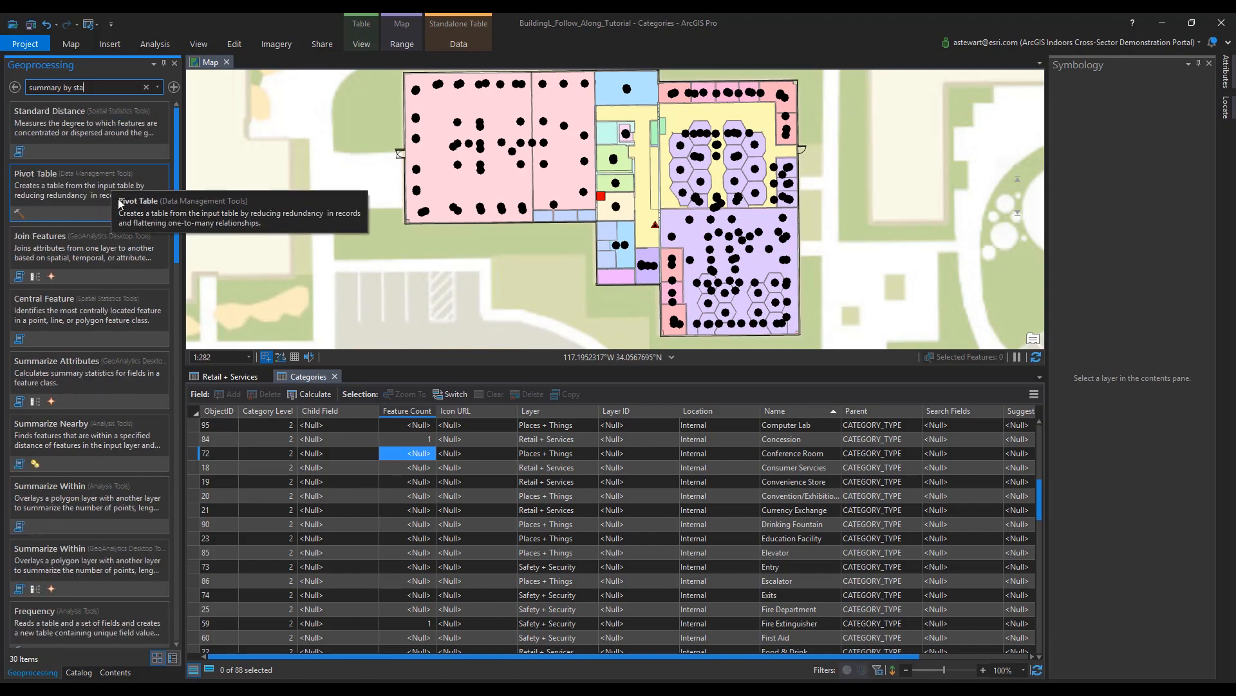
{"action": "type", "text": "summary"}
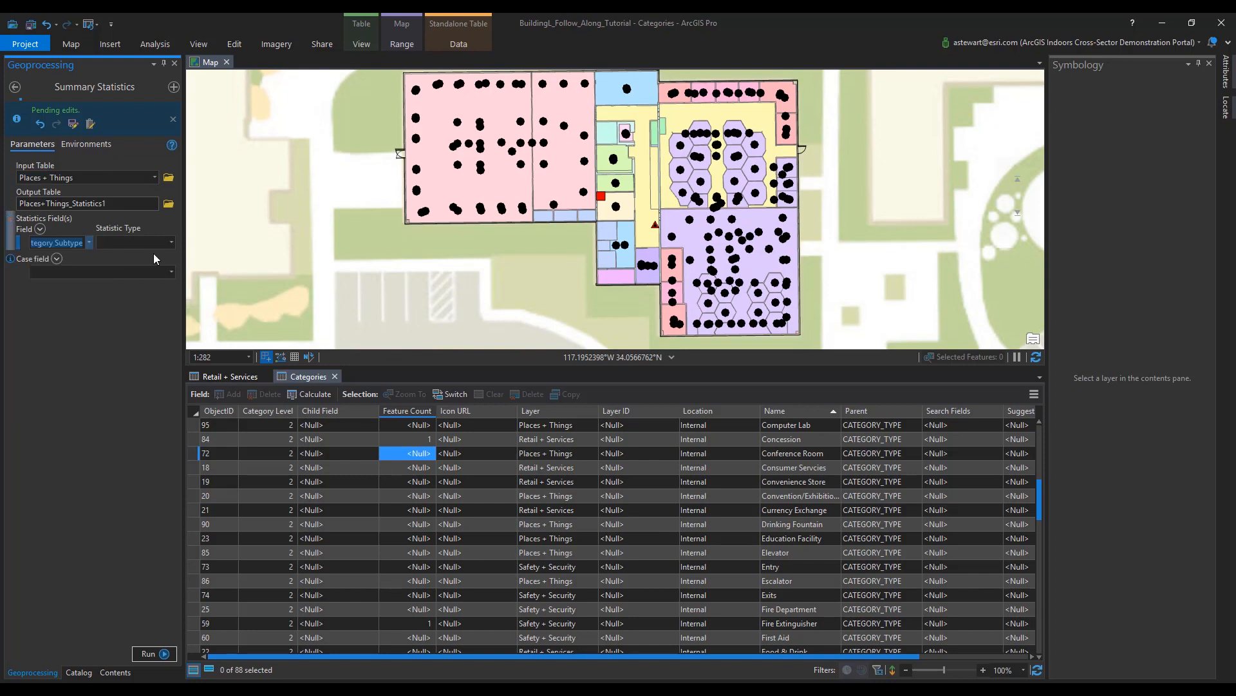
{"action": "left_click", "coordinate": [170, 242]}
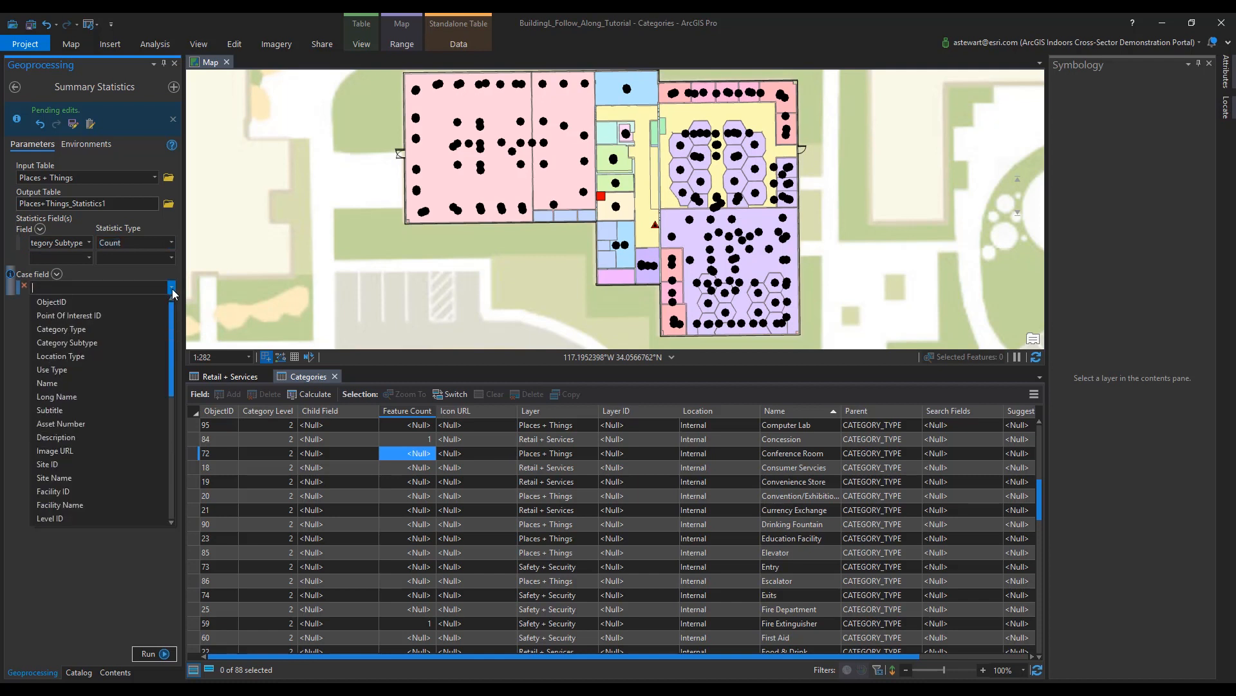
{"action": "left_click", "coordinate": [67, 342]}
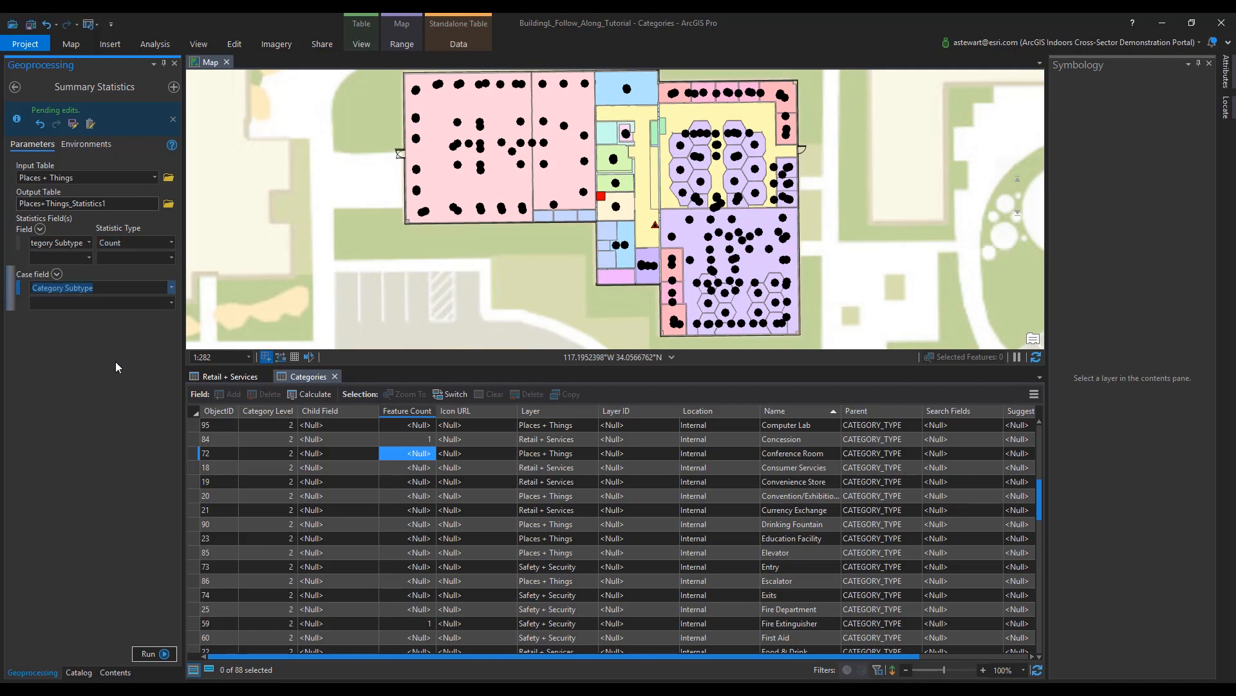
{"action": "mouse_move", "coordinate": [144, 672]}
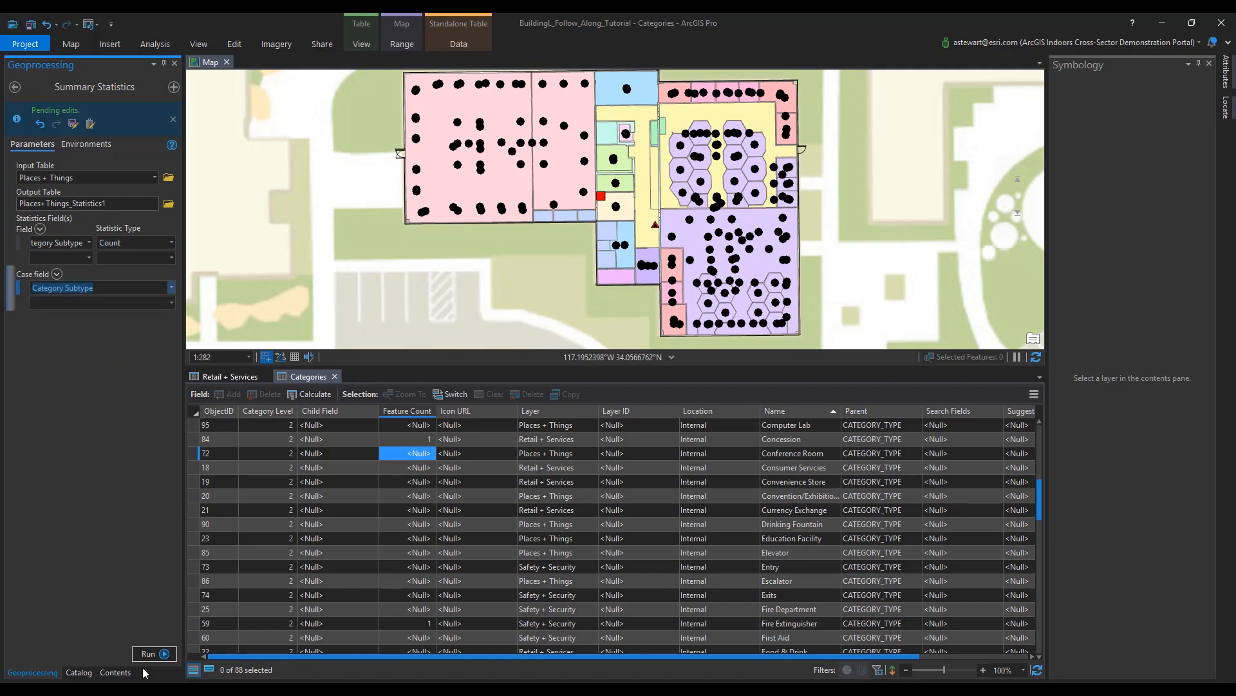
{"action": "left_click", "coordinate": [155, 653]}
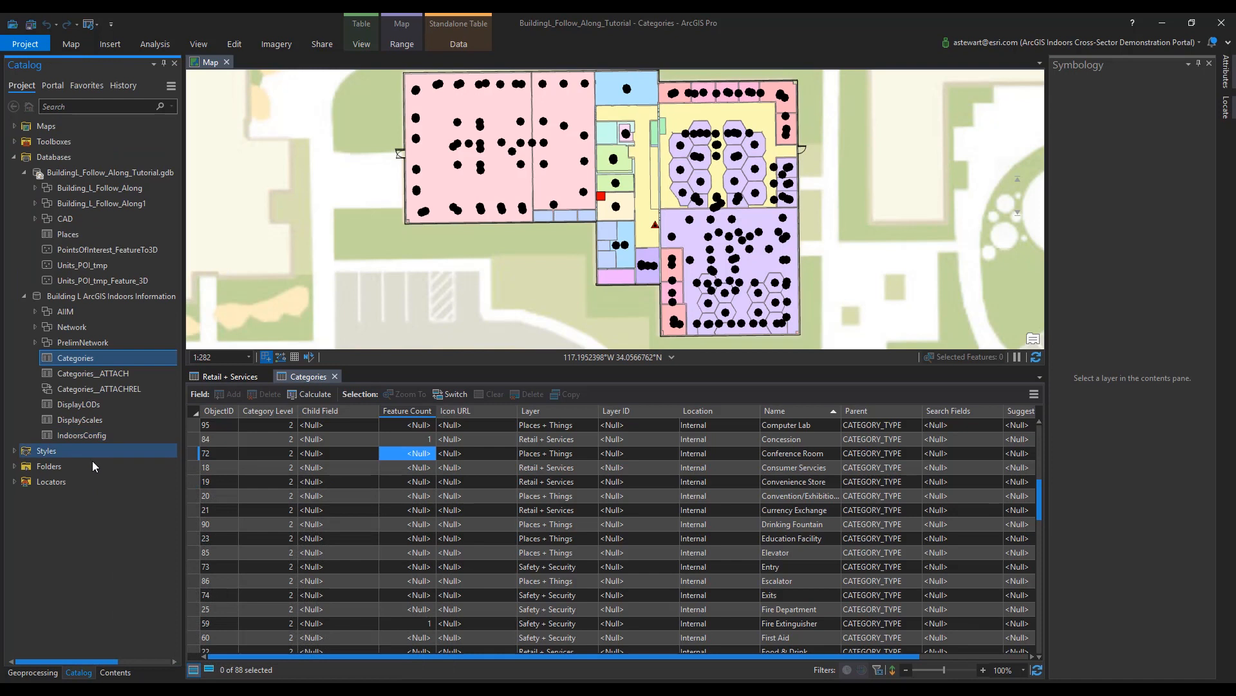
Add the Places statistics table from the Indoors geodatabase to the map as a standalone table.
{"action": "left_click", "coordinate": [111, 296]}
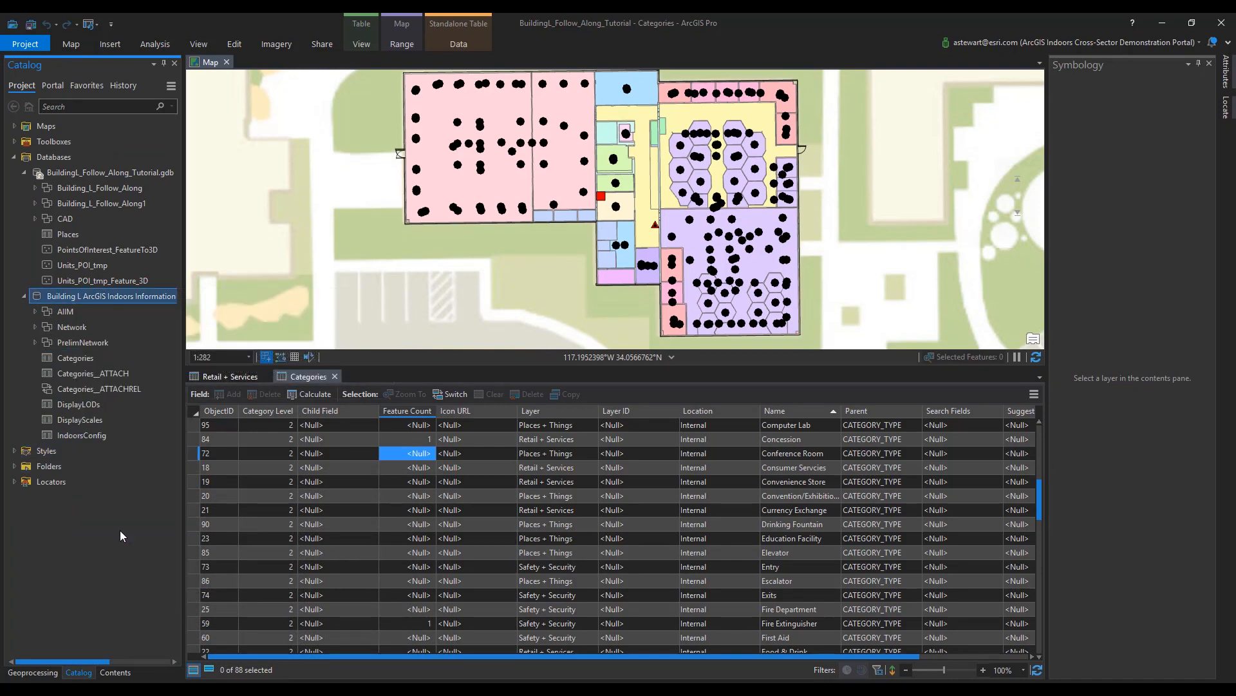
{"action": "mouse_move", "coordinate": [82, 342]}
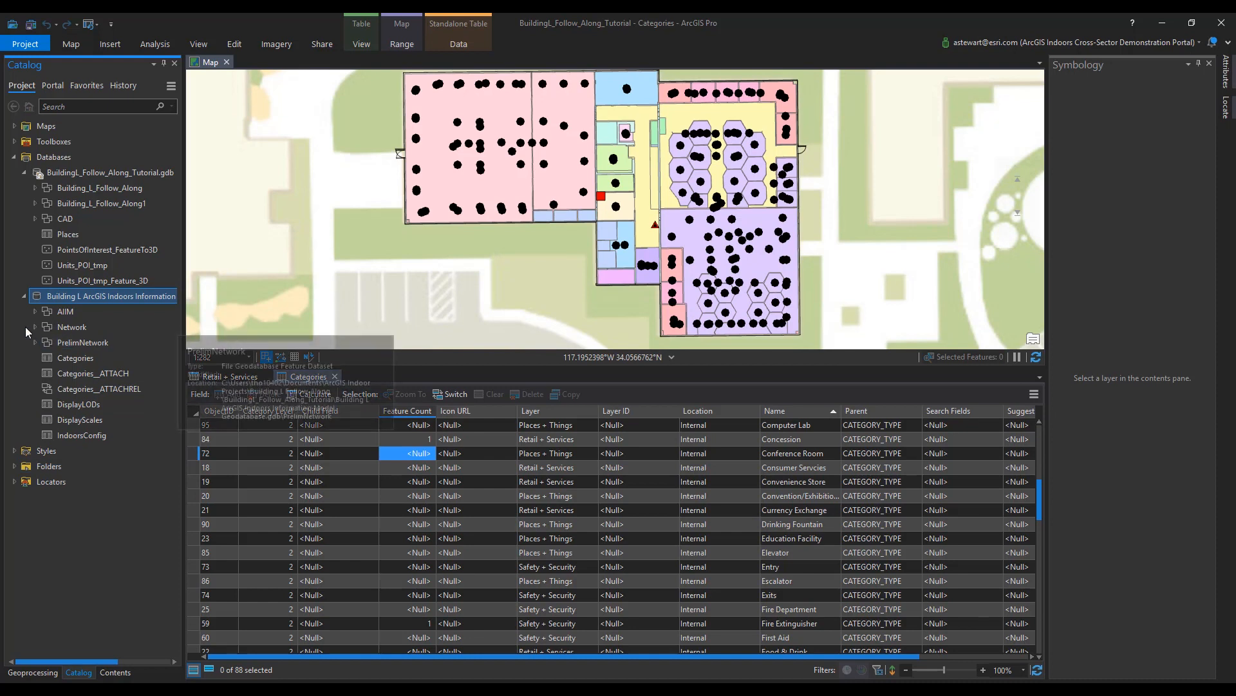
{"action": "left_click", "coordinate": [34, 311]}
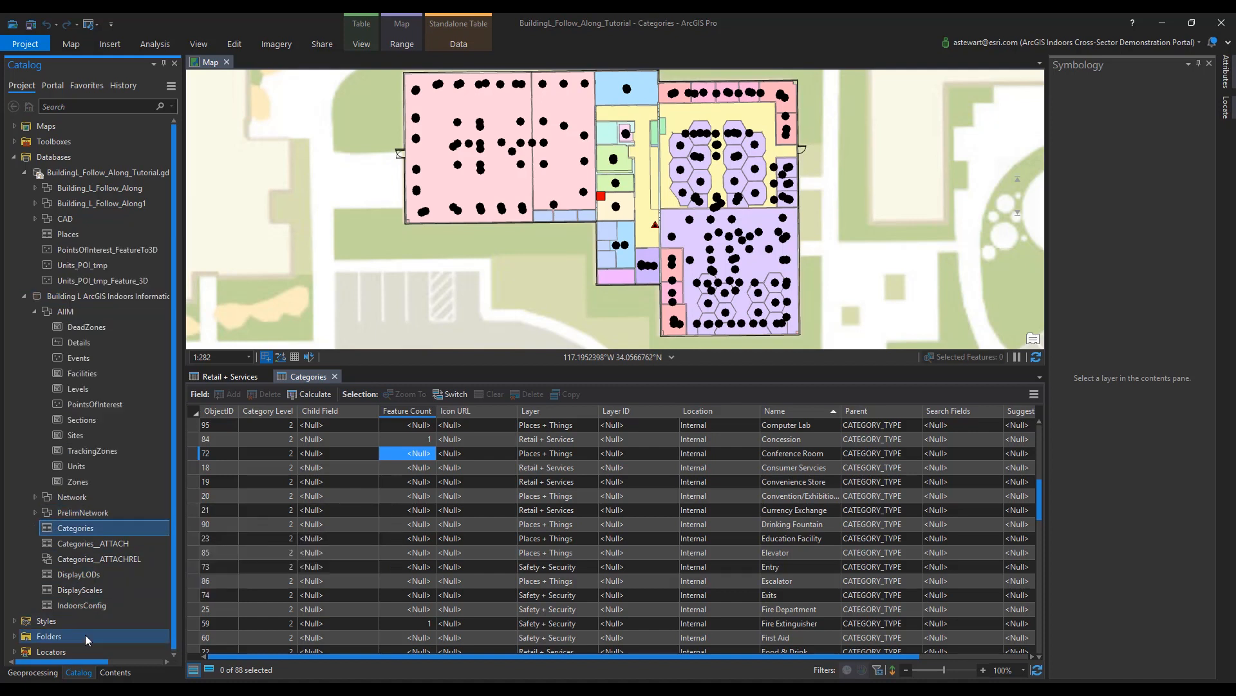
{"action": "right_click", "coordinate": [68, 234]}
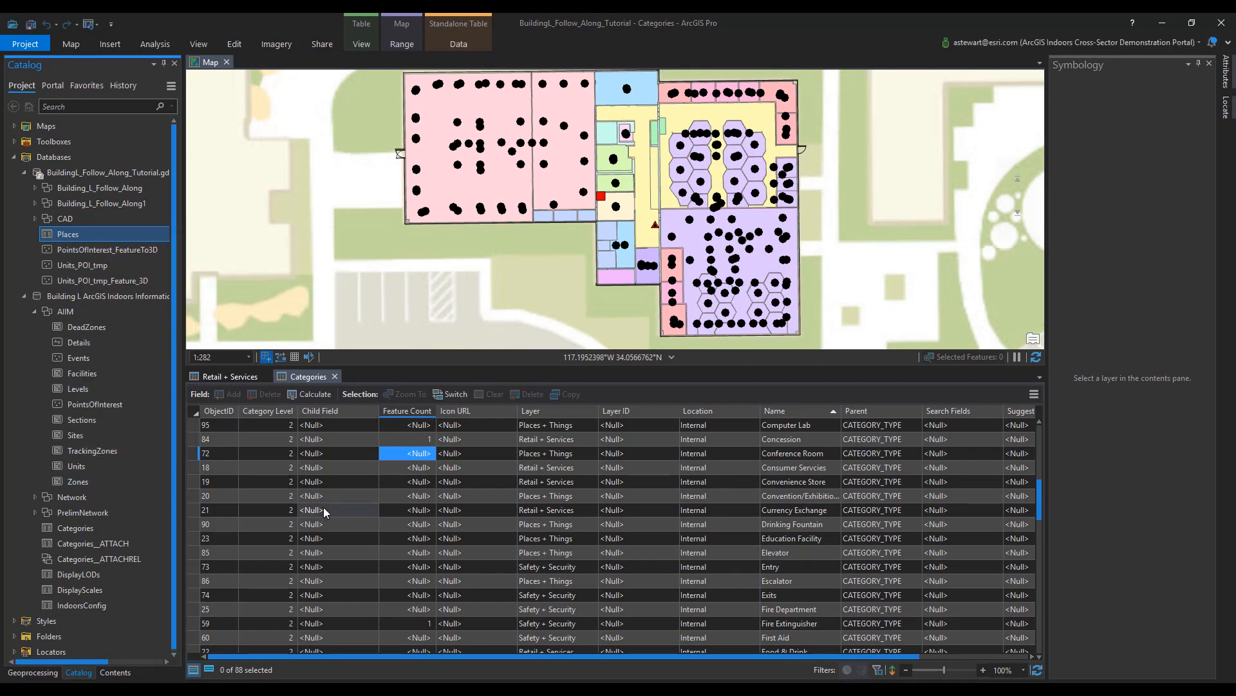
{"action": "mouse_move", "coordinate": [135, 682]}
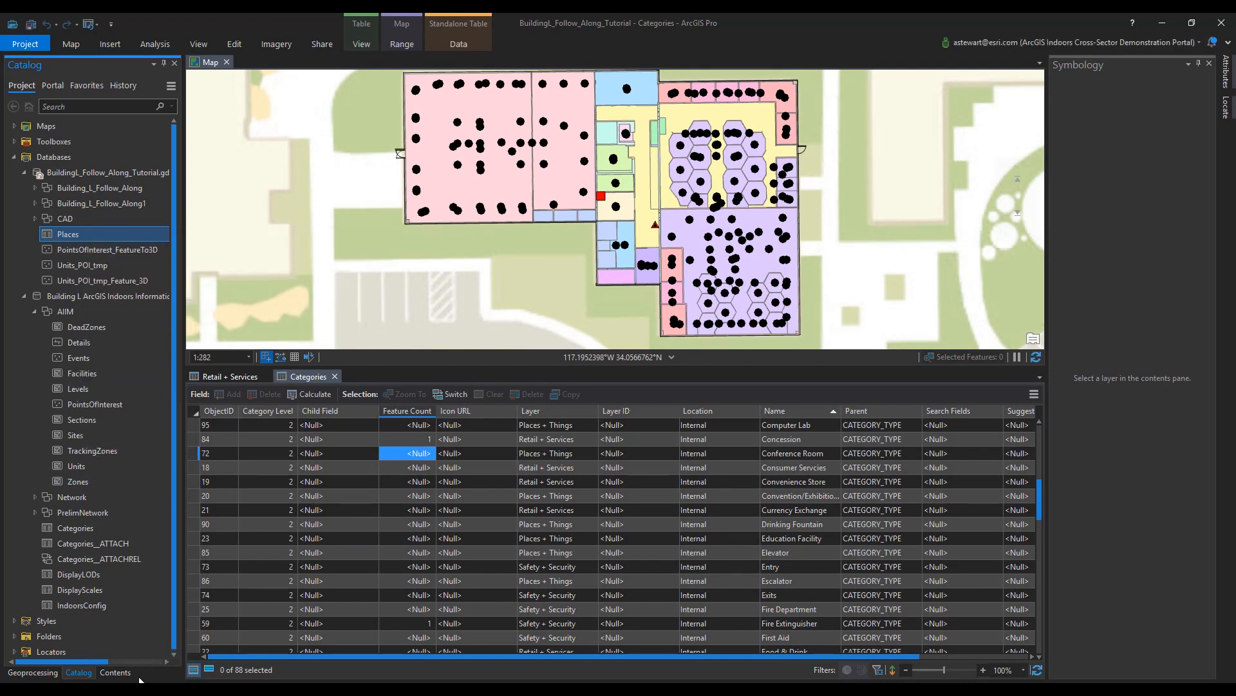
{"action": "right_click", "coordinate": [45, 412]}
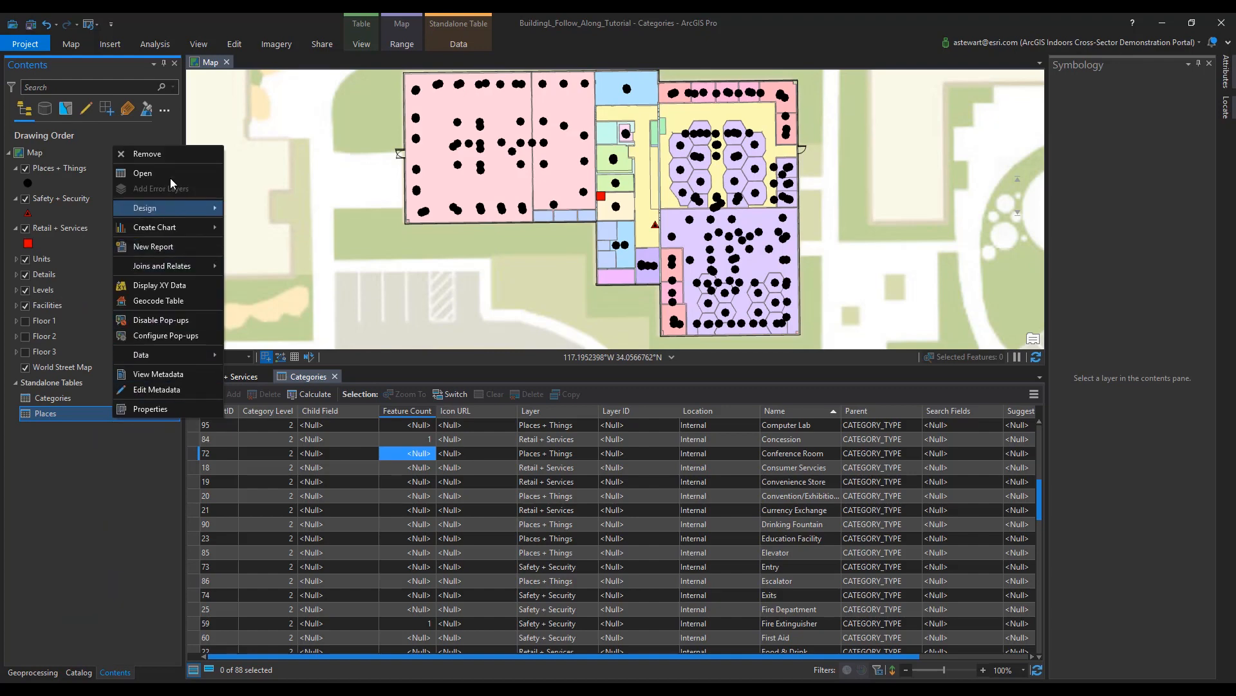
Copy Places FREQUENCY values into Categories Feature Count, e.g. Kitchen 3, Restroom 6, Stairway 4, Office Cubicle 44.
{"action": "left_click", "coordinate": [142, 173]}
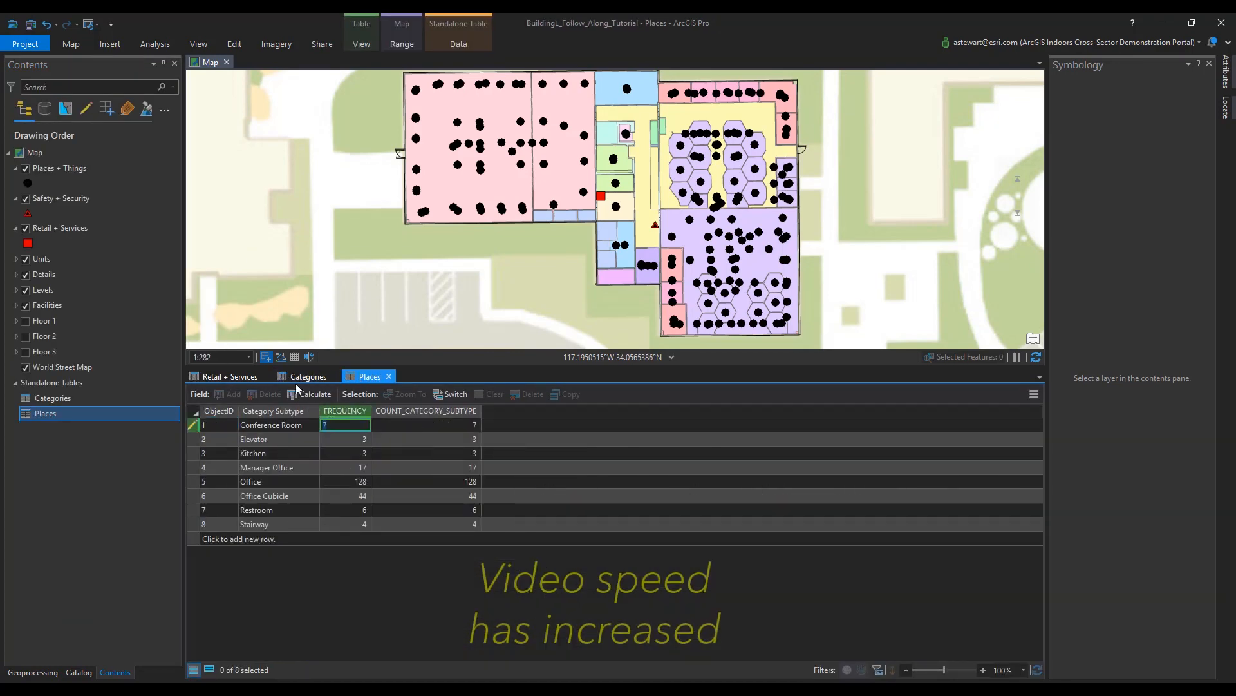
{"action": "left_click", "coordinate": [308, 376]}
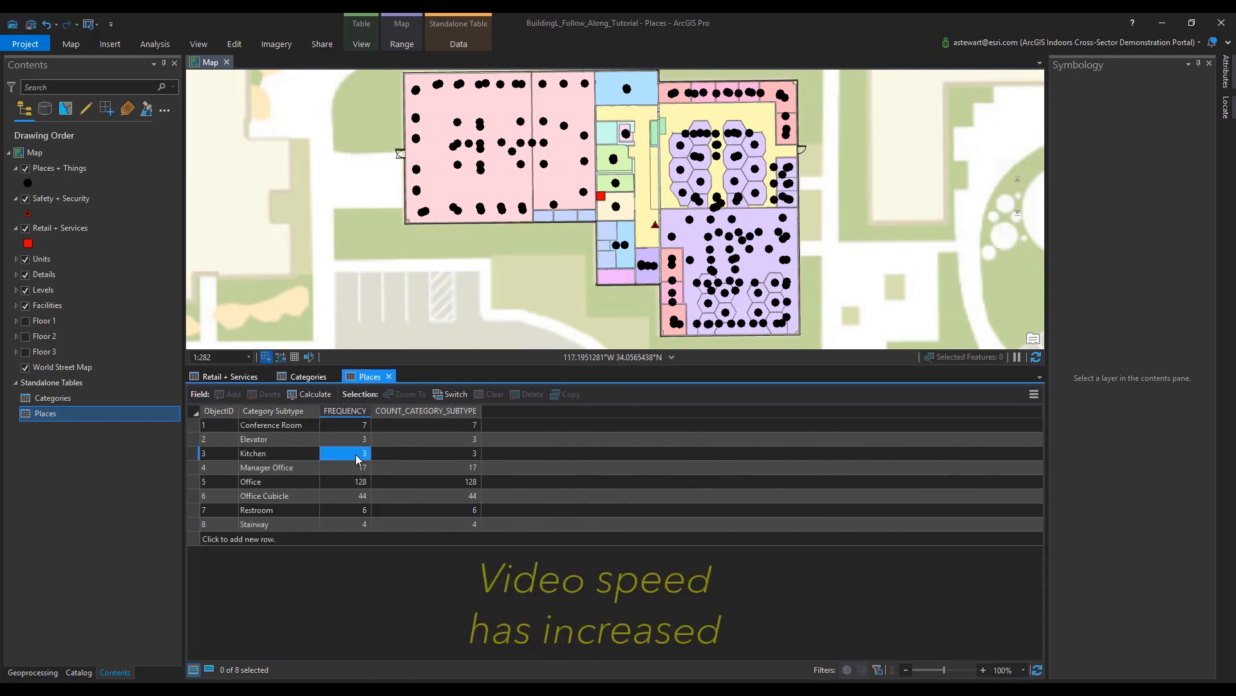
{"action": "left_click", "coordinate": [307, 376]}
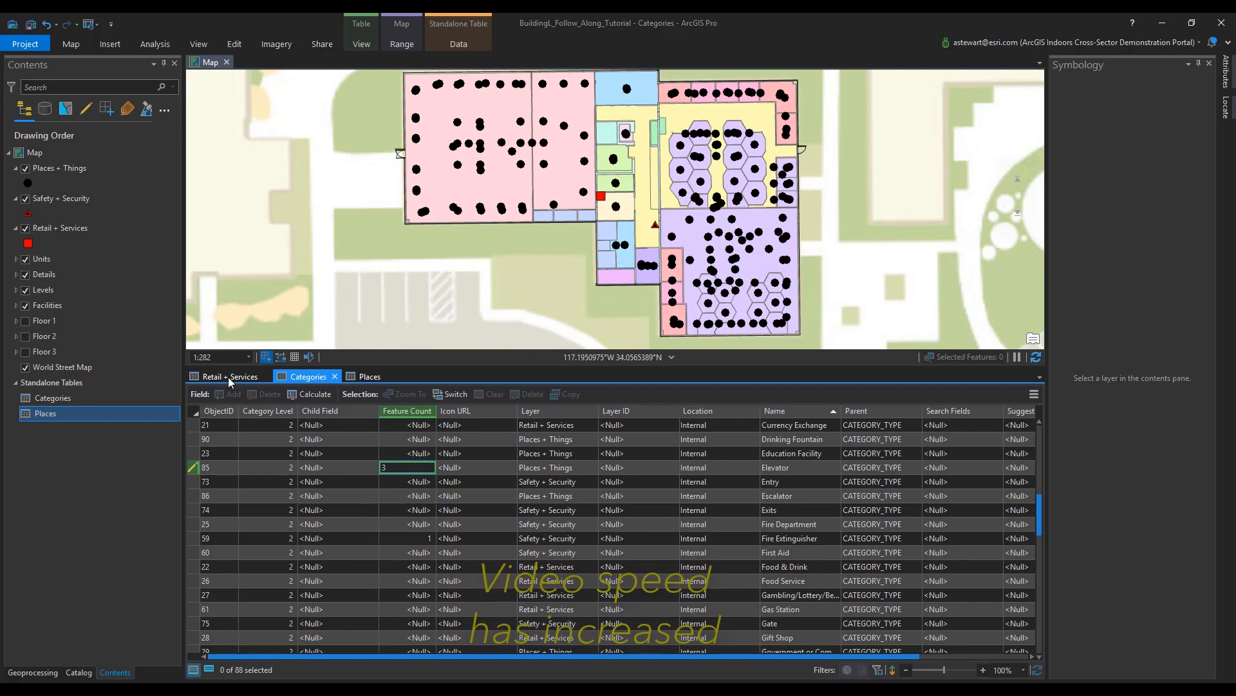
{"action": "scroll", "scroll_direction": "down", "scroll_amount": 3}
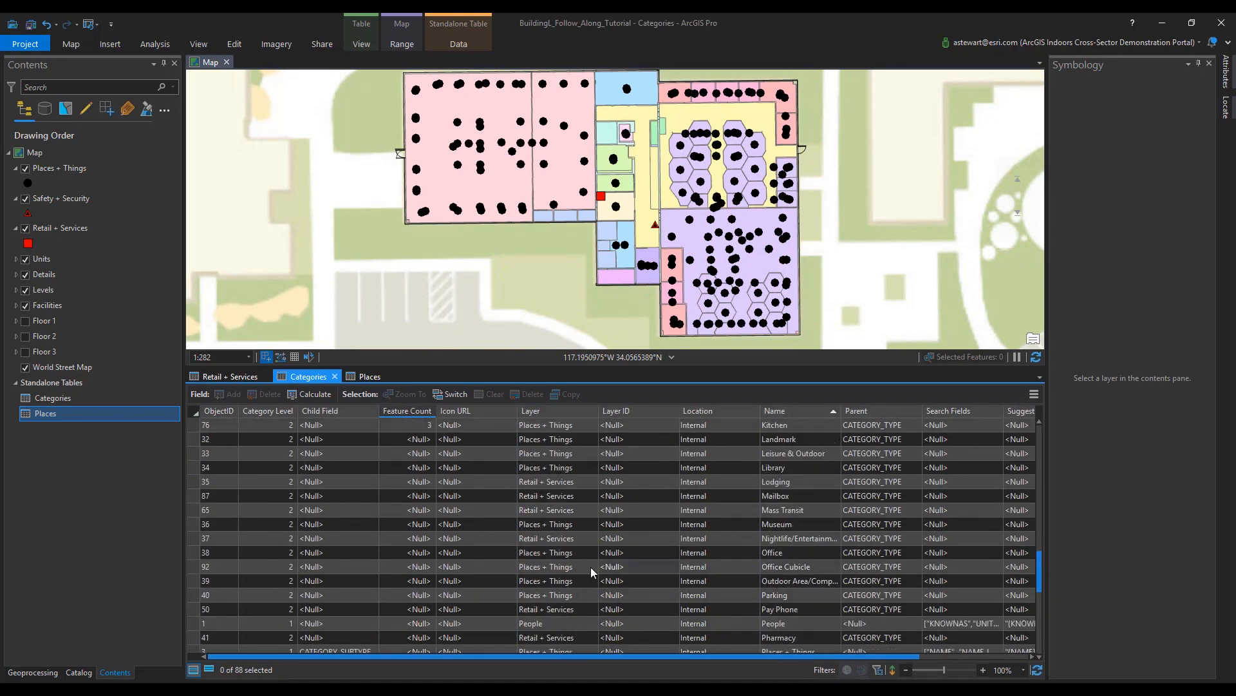
{"action": "left_click", "coordinate": [369, 376]}
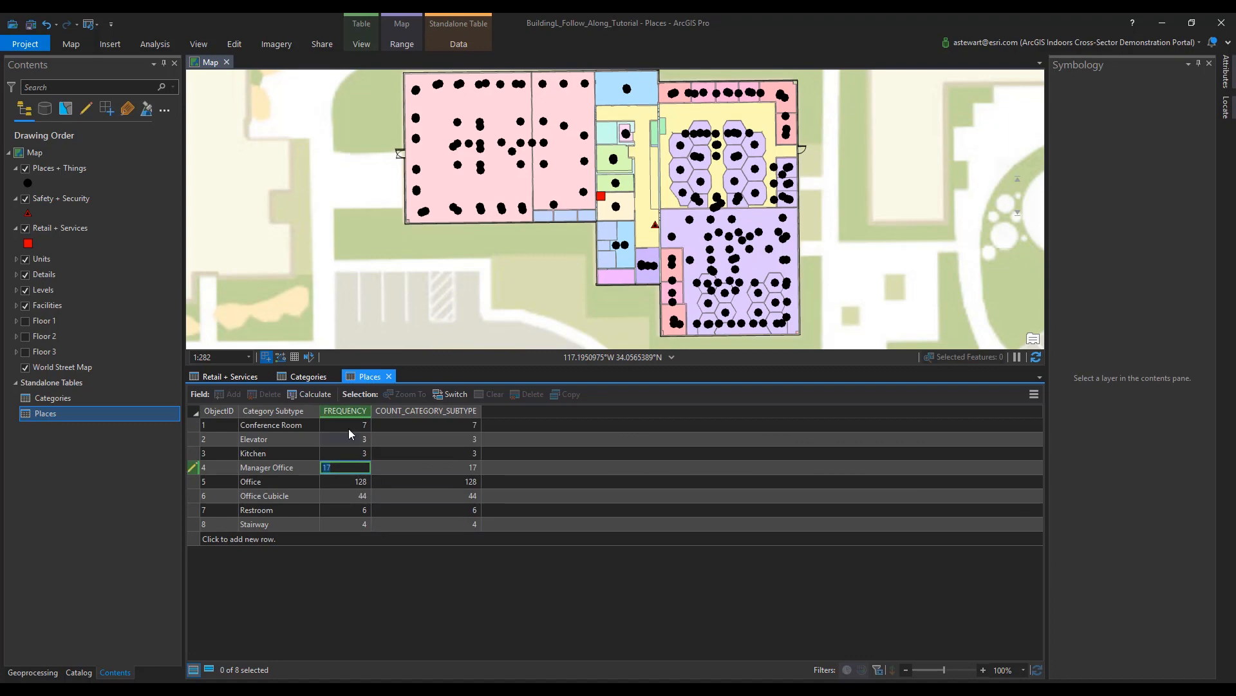
{"action": "left_click", "coordinate": [307, 376]}
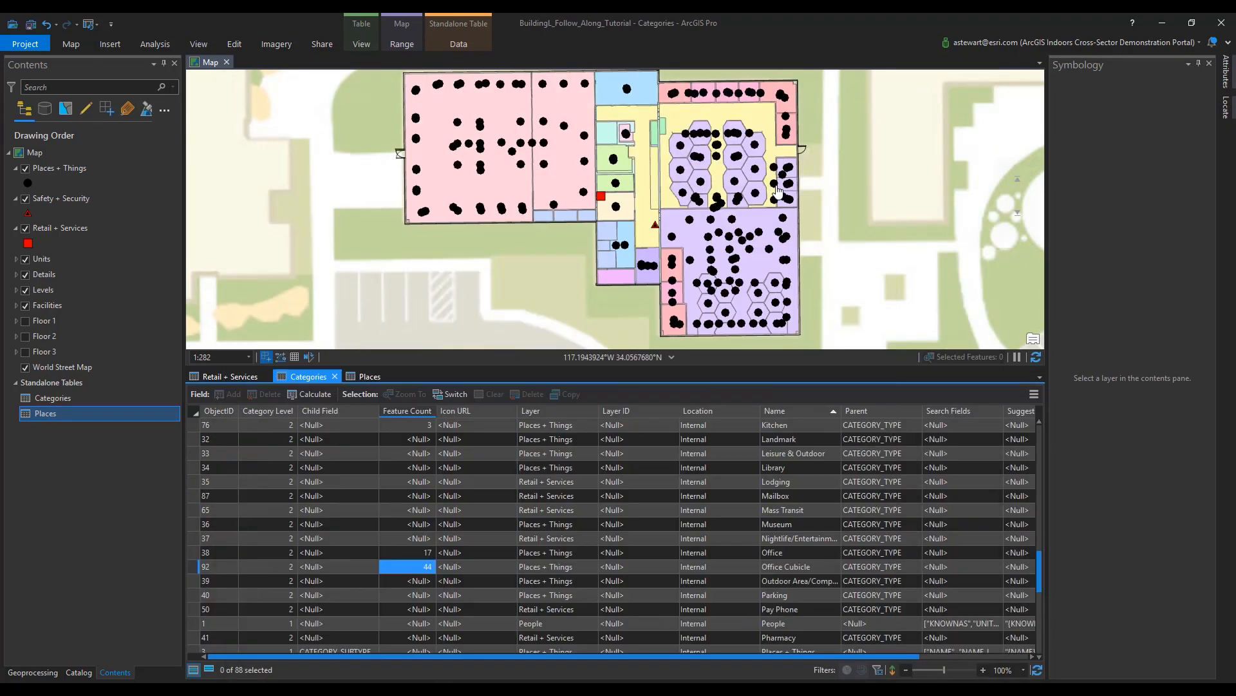
{"action": "left_click", "coordinate": [369, 377]}
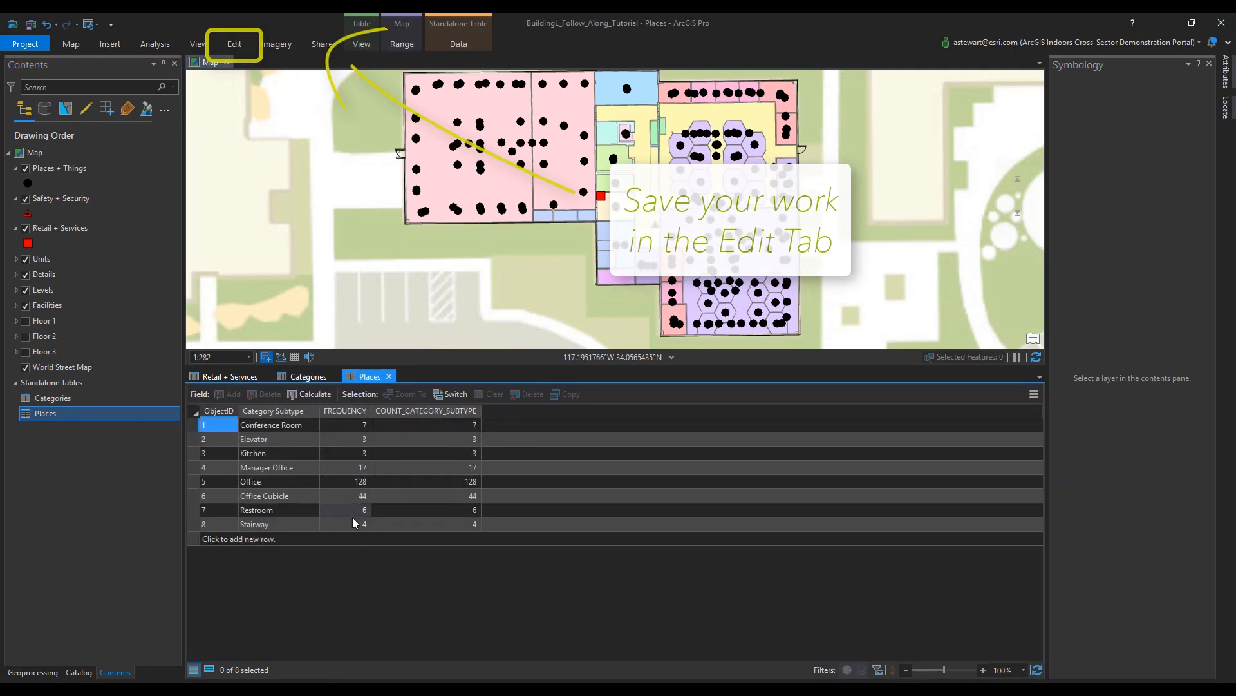
{"action": "left_click", "coordinate": [308, 376]}
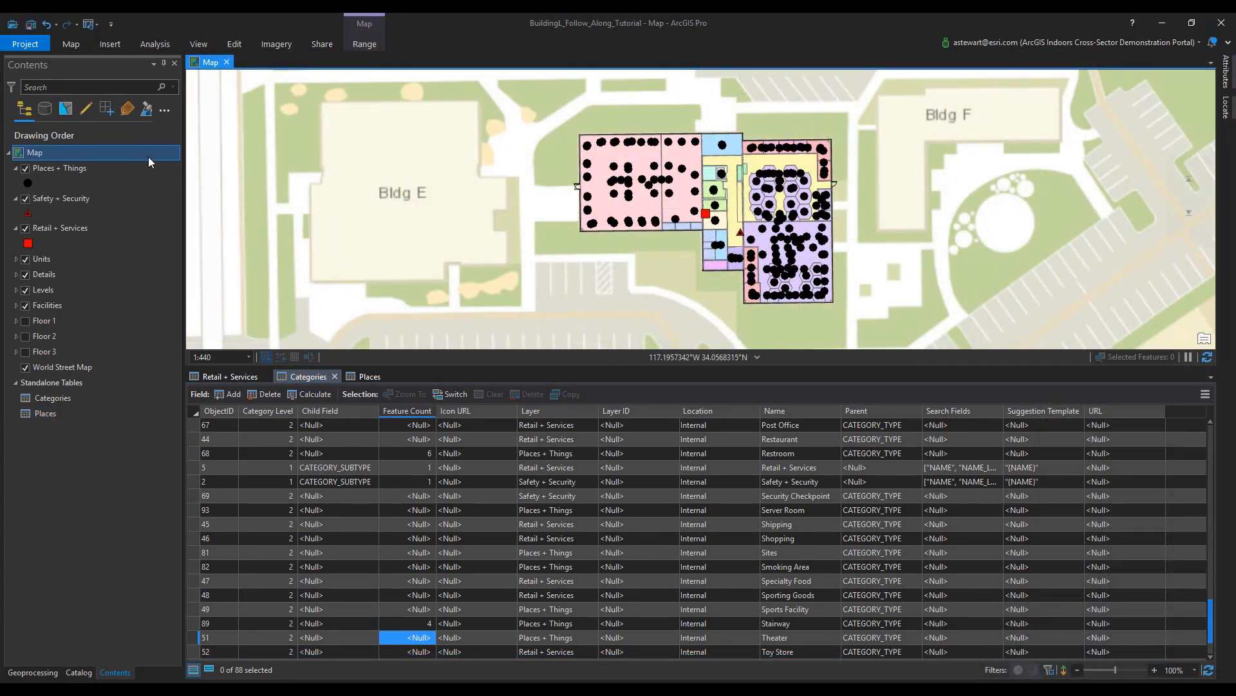
Enable 'Allow assignment of unique numeric IDs for sharing web layers' in the map properties.
{"action": "right_click", "coordinate": [35, 152]}
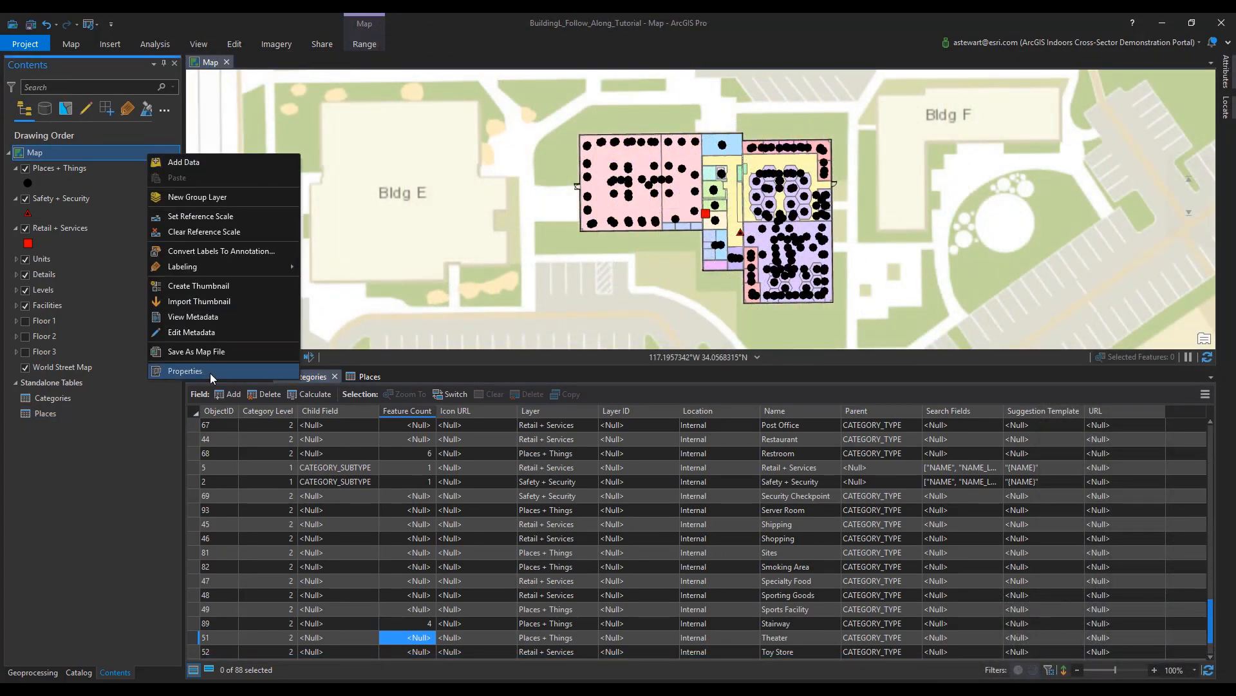
{"action": "left_click", "coordinate": [185, 371]}
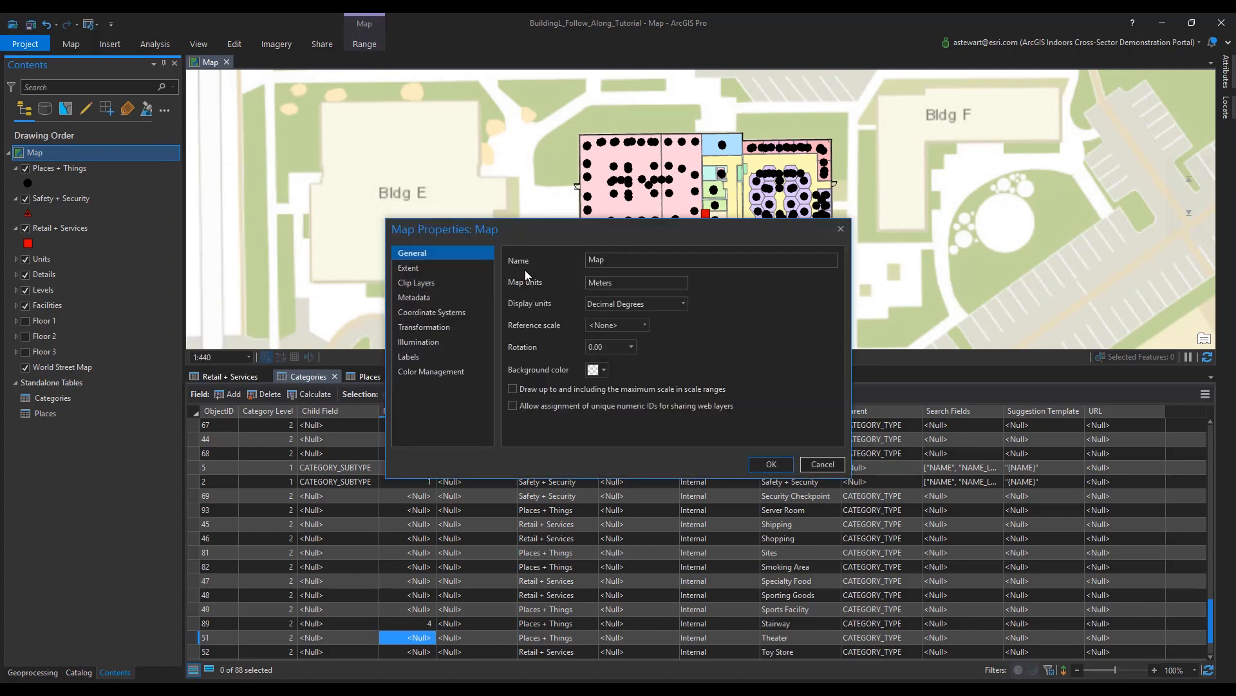
{"action": "mouse_move", "coordinate": [484, 314]}
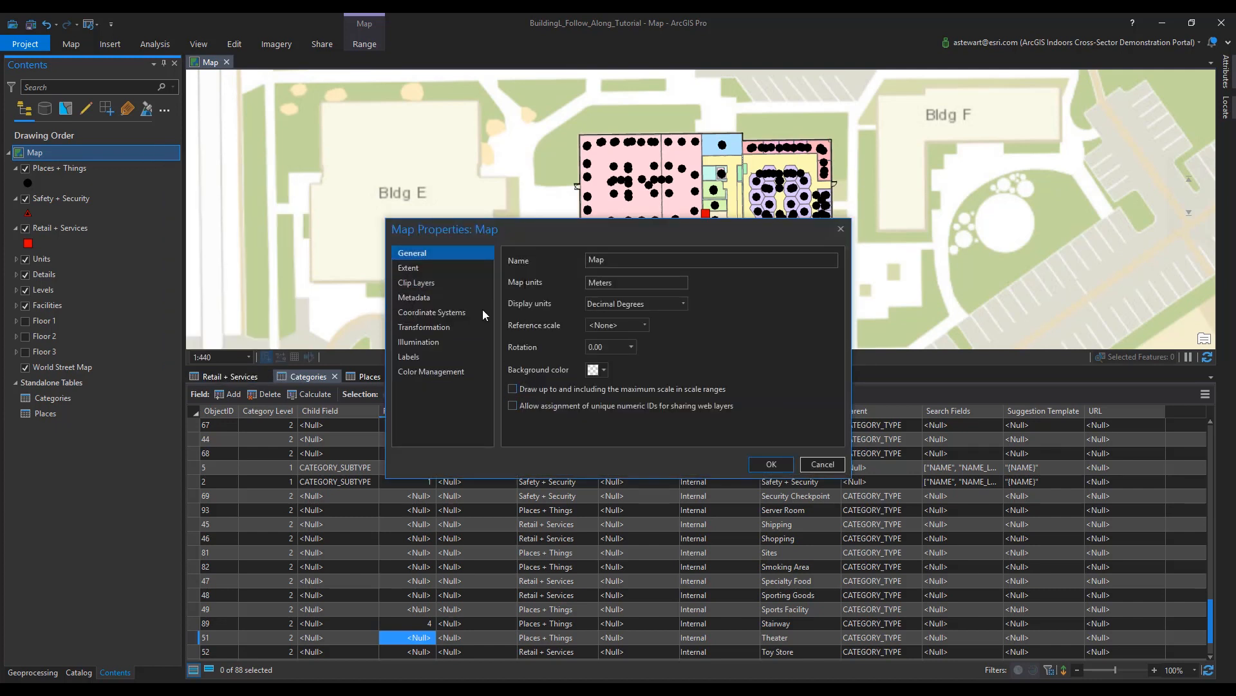
{"action": "left_click", "coordinate": [512, 406]}
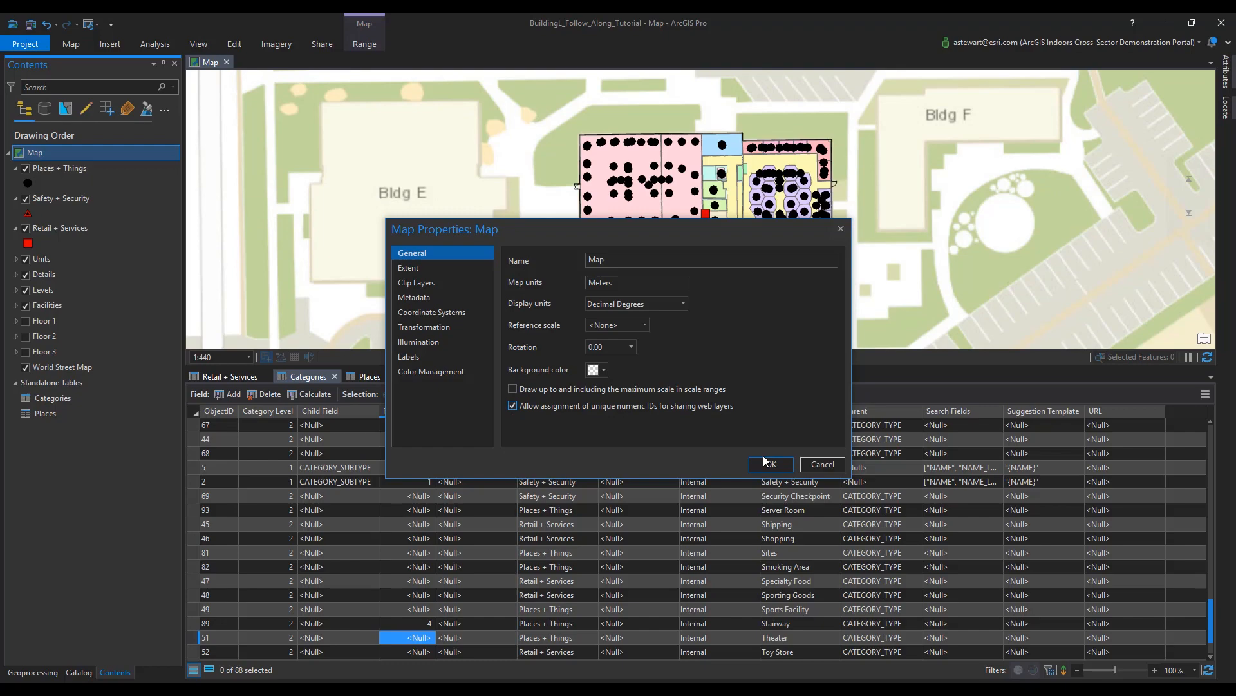
{"action": "left_click", "coordinate": [770, 464]}
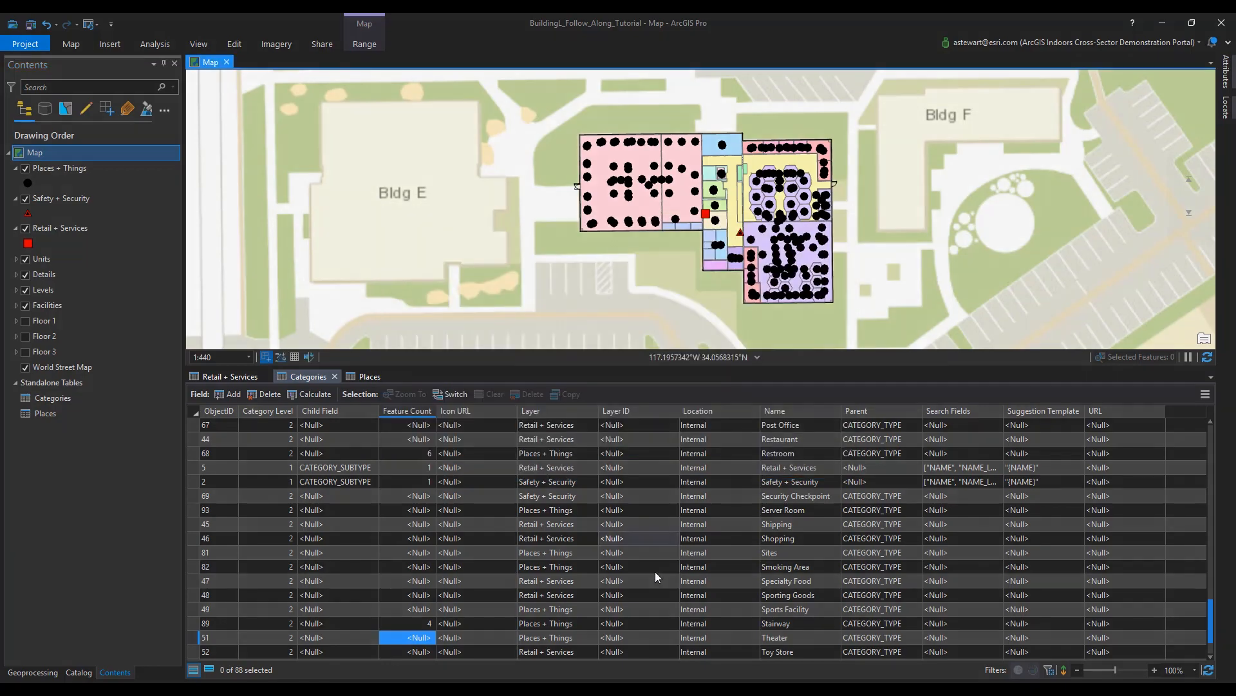
{"action": "left_click", "coordinate": [109, 44]}
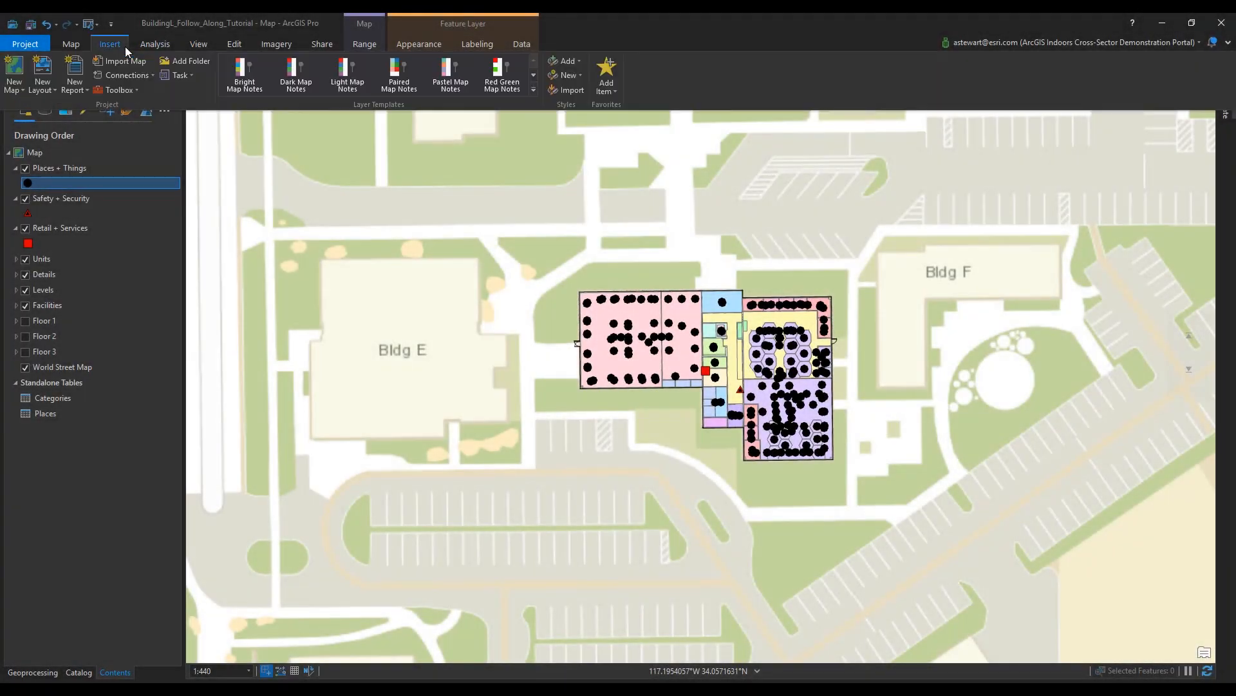
{"action": "mouse_move", "coordinate": [161, 46]}
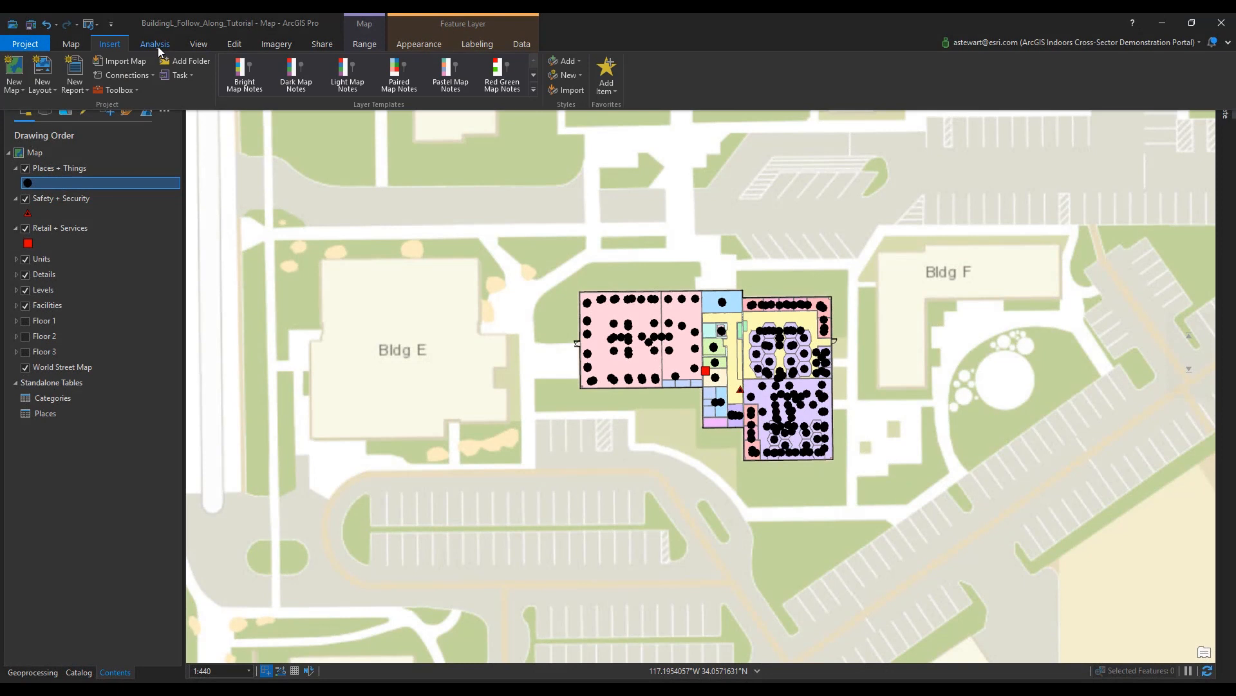
Add the Indoors_POIs_PNG style to the project, dismissing the 'already in project' message.
{"action": "left_click", "coordinate": [564, 60]}
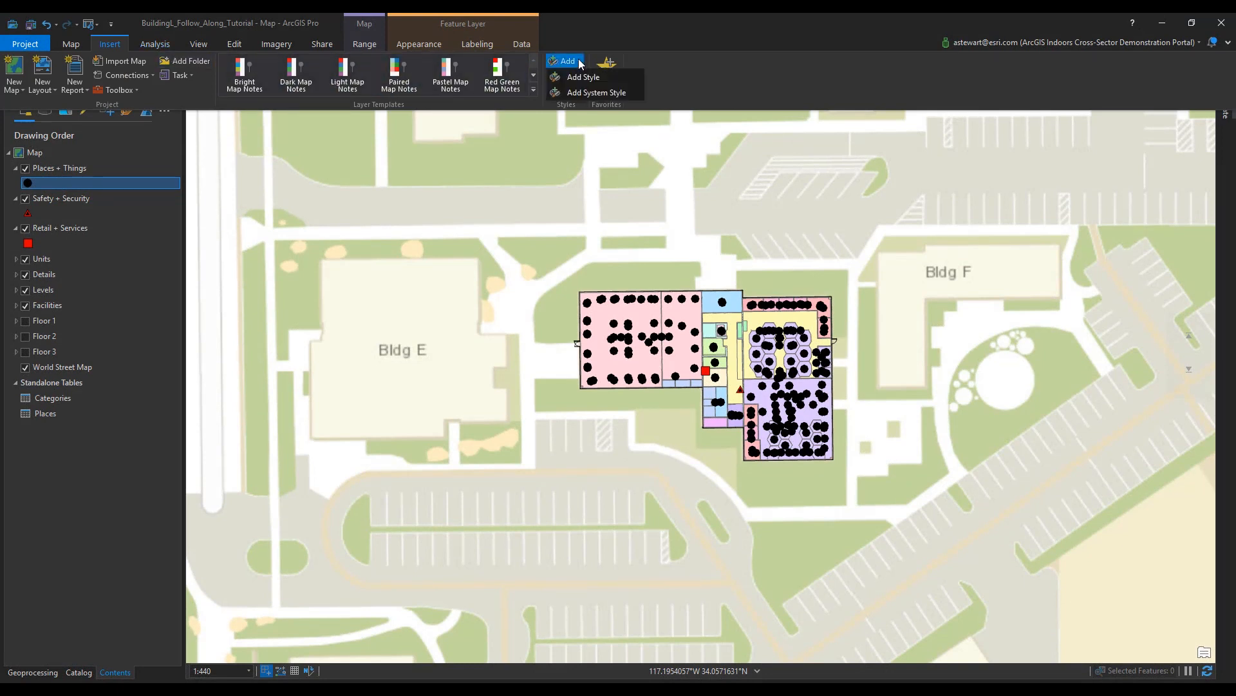
{"action": "left_click", "coordinate": [583, 76]}
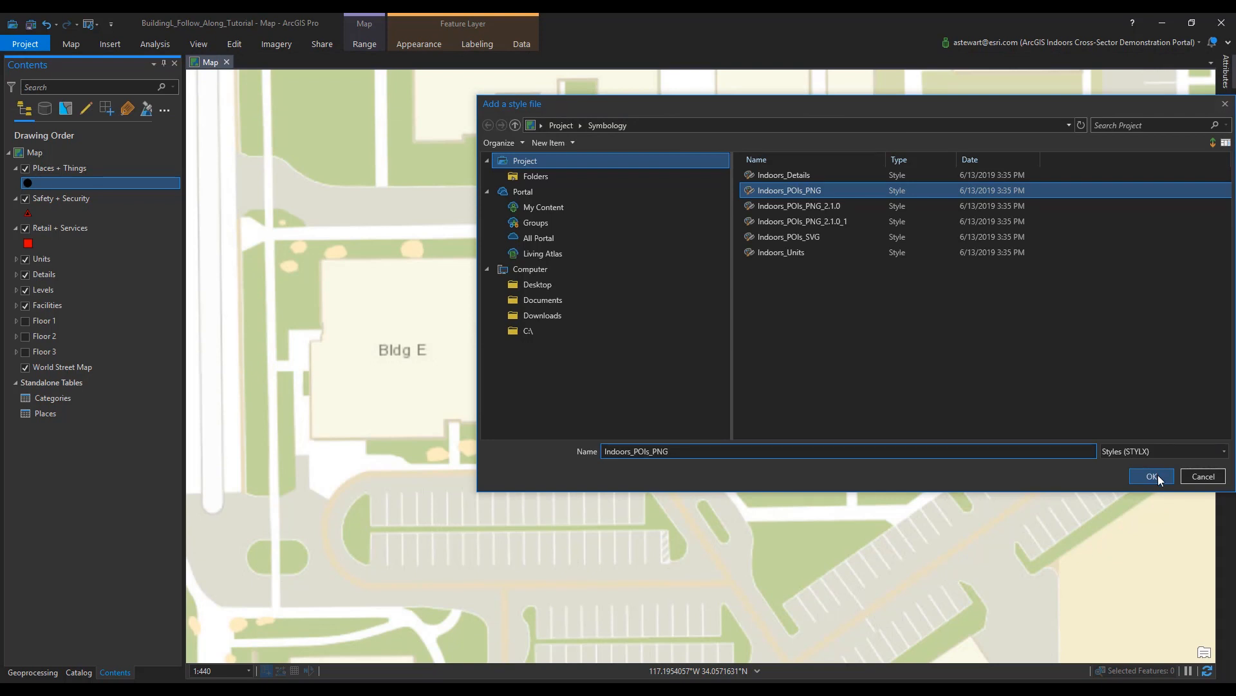
{"action": "left_click", "coordinate": [1151, 476]}
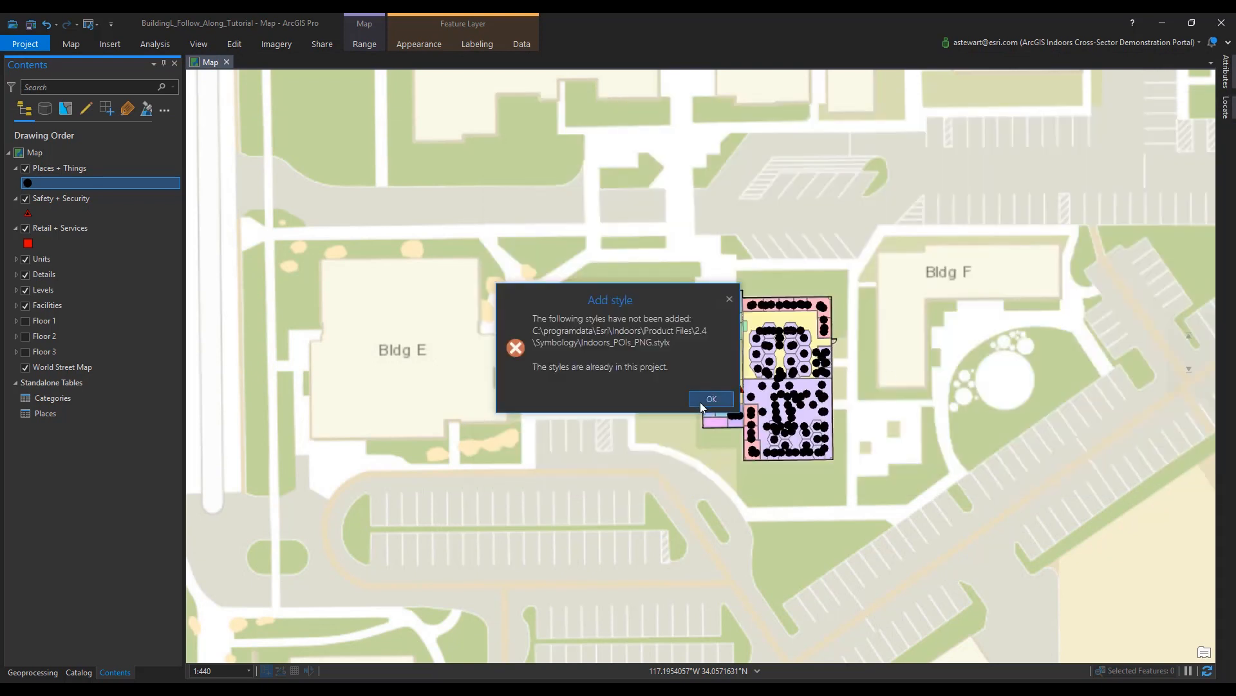
{"action": "left_click", "coordinate": [711, 399]}
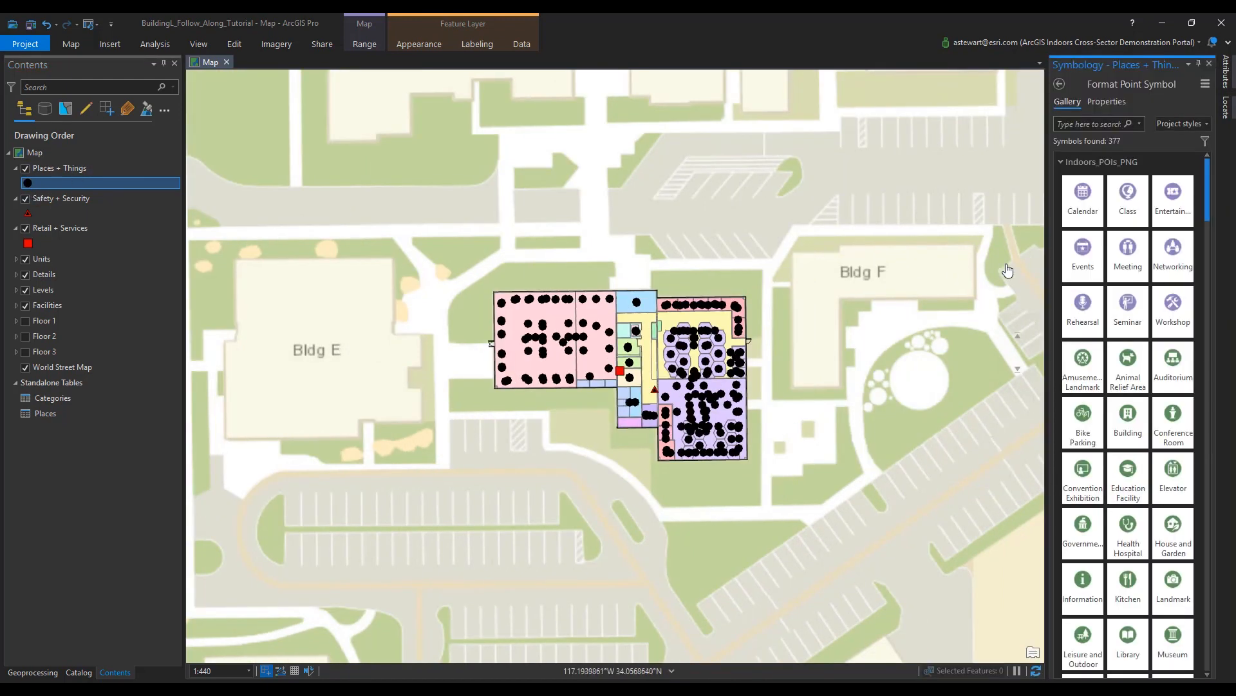
Symbolize Places + Things with Unique Values on the Category Subtype field.
{"action": "left_click", "coordinate": [1107, 101]}
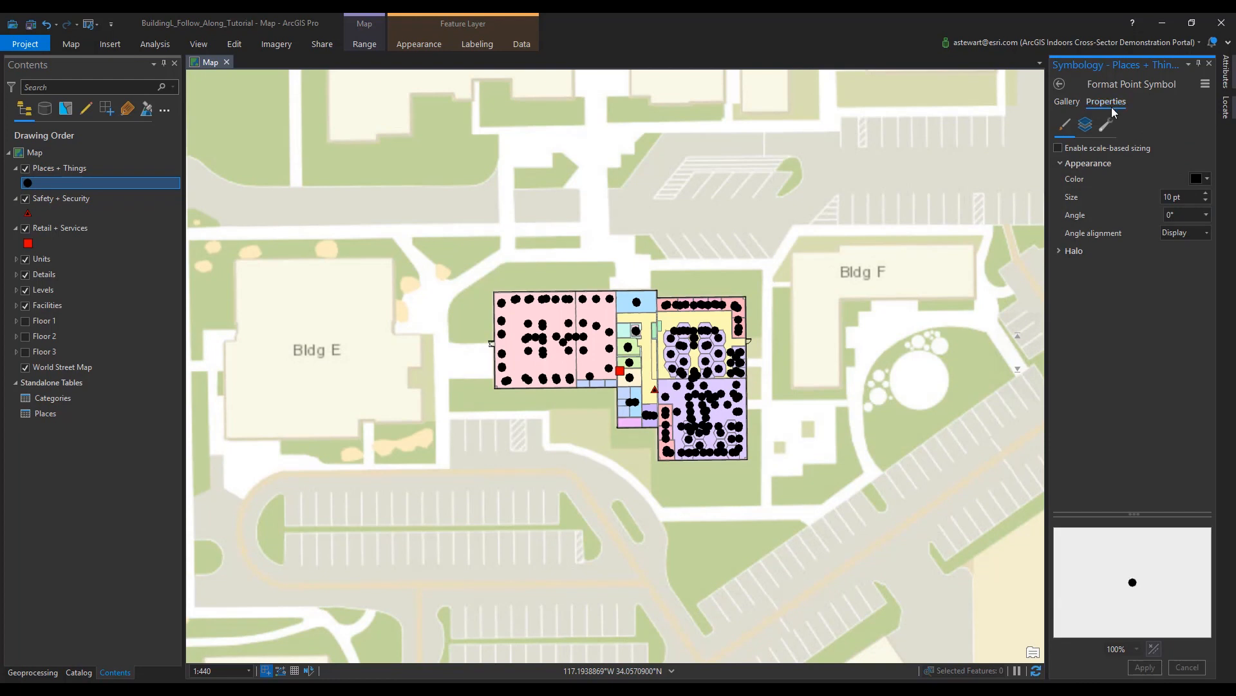
{"action": "left_click", "coordinate": [1059, 84]}
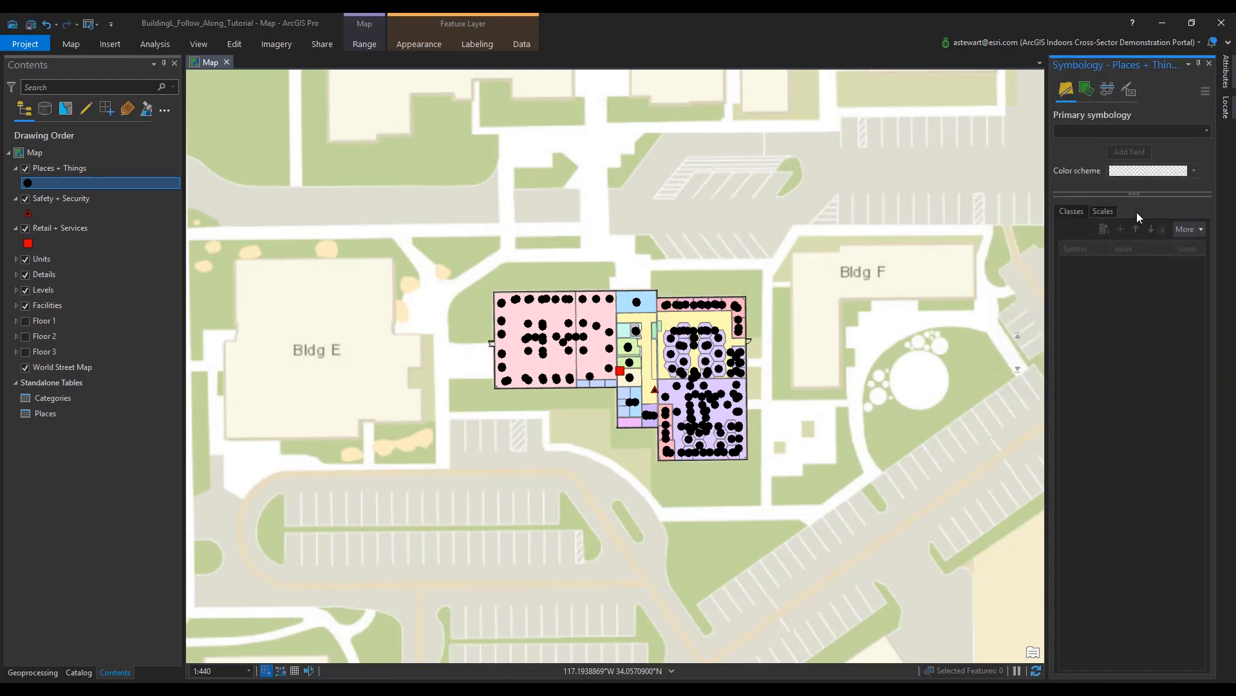
{"action": "left_click", "coordinate": [1189, 152]}
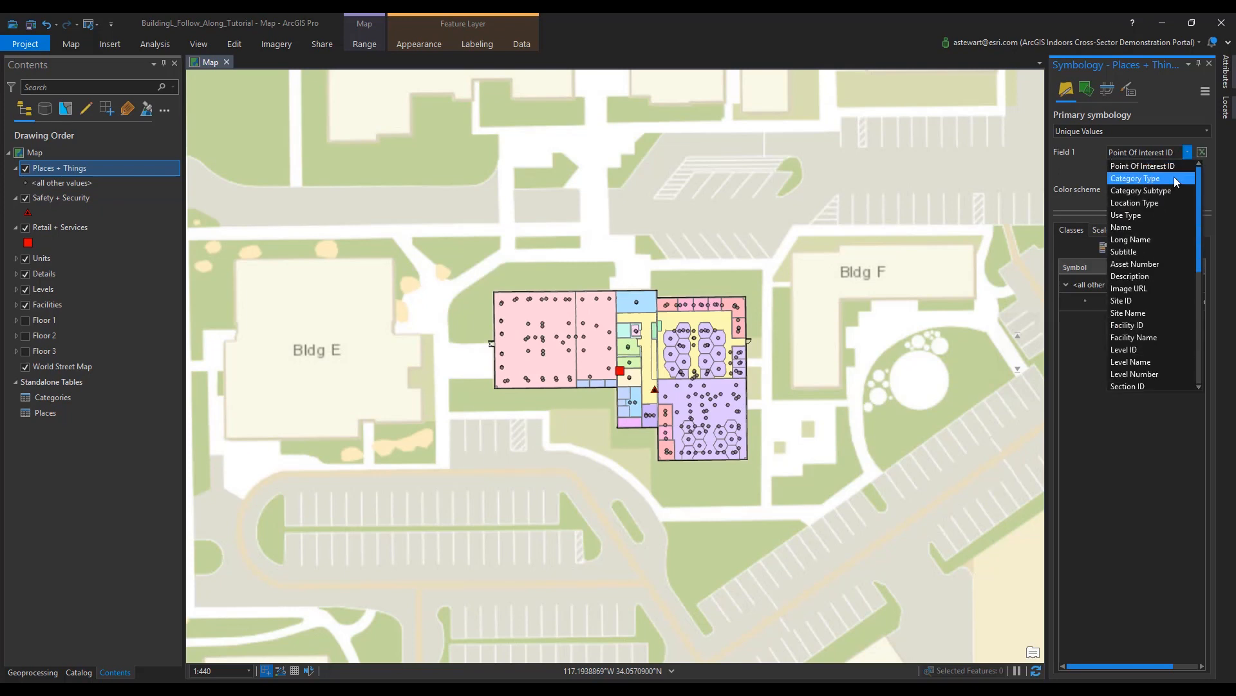
{"action": "left_click", "coordinate": [1141, 190]}
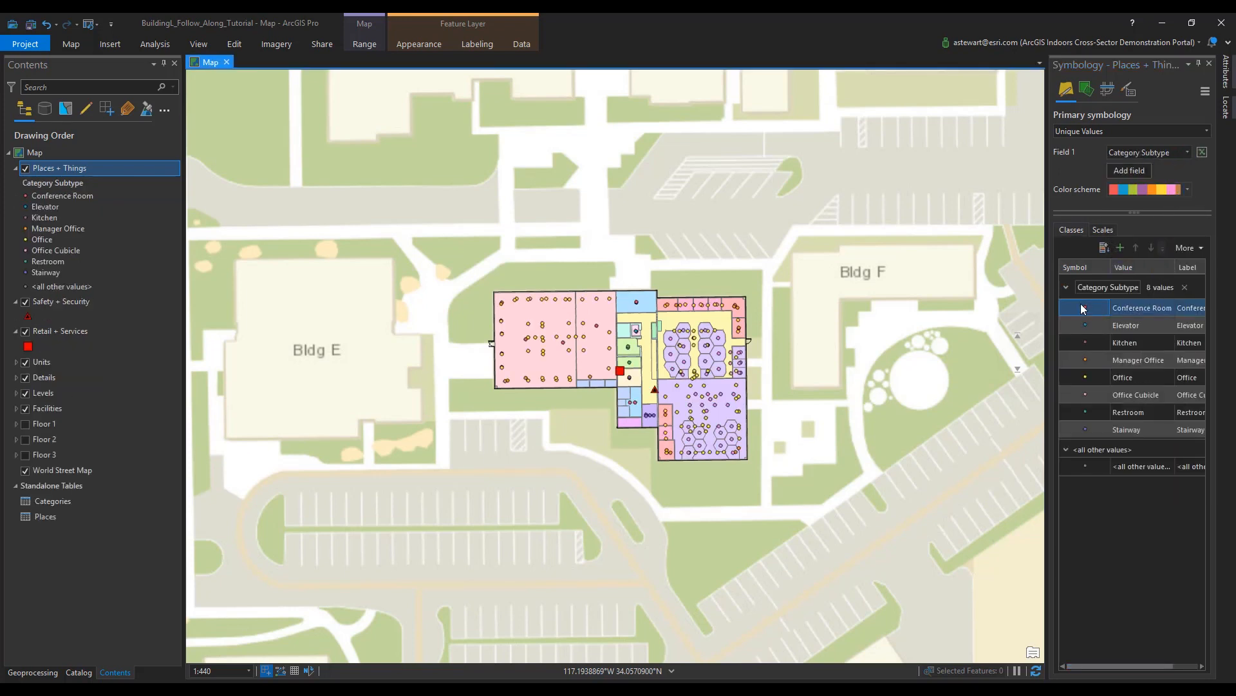
Assign matching Indoors POI icons to the subtype classes, such as Conference Room and Elevator.
{"action": "left_click", "coordinate": [1084, 307]}
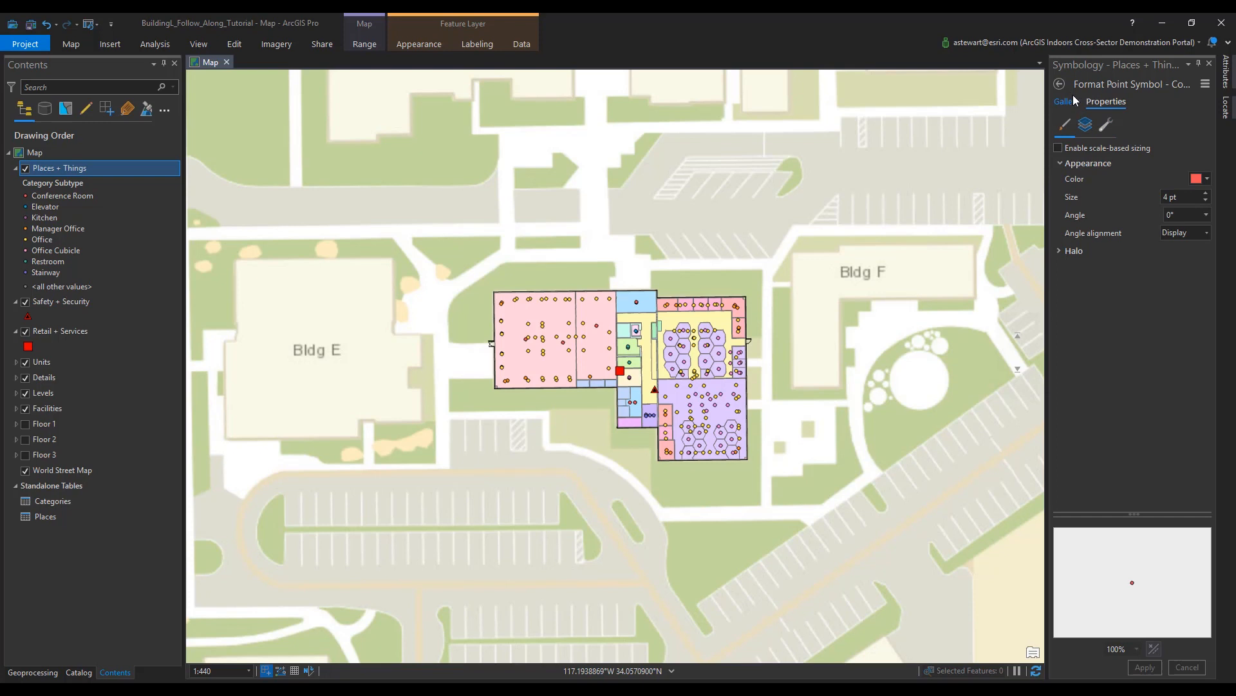
{"action": "left_click", "coordinate": [1063, 101]}
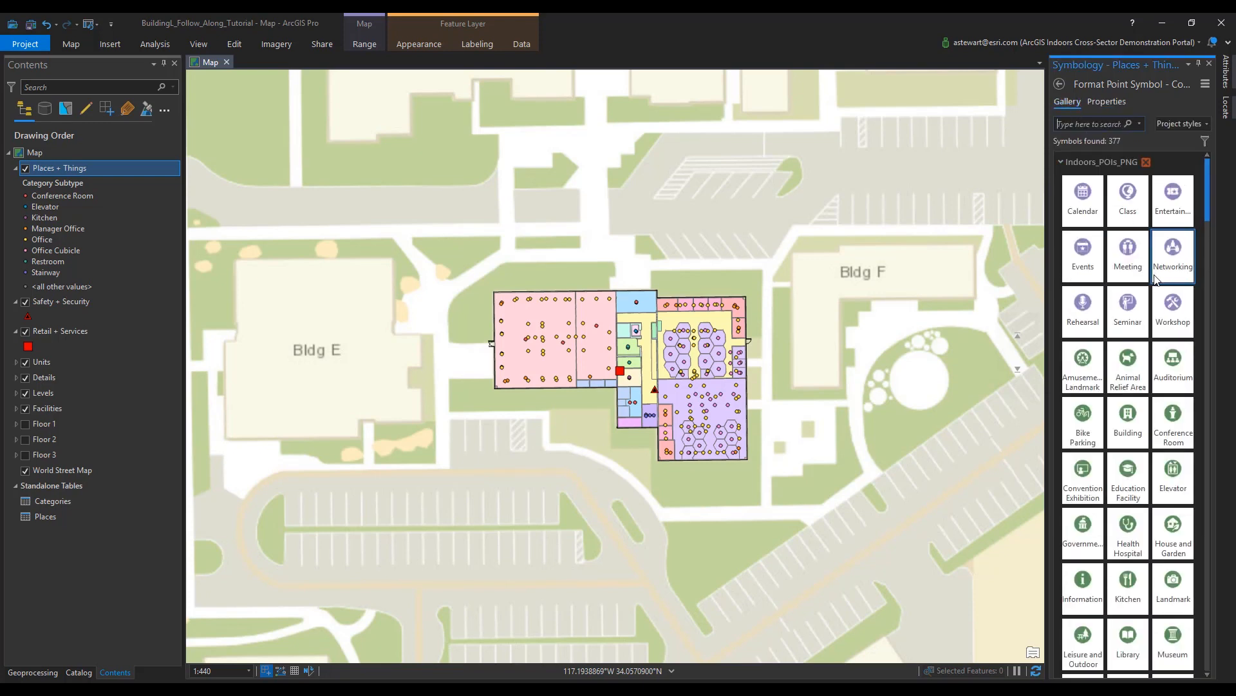
{"action": "left_click", "coordinate": [1173, 423]}
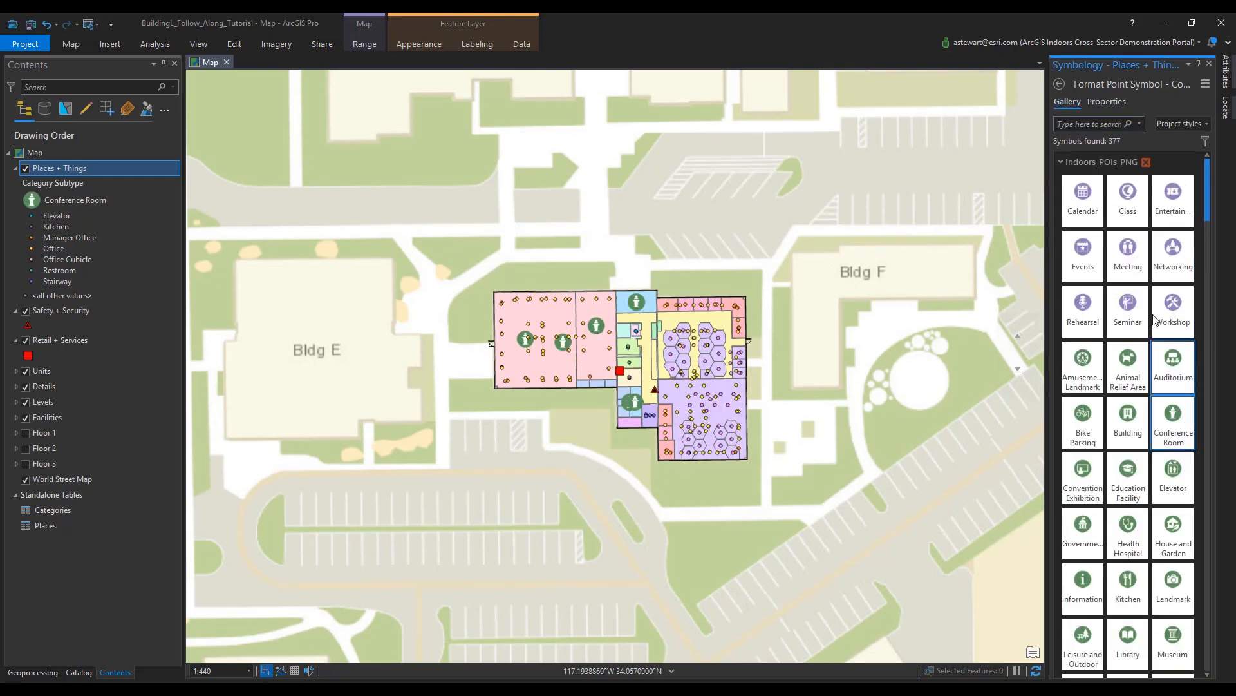
{"action": "left_click", "coordinate": [57, 215]}
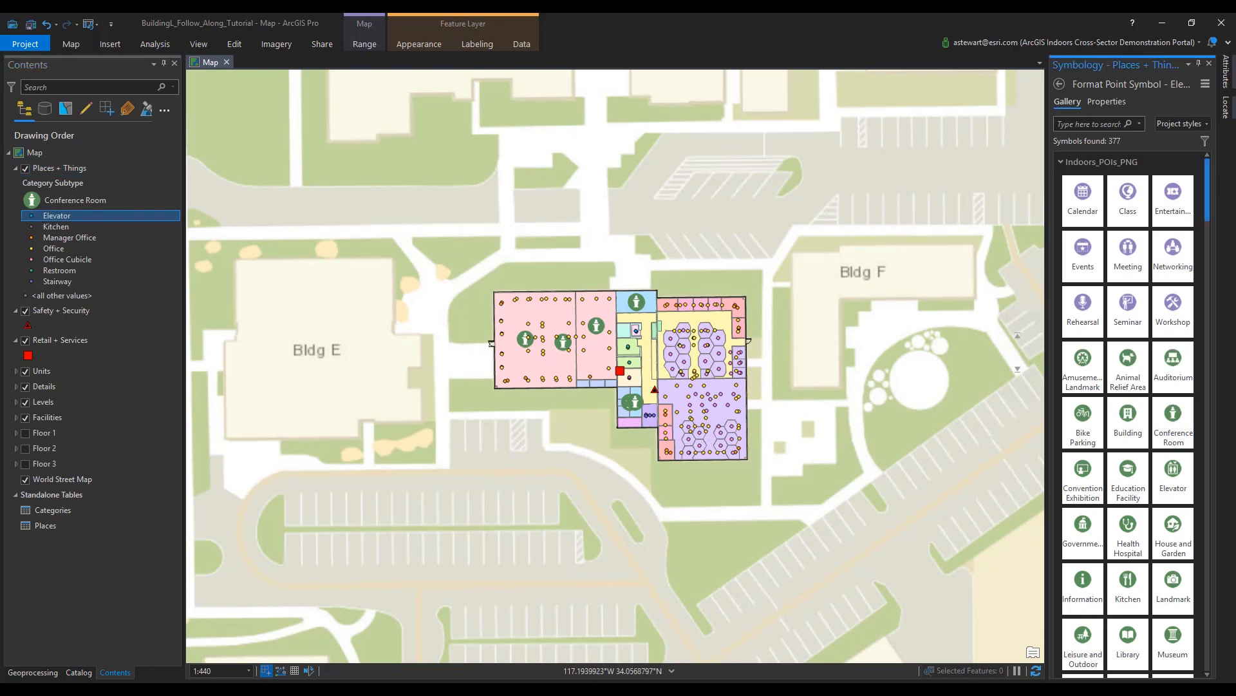
{"action": "scroll", "scroll_direction": "down", "scroll_amount": 3}
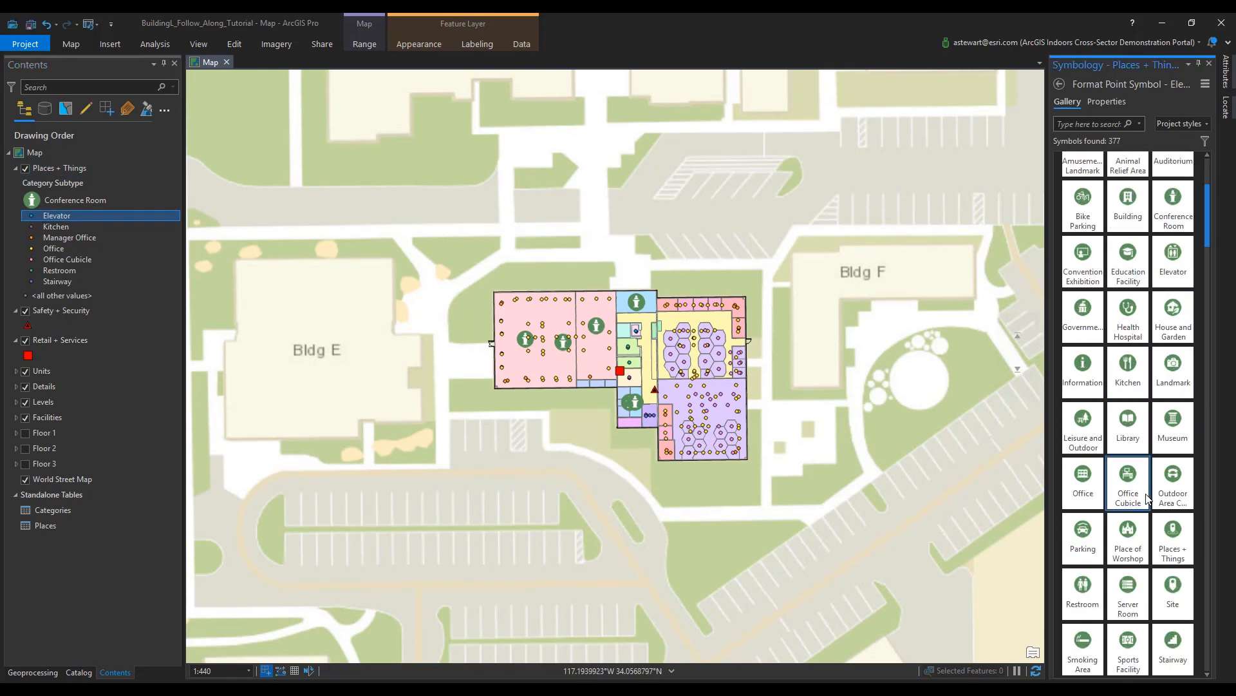
{"action": "scroll", "scroll_direction": "down", "scroll_amount": 3}
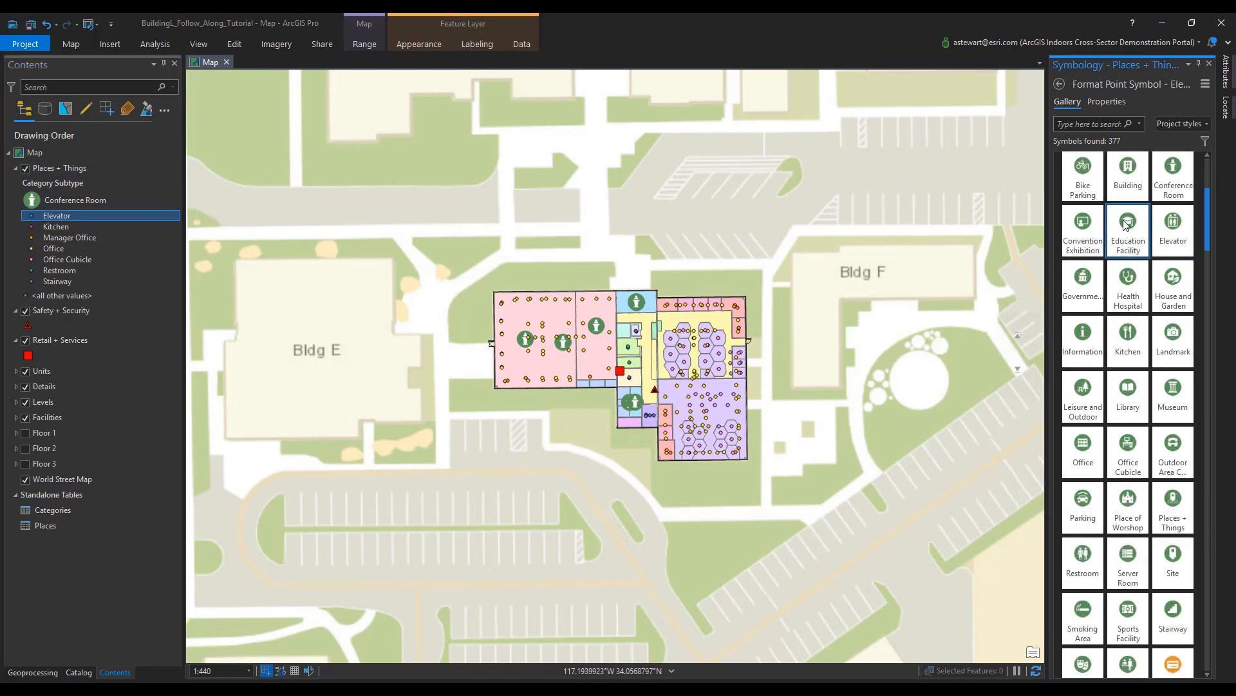
{"action": "left_click", "coordinate": [1173, 230]}
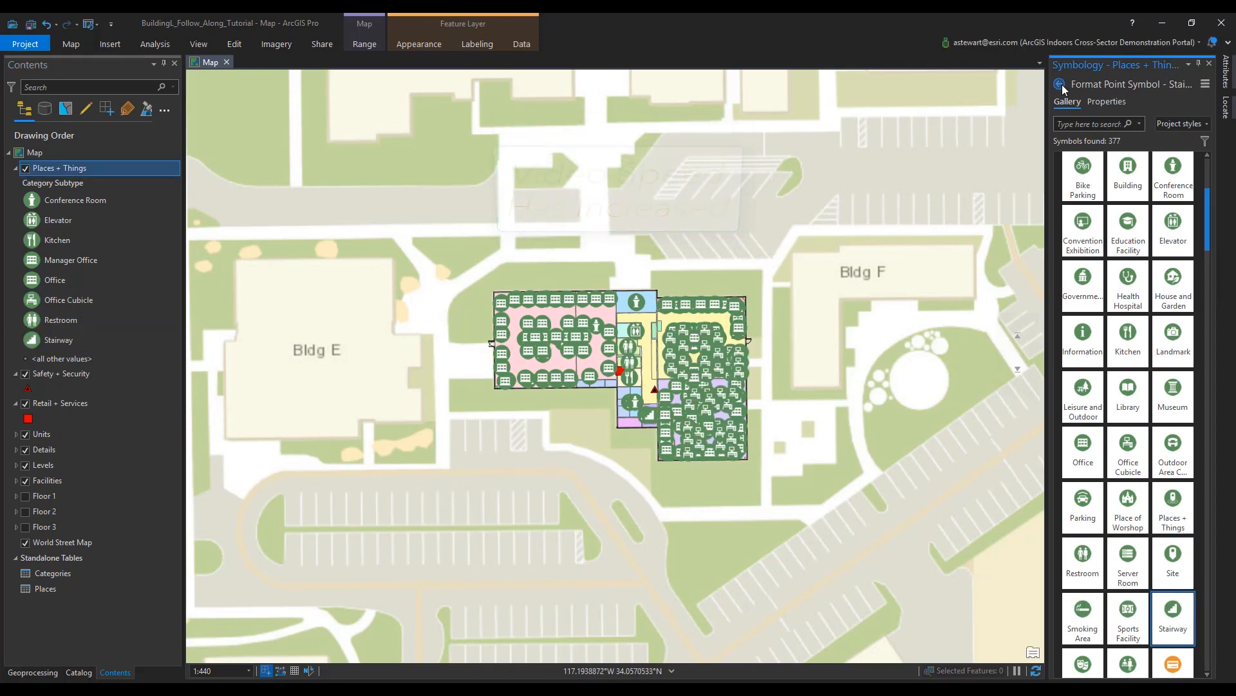
{"action": "left_click", "coordinate": [59, 373]}
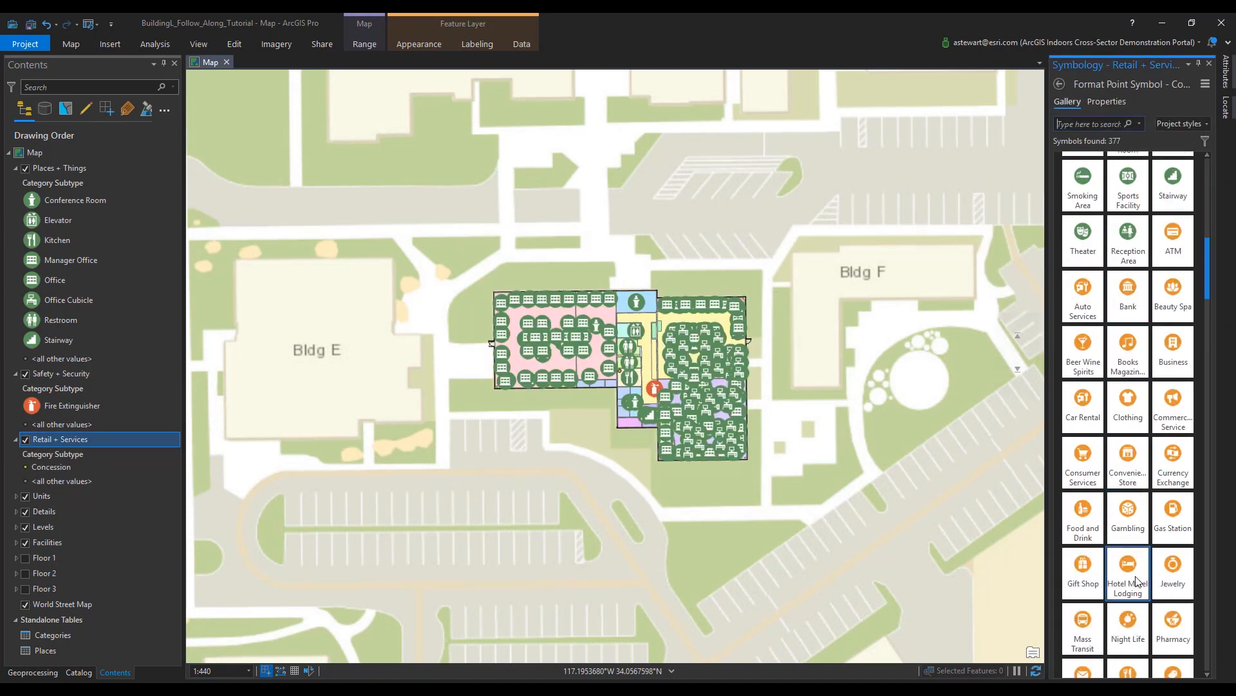
Give Retail + Services its Concession icon under Unique Values on Category Subtype.
{"action": "left_click", "coordinate": [1059, 84]}
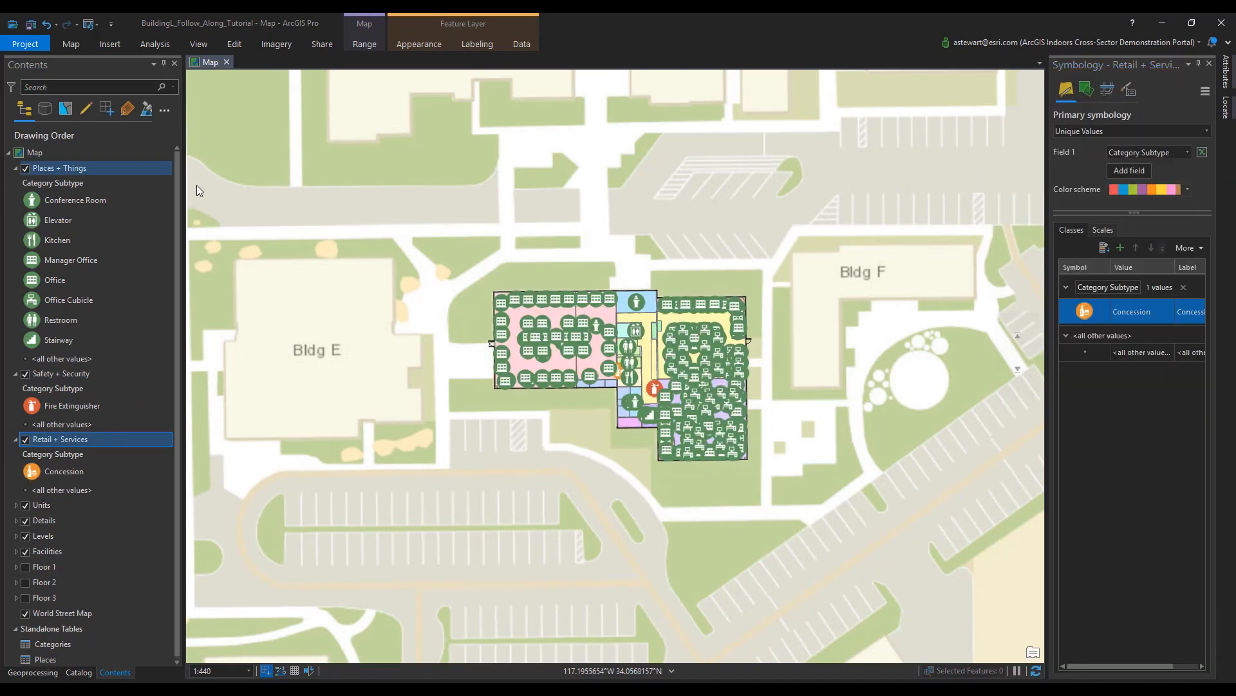